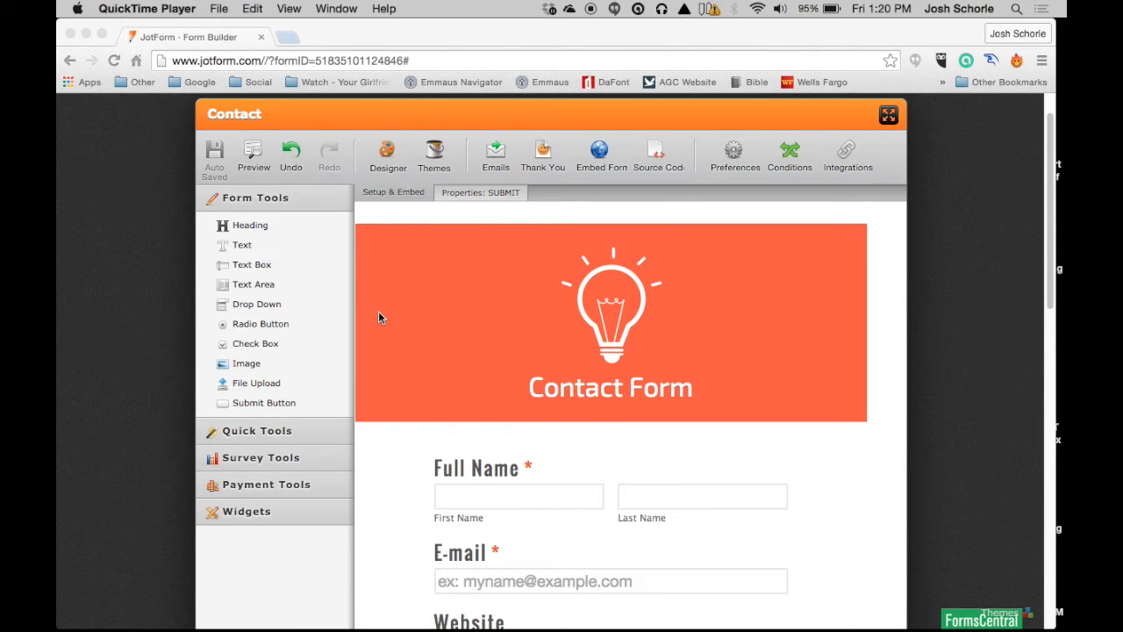
pyautogui.moveTo(400, 316)
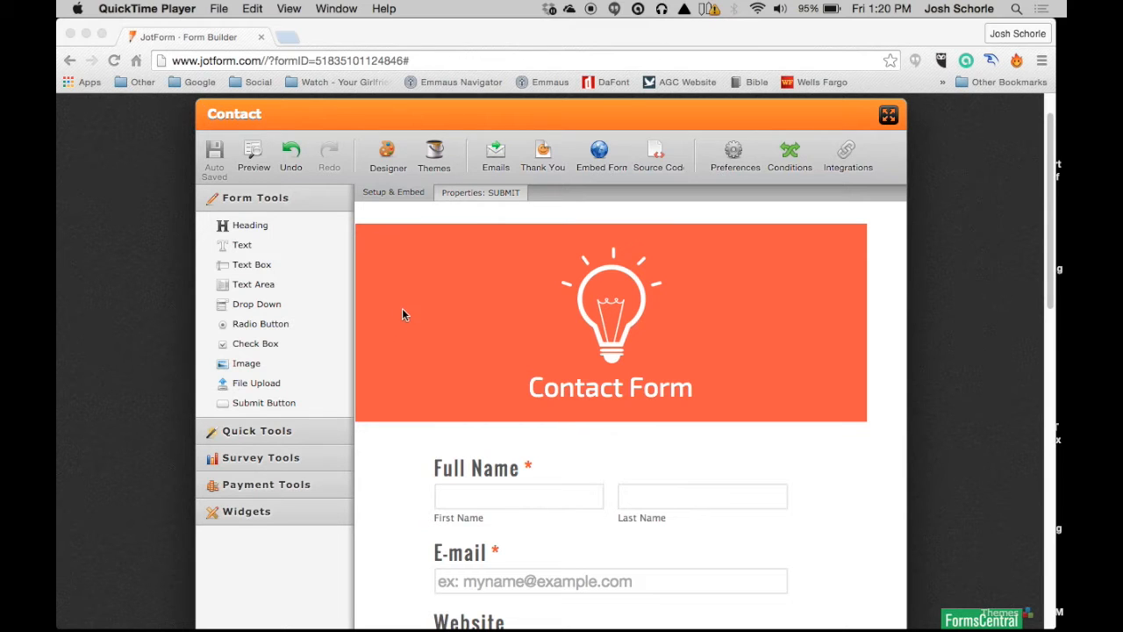
pyautogui.moveTo(412, 274)
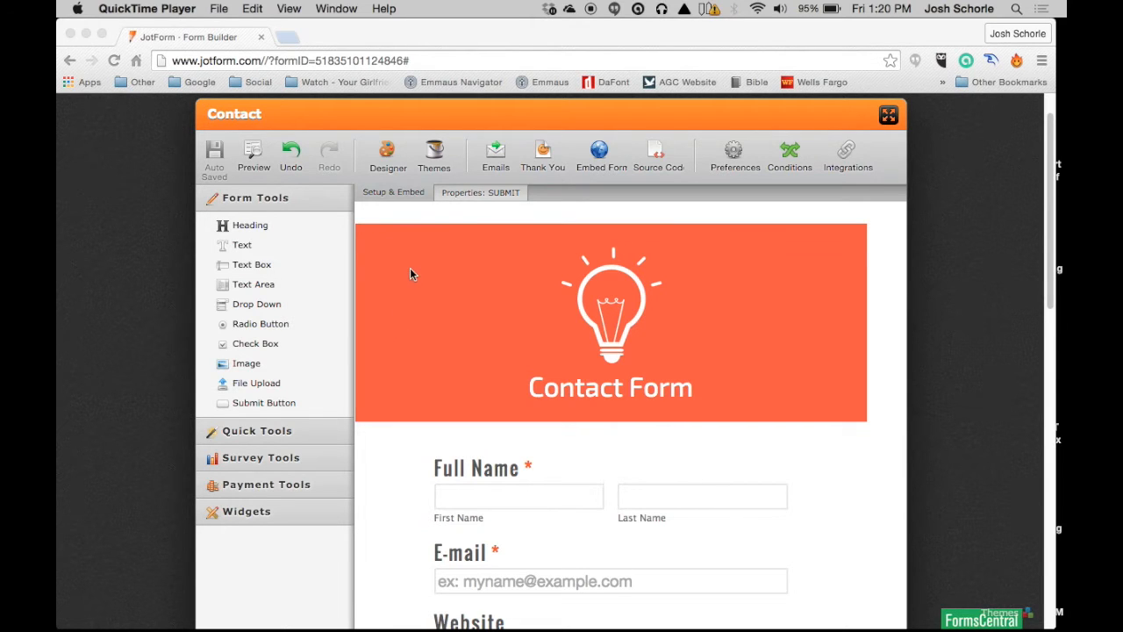
pyautogui.moveTo(407, 280)
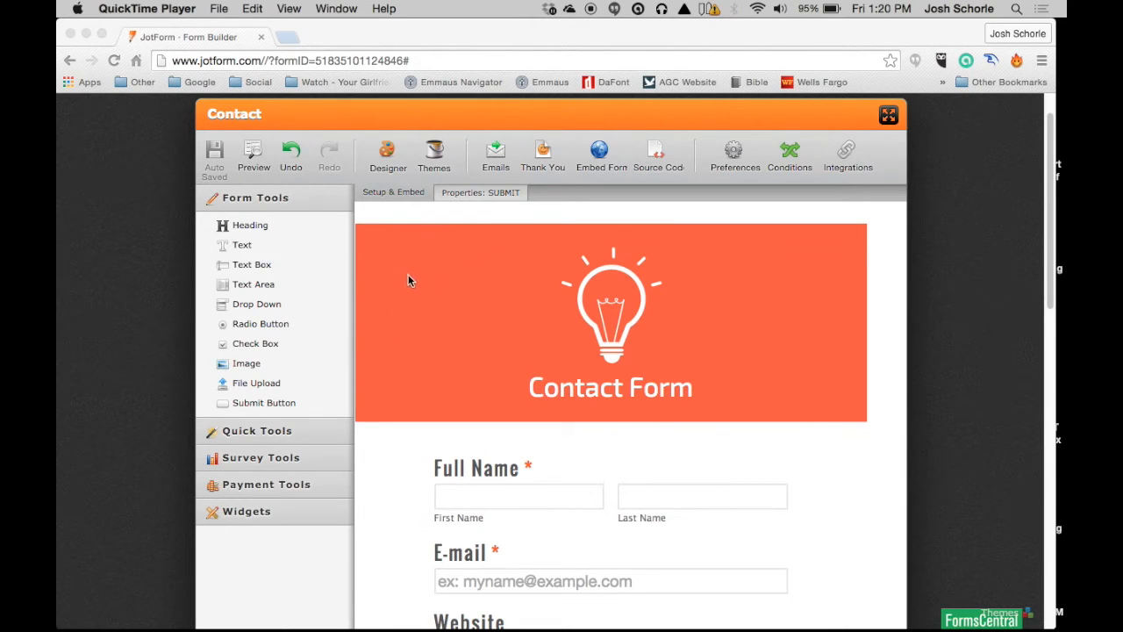
pyautogui.moveTo(646, 330)
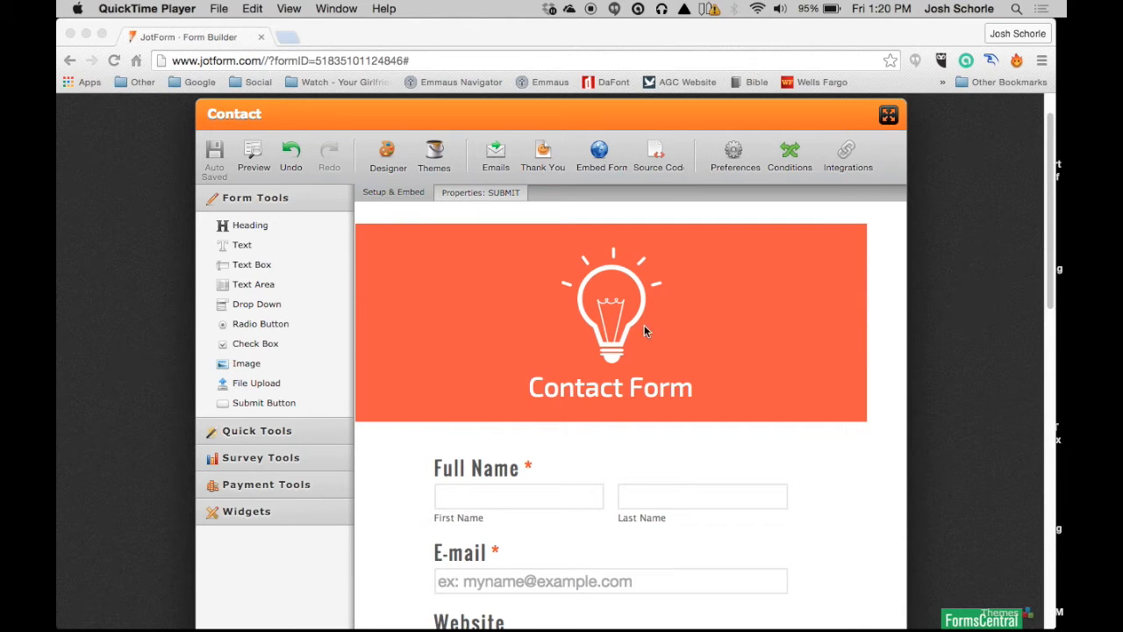
# Step: Scroll through the contact form preview in the Form Builder
pyautogui.scroll(-3)
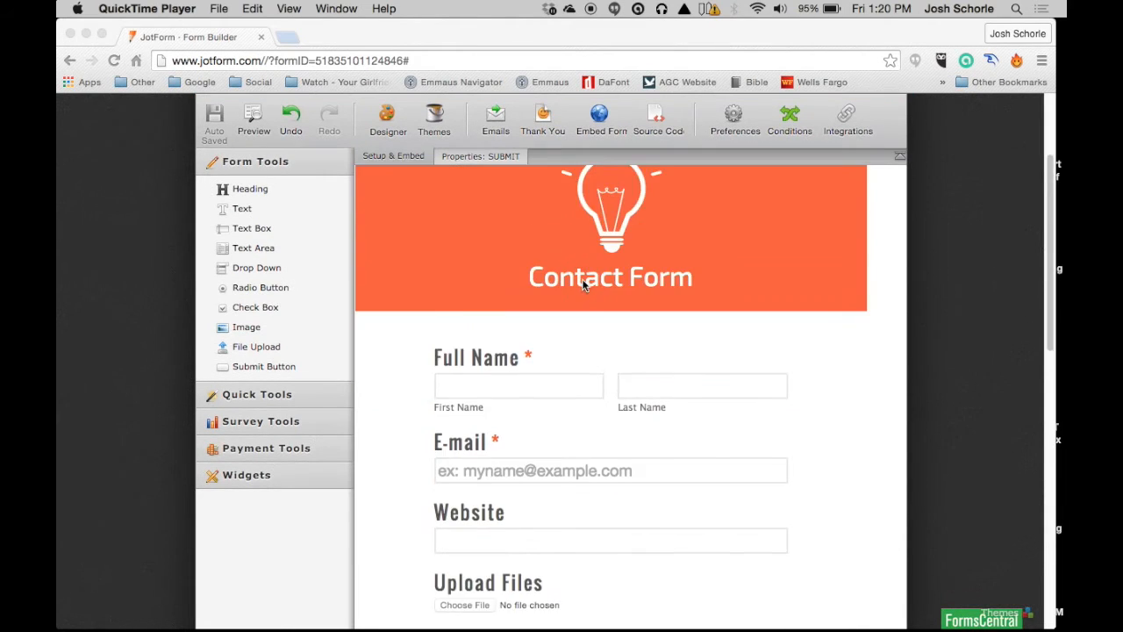
pyautogui.scroll(-3)
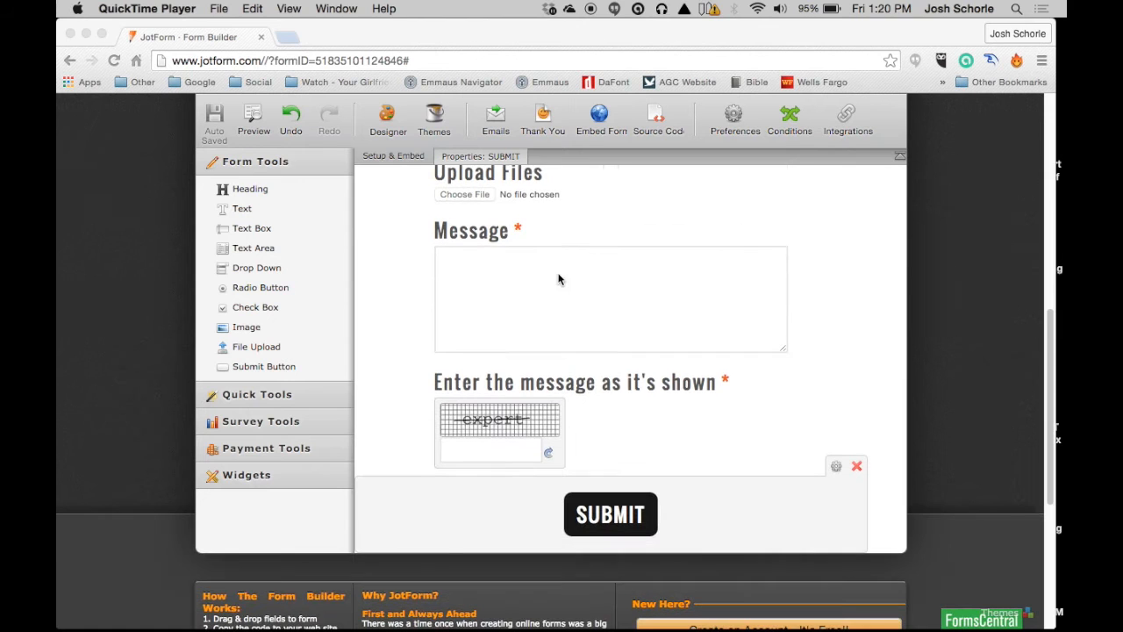
pyautogui.scroll(3)
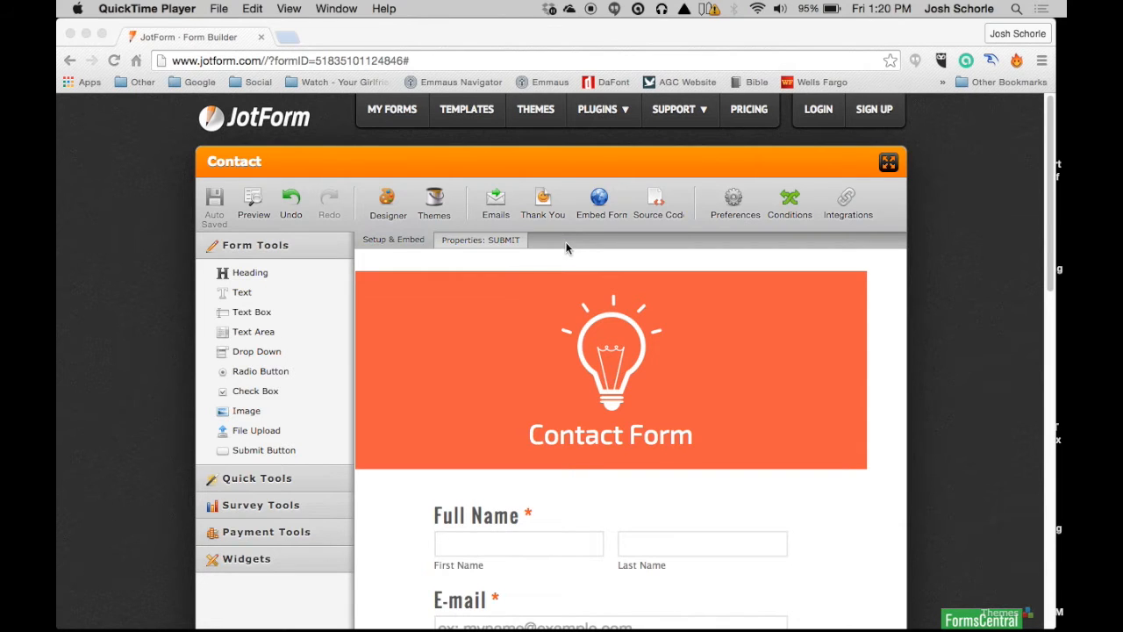
pyautogui.moveTo(489, 257)
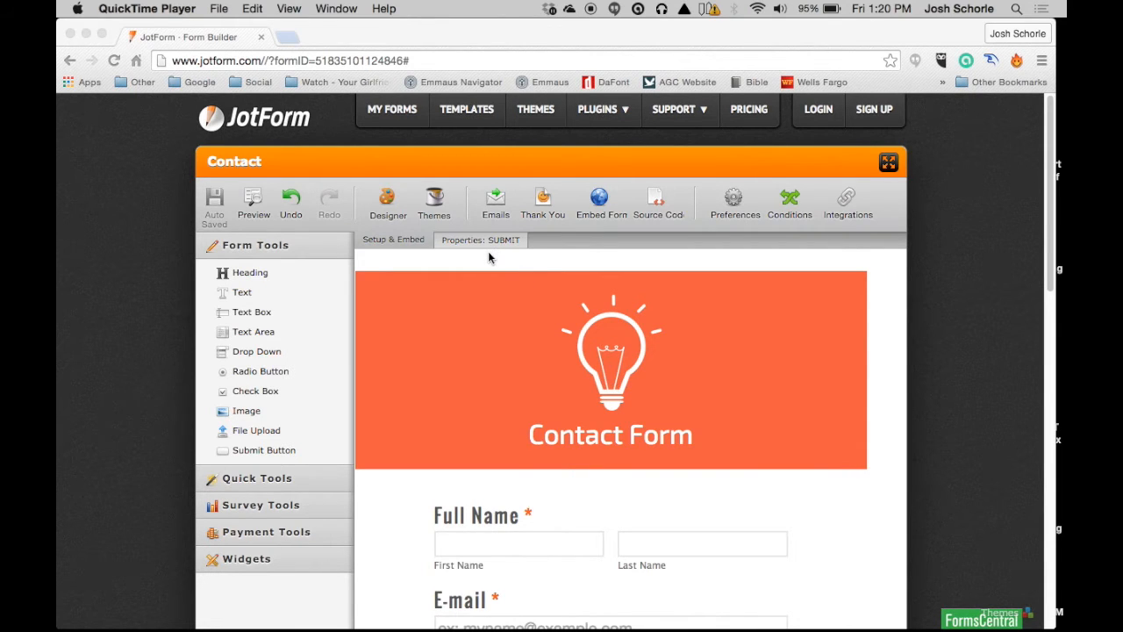
pyautogui.moveTo(395, 248)
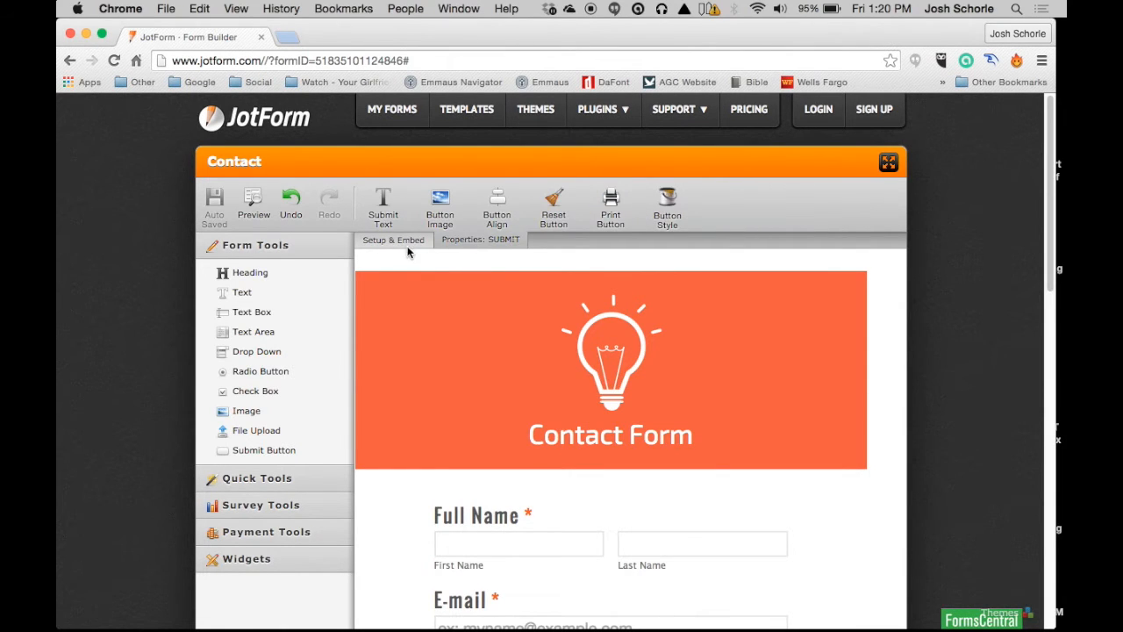
pyautogui.scroll(-3)
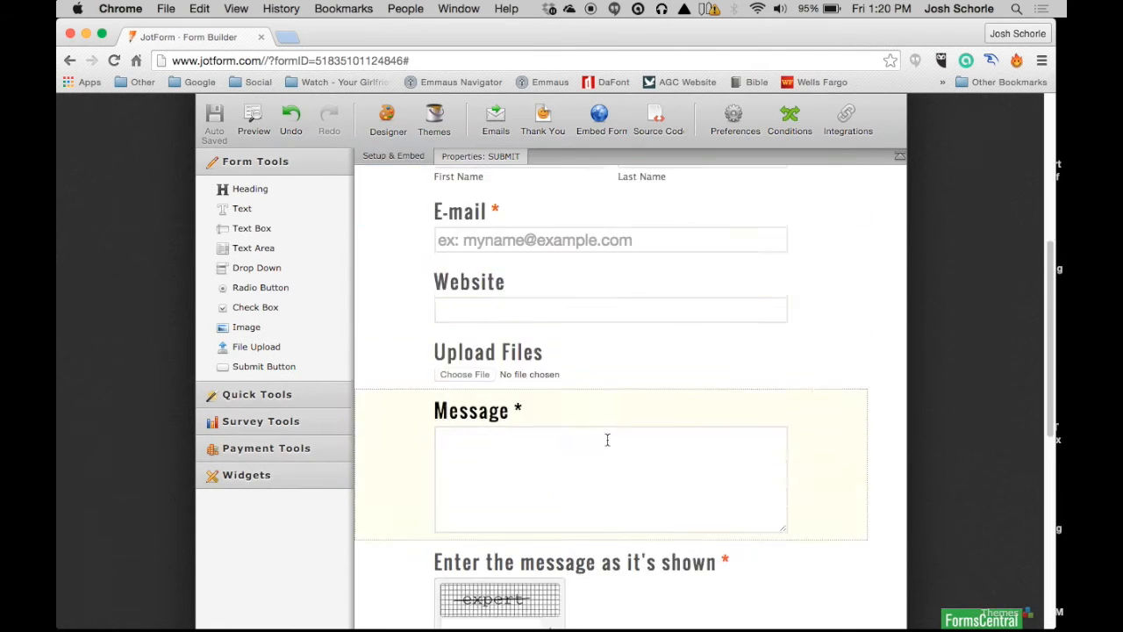
pyautogui.scroll(3)
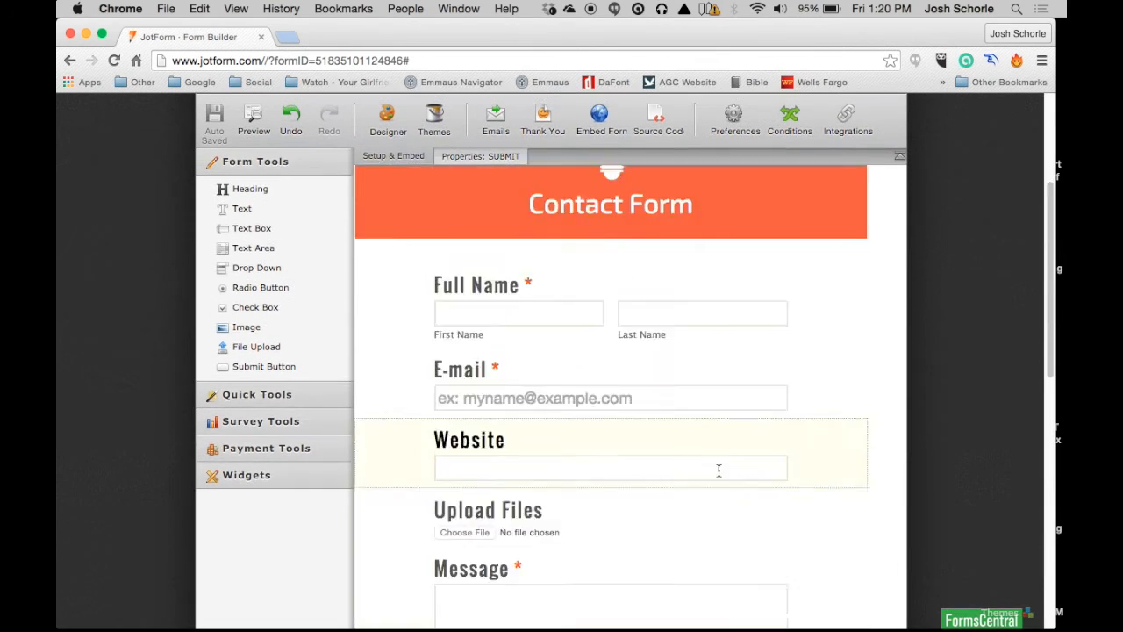
pyautogui.scroll(3)
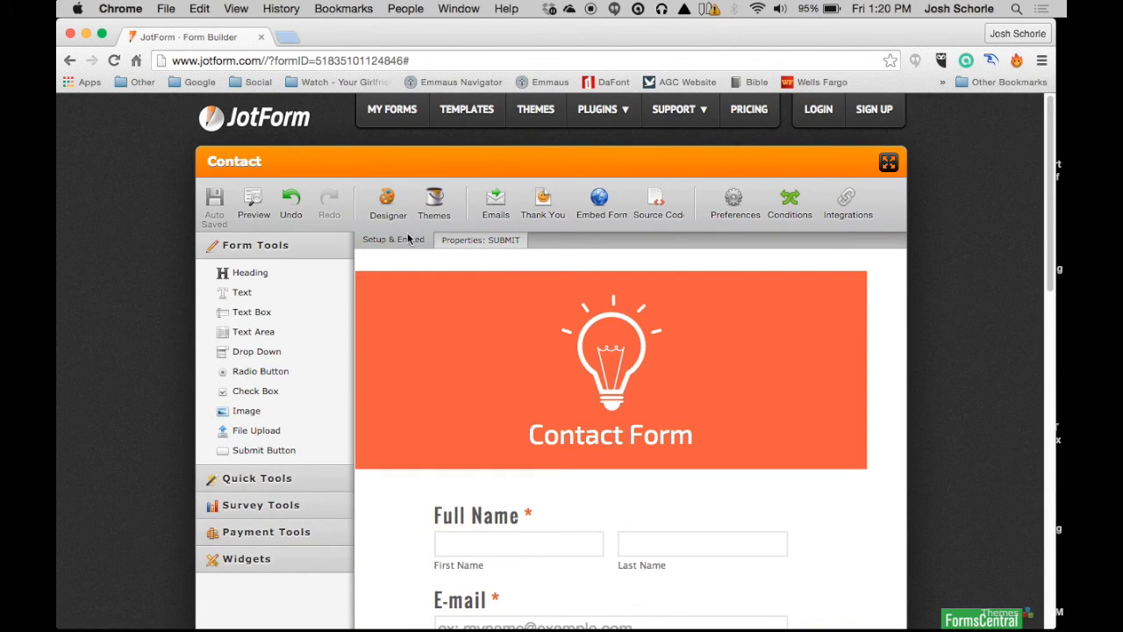
pyautogui.moveTo(387, 202)
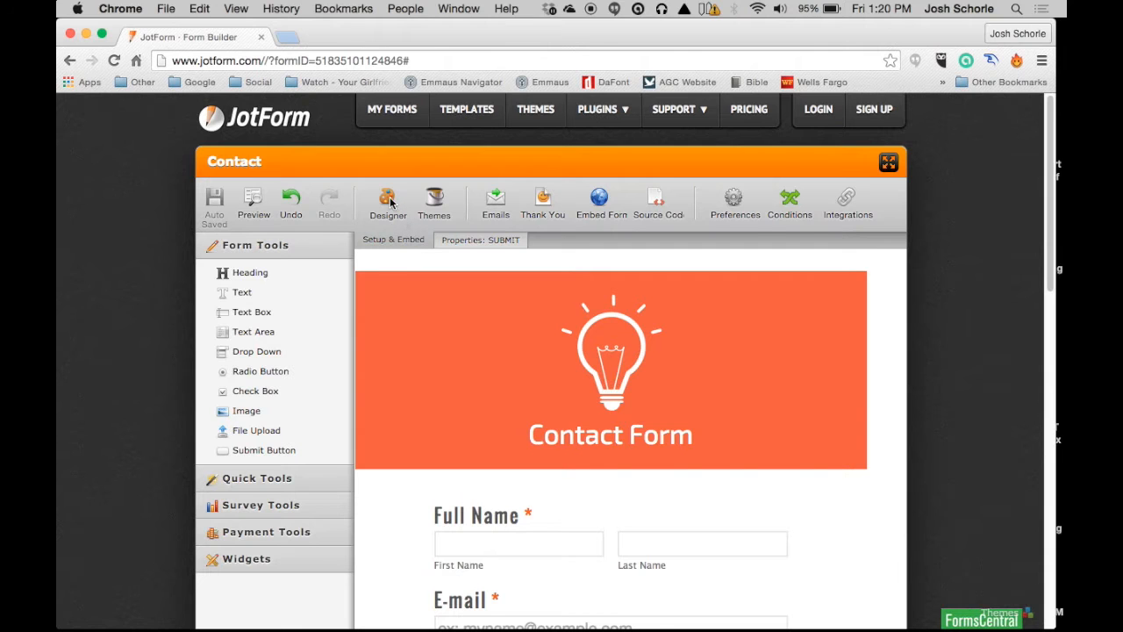
# Step: Launch the visual form designer and scroll down to the Submit button
pyautogui.click(388, 202)
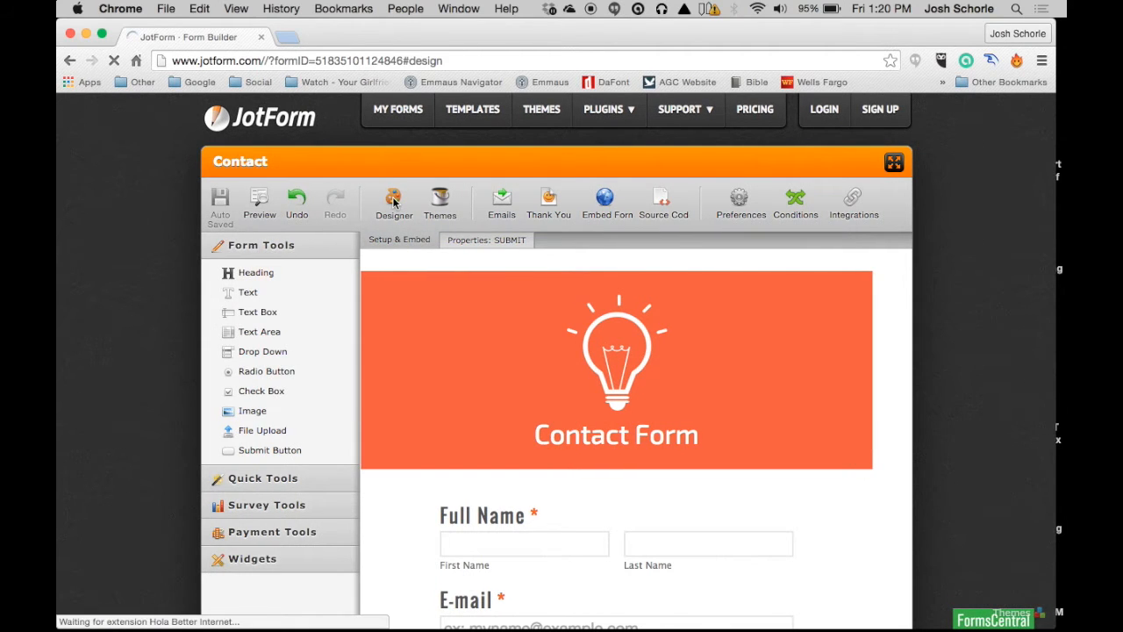
pyautogui.click(393, 201)
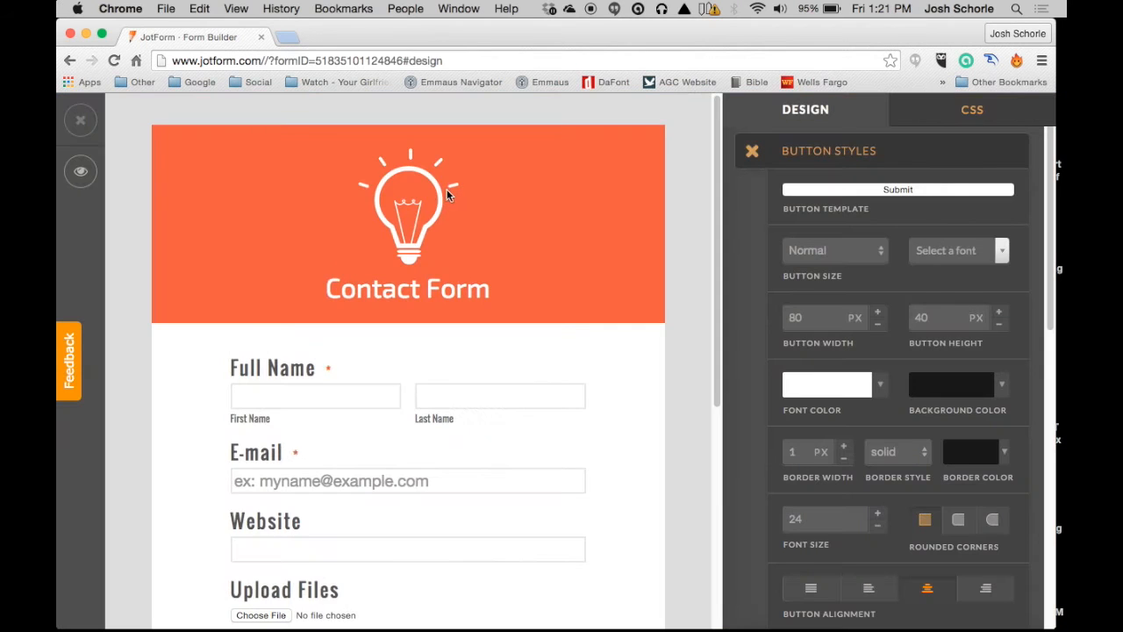
pyautogui.moveTo(672, 221)
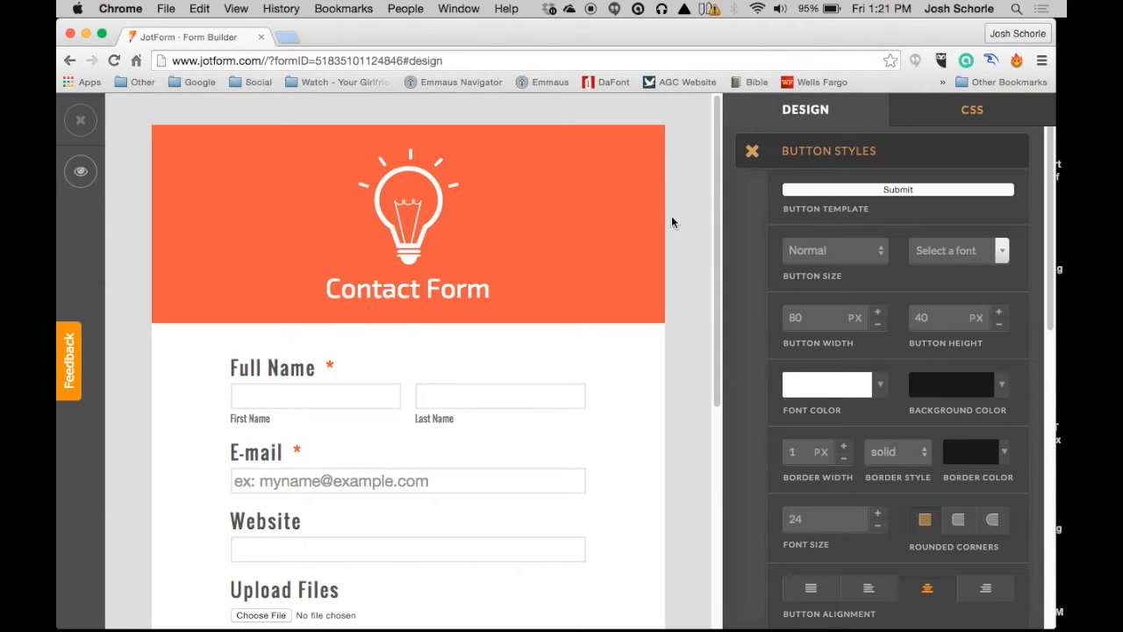
pyautogui.scroll(-3)
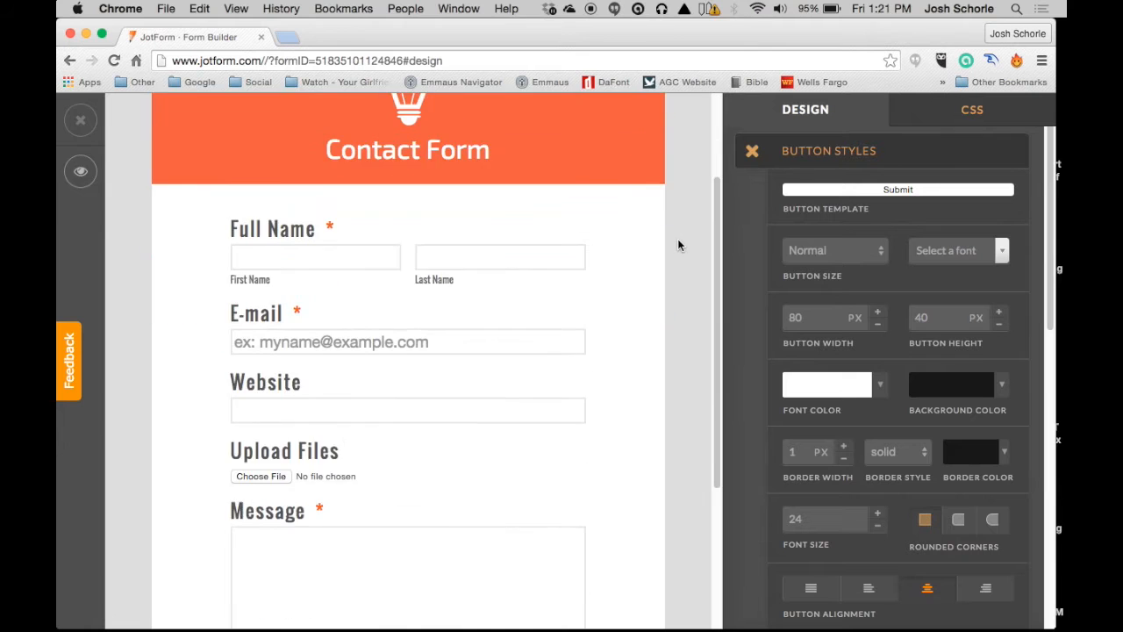
pyautogui.scroll(-3)
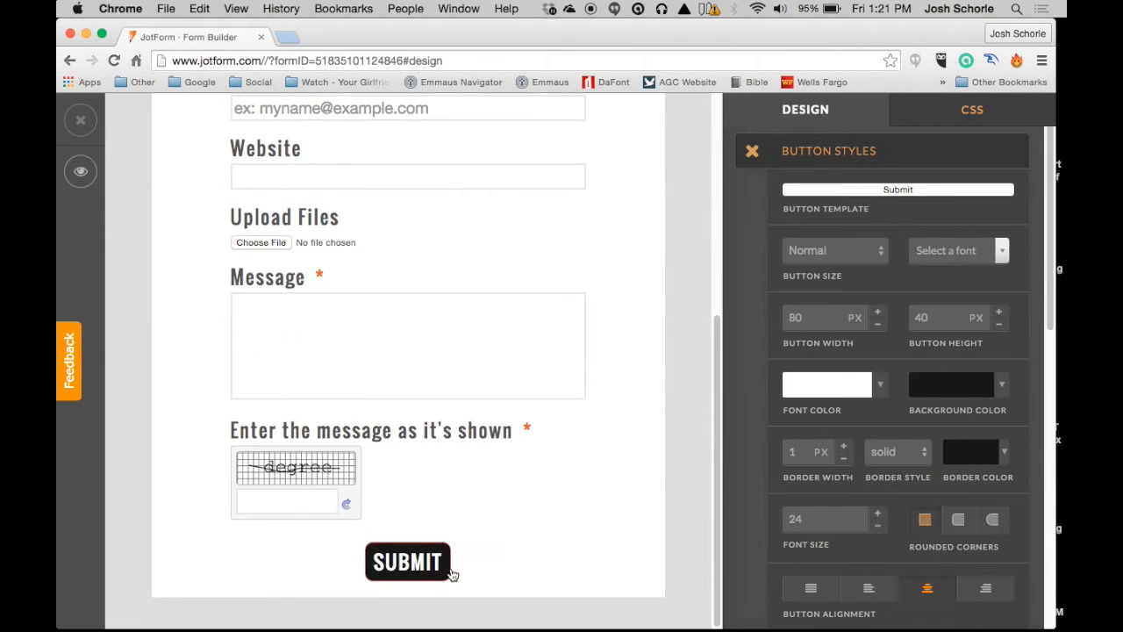
# Step: Select the Submit button and try a metallic look from the Button Template gallery
pyautogui.click(407, 562)
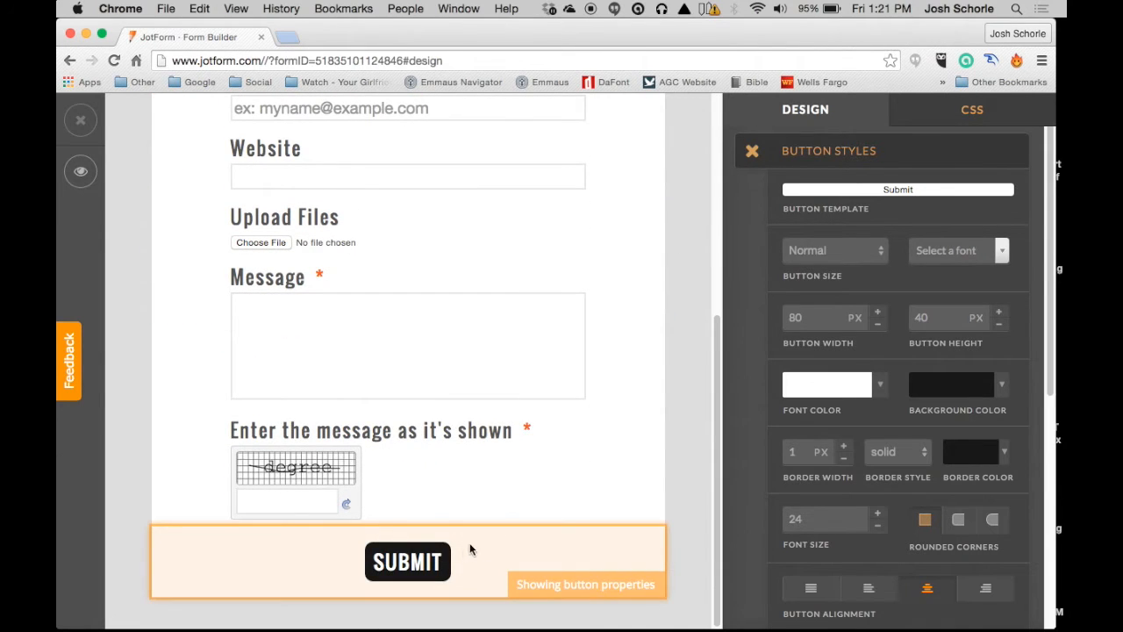
pyautogui.moveTo(863, 209)
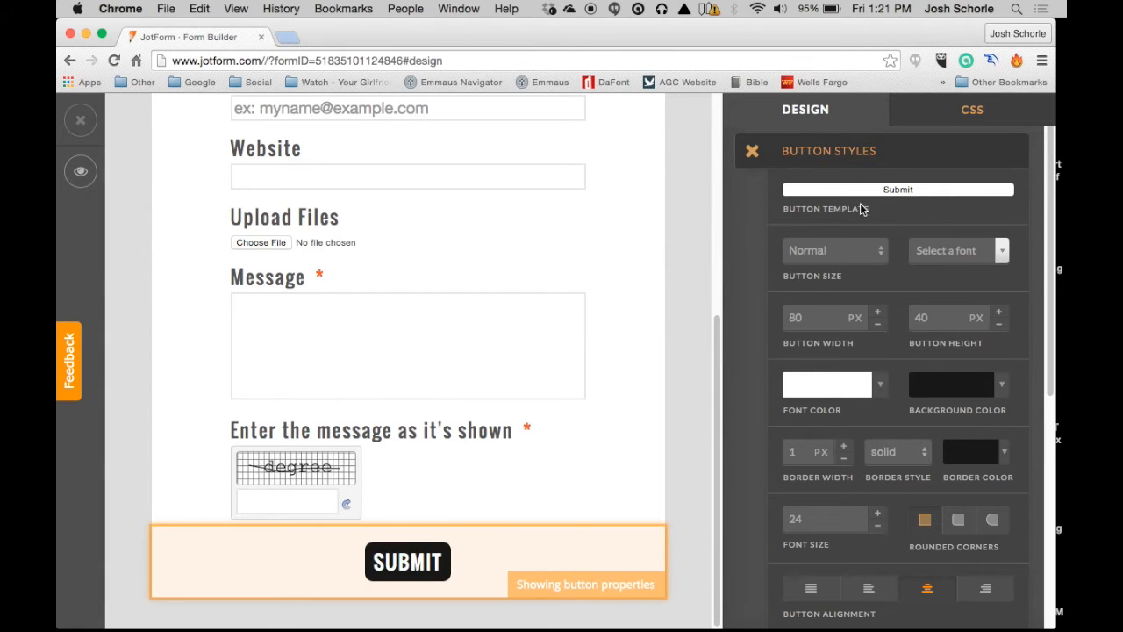
pyautogui.click(898, 190)
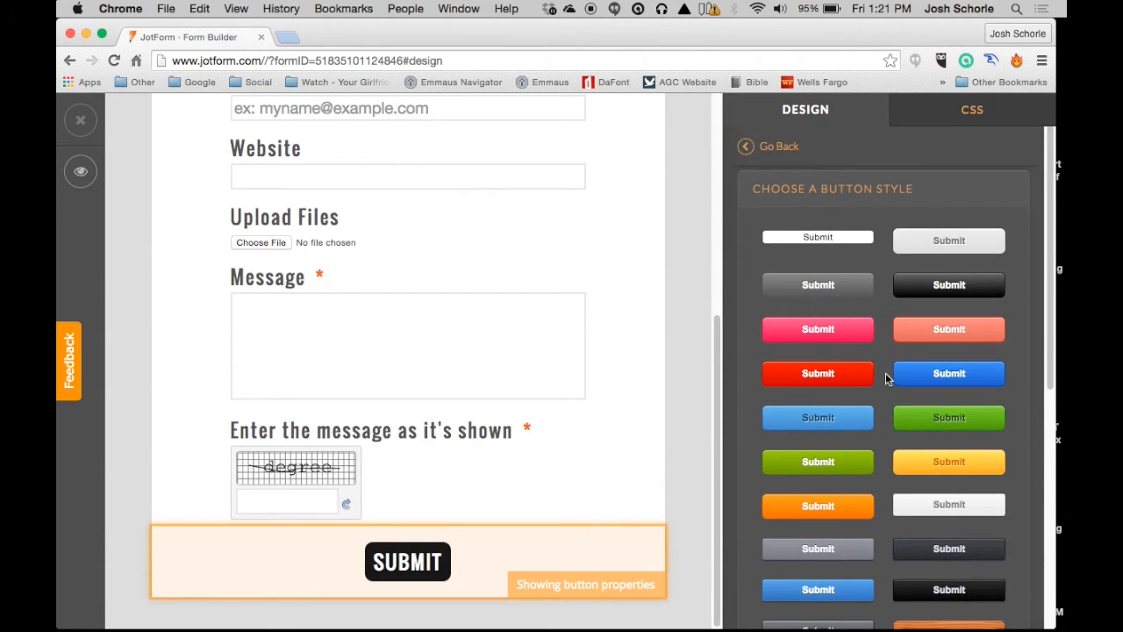
pyautogui.scroll(-3)
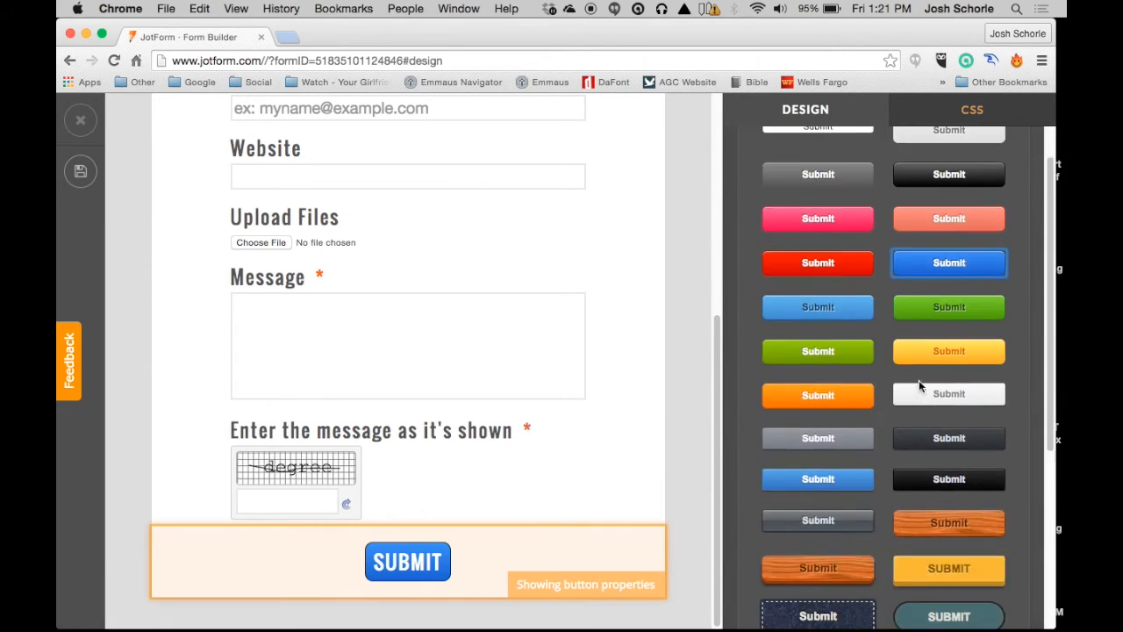
pyautogui.scroll(-3)
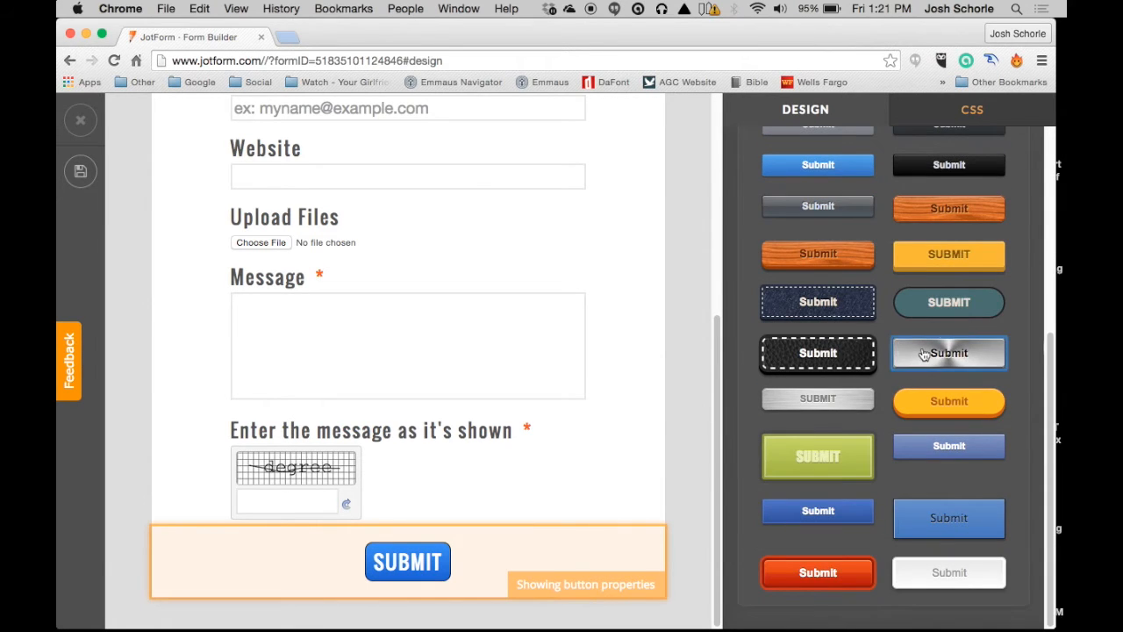
pyautogui.click(948, 350)
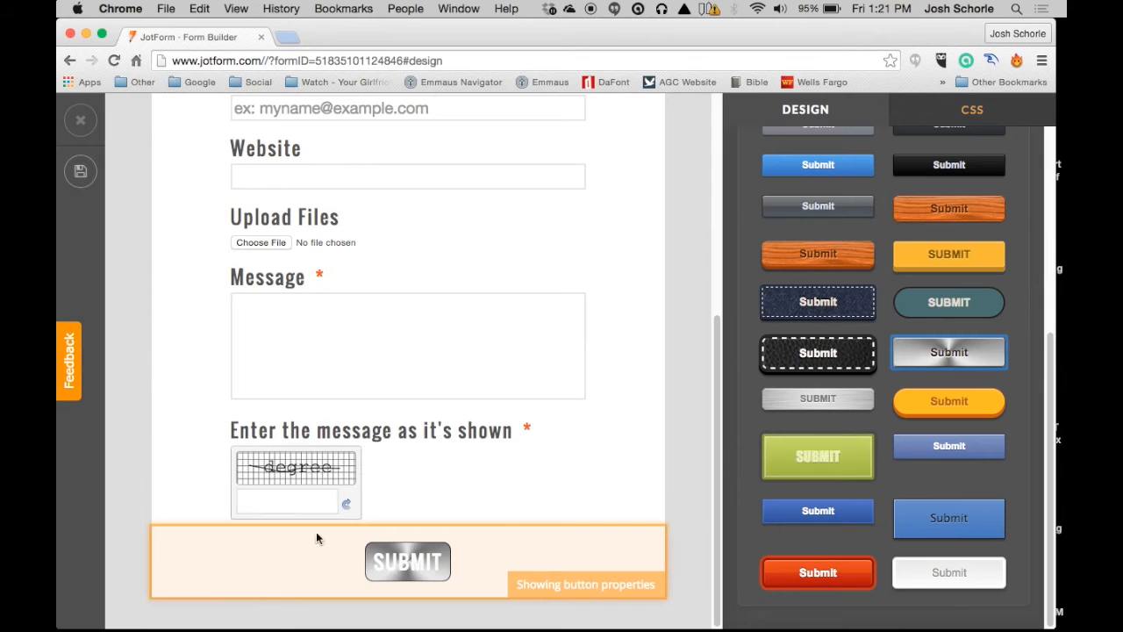
pyautogui.moveTo(842, 492)
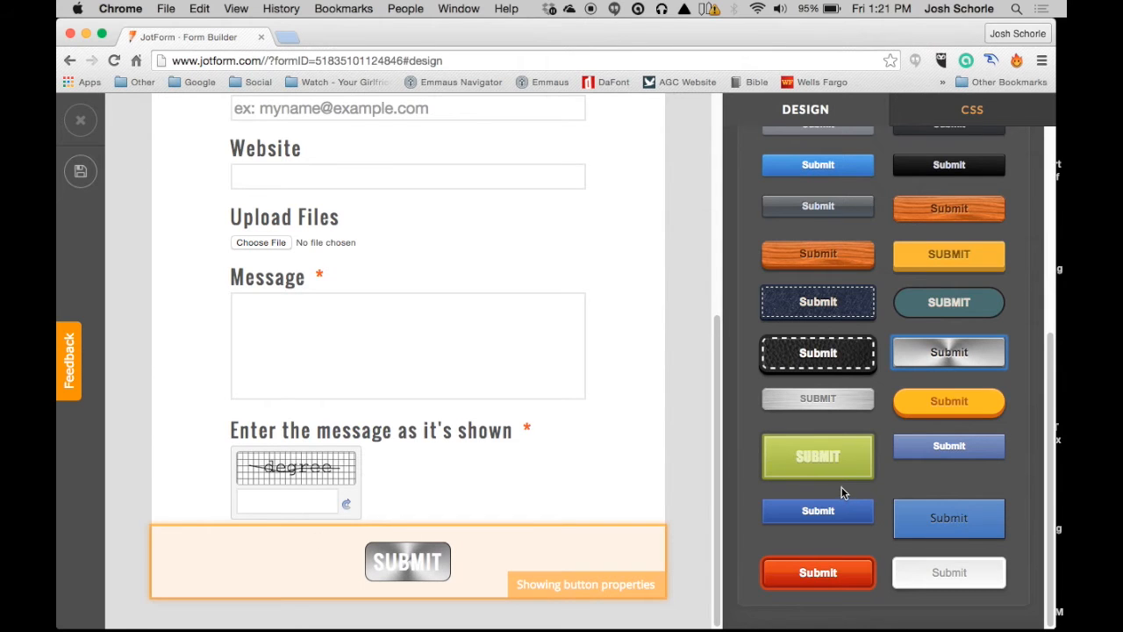
pyautogui.scroll(-3)
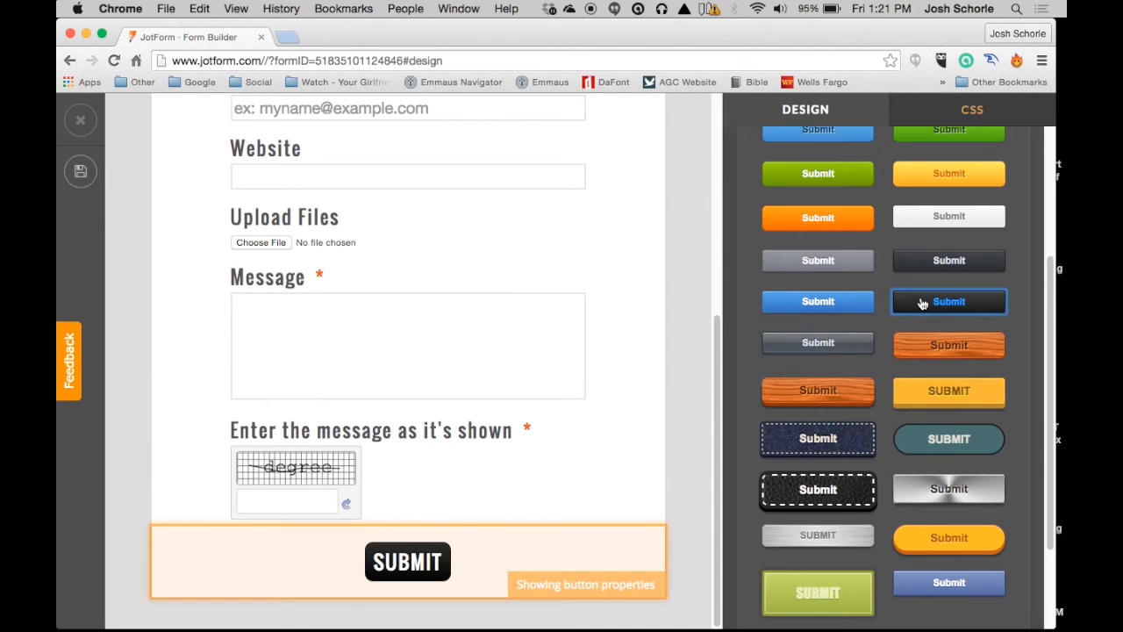
pyautogui.moveTo(947, 259)
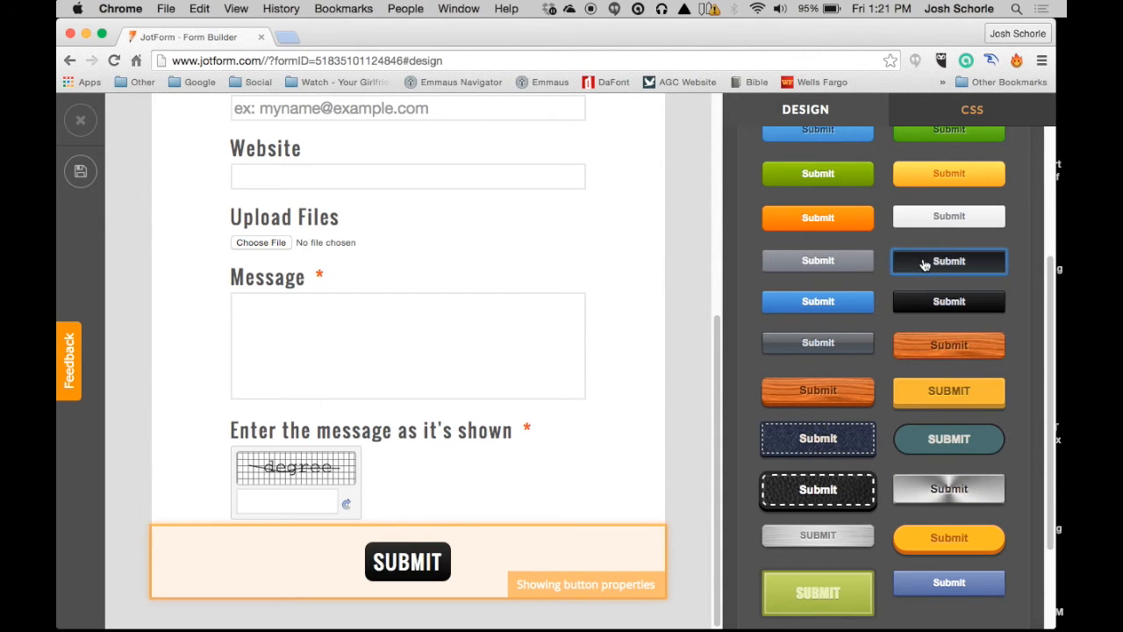
pyautogui.moveTo(467, 505)
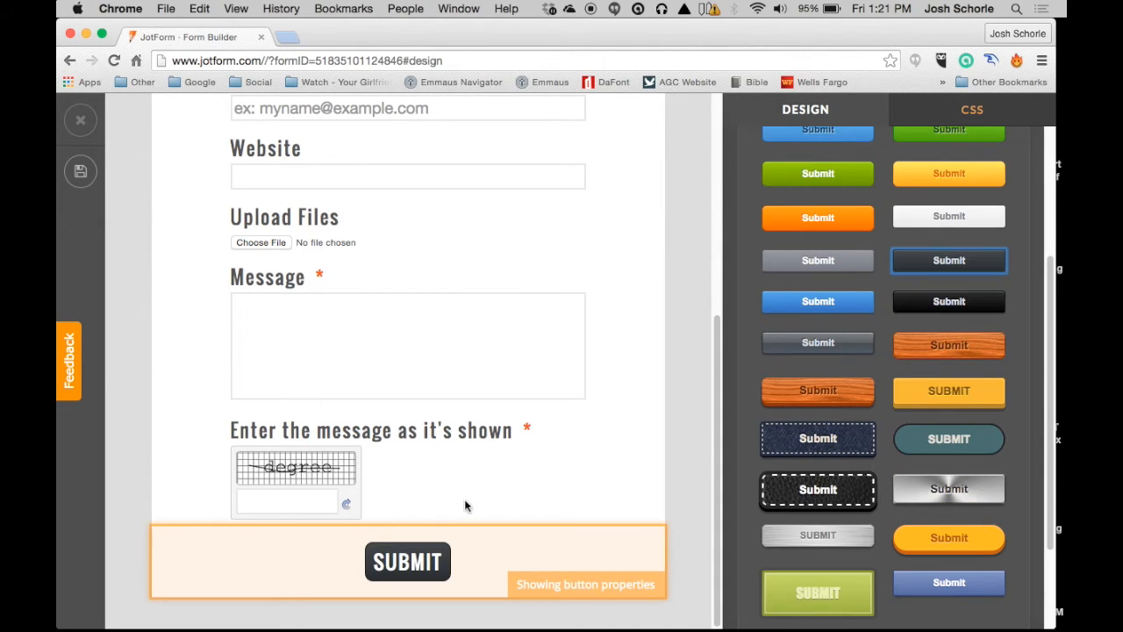
pyautogui.moveTo(807, 333)
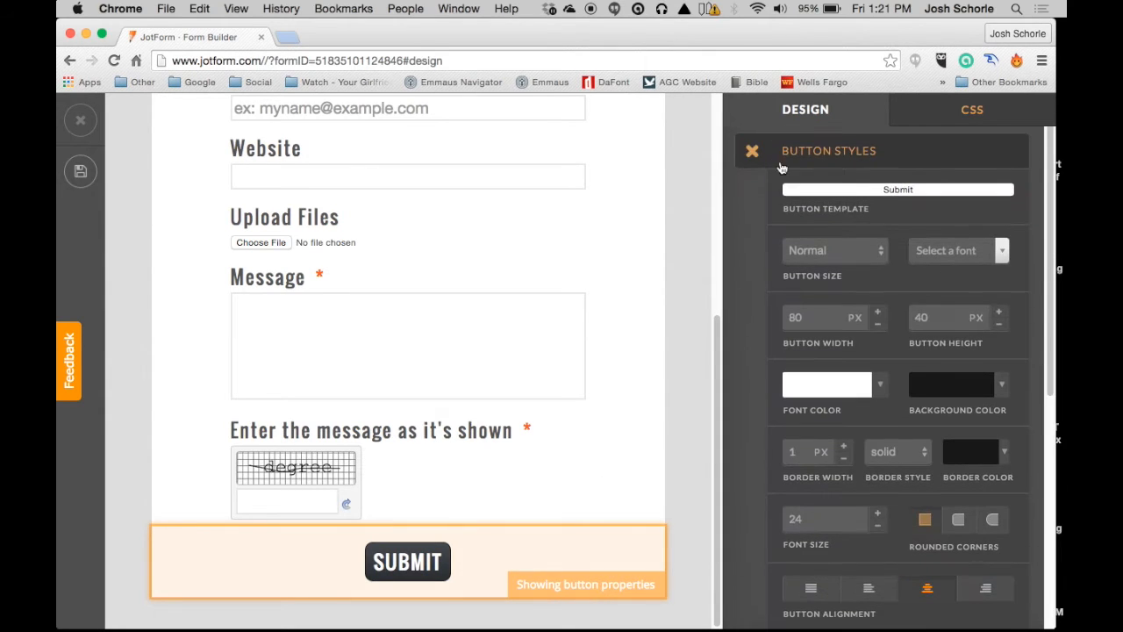
pyautogui.scroll(-3)
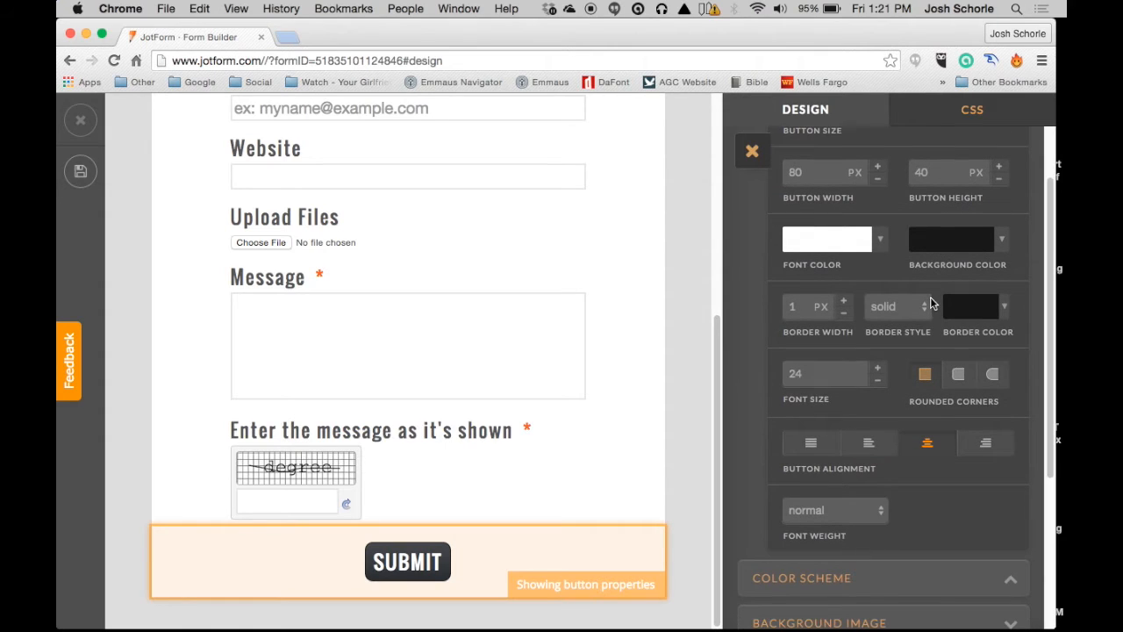
pyautogui.moveTo(905, 245)
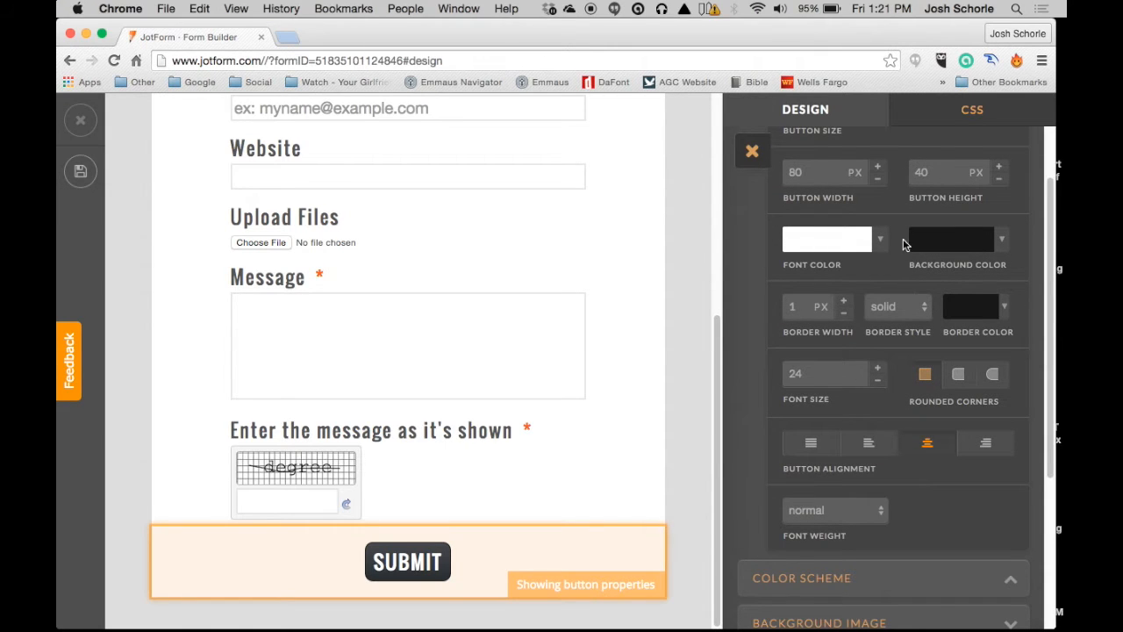
pyautogui.moveTo(582, 429)
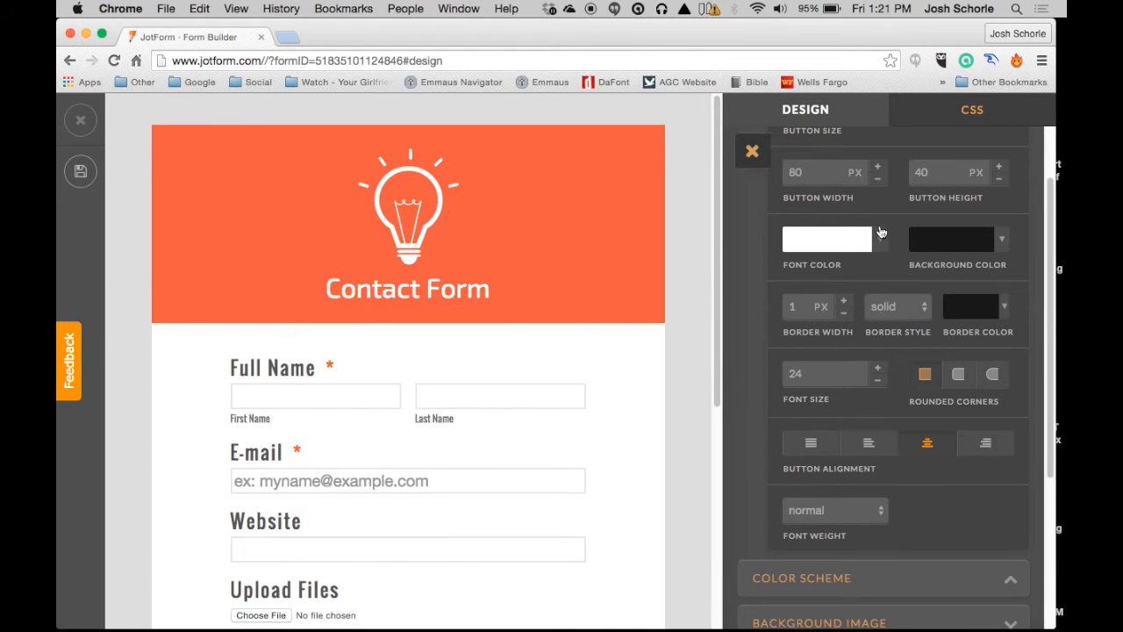
pyautogui.scroll(3)
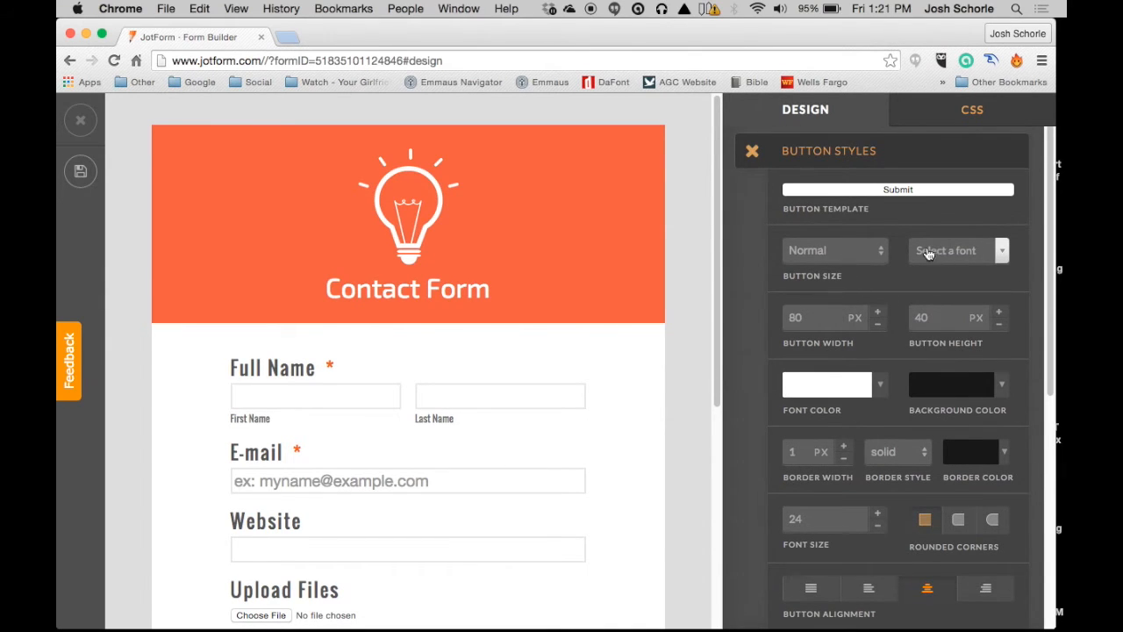
pyautogui.moveTo(884, 183)
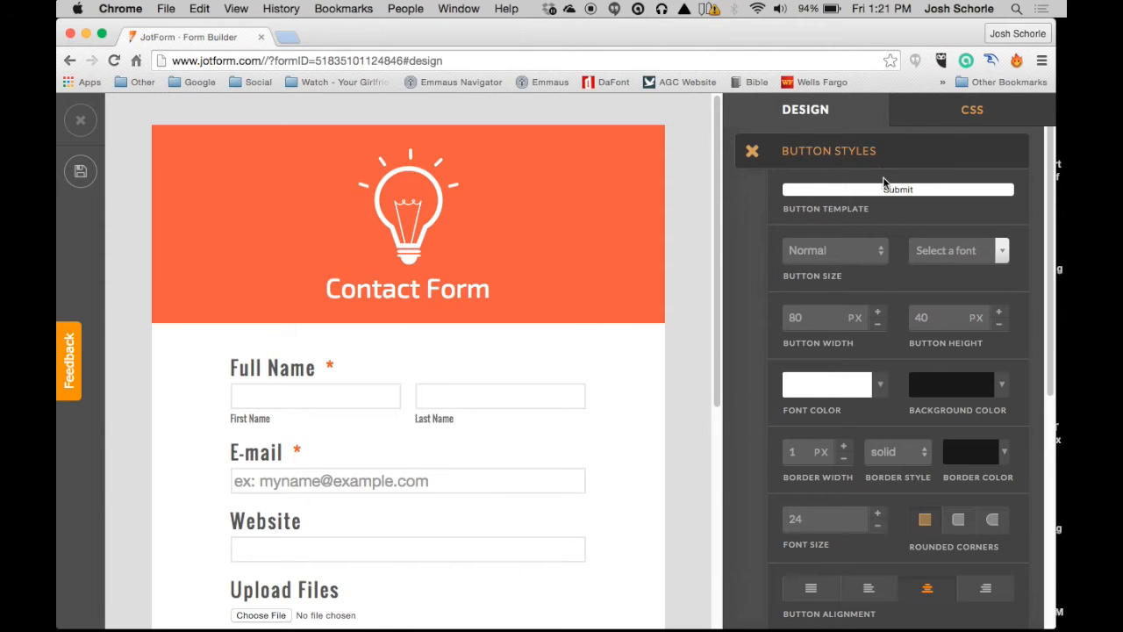
pyautogui.scroll(-3)
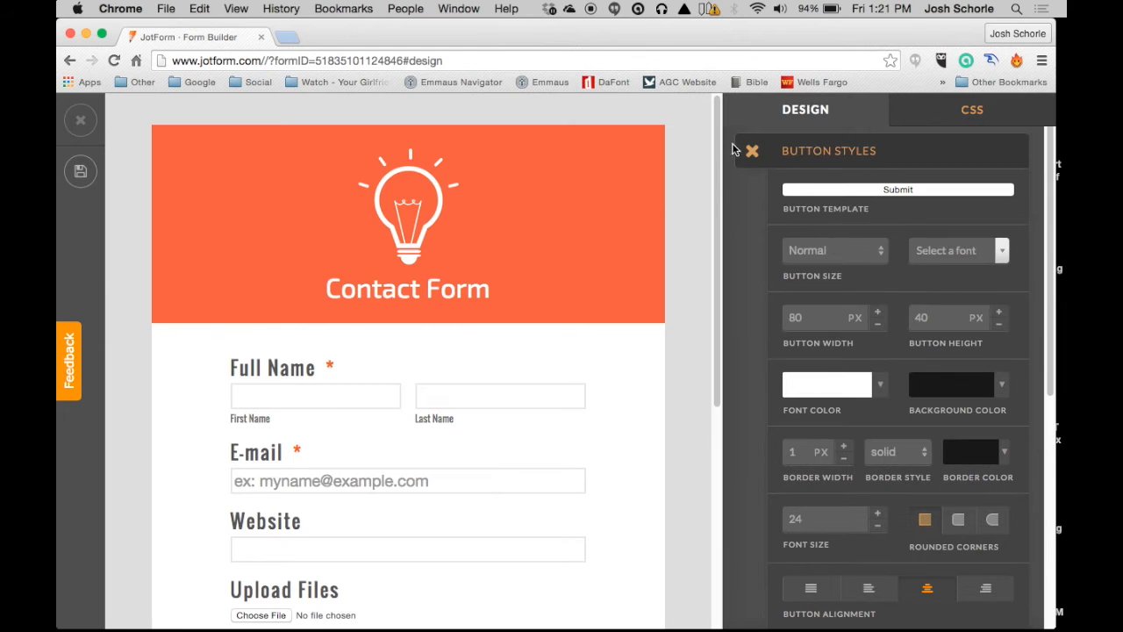
# Step: Close Button Styles, expand Color Scheme, and cancel the Background colour picker unchanged
pyautogui.click(751, 151)
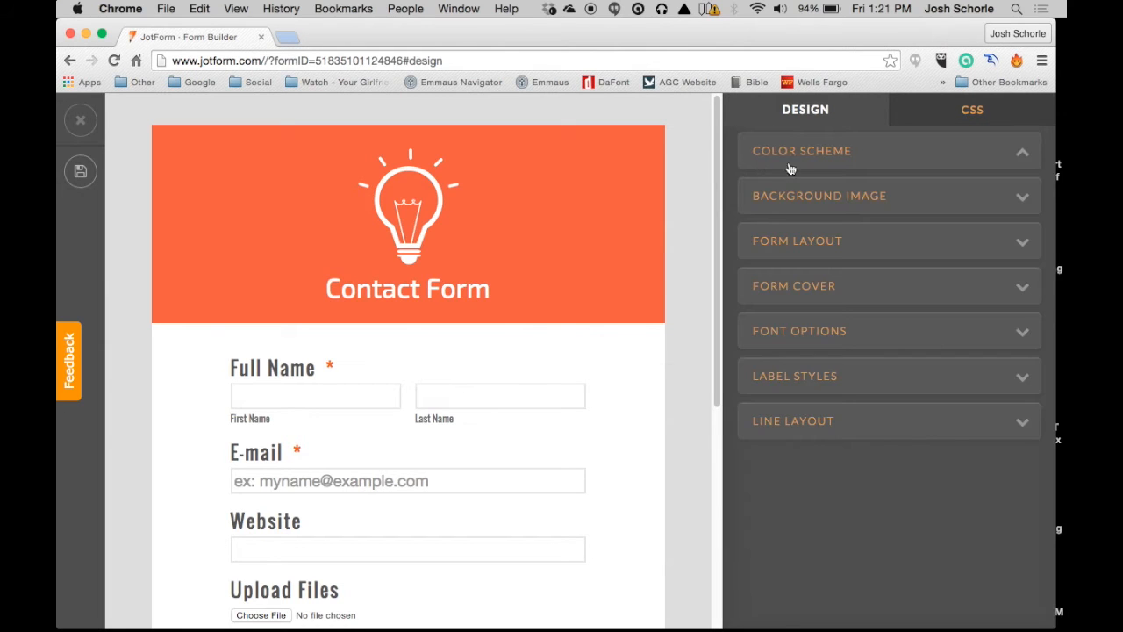
pyautogui.click(800, 151)
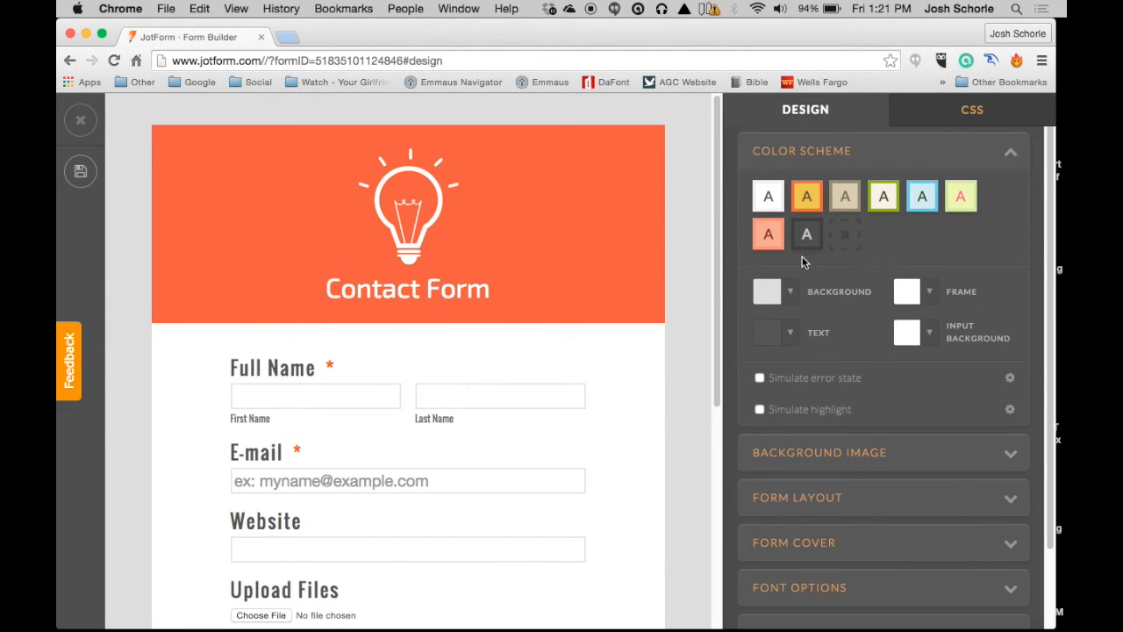
pyautogui.click(767, 291)
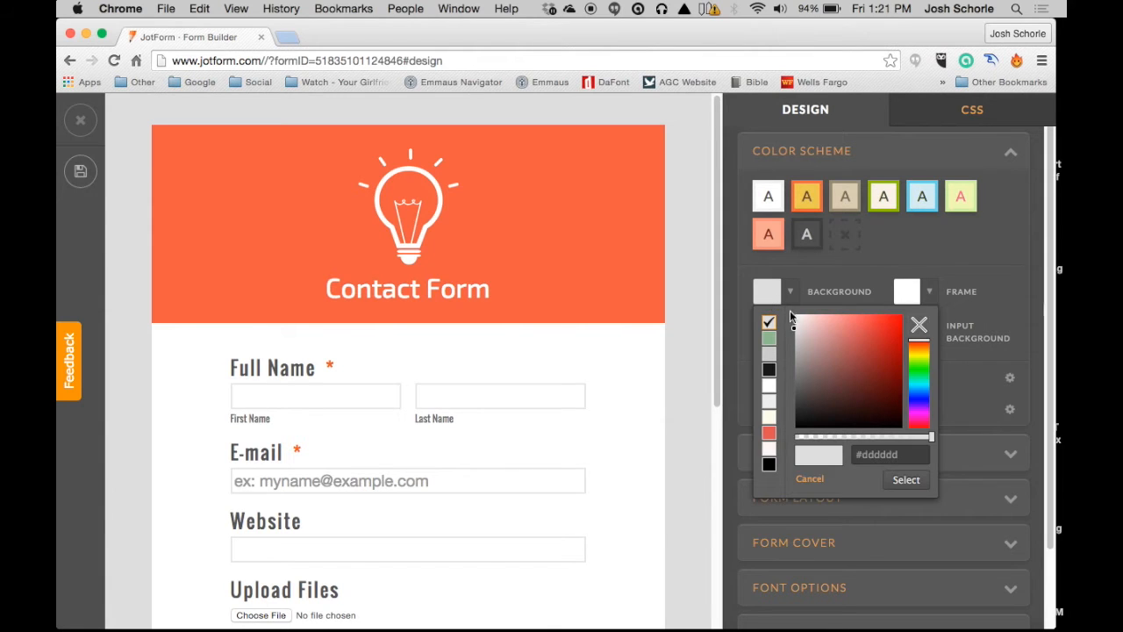
pyautogui.click(807, 477)
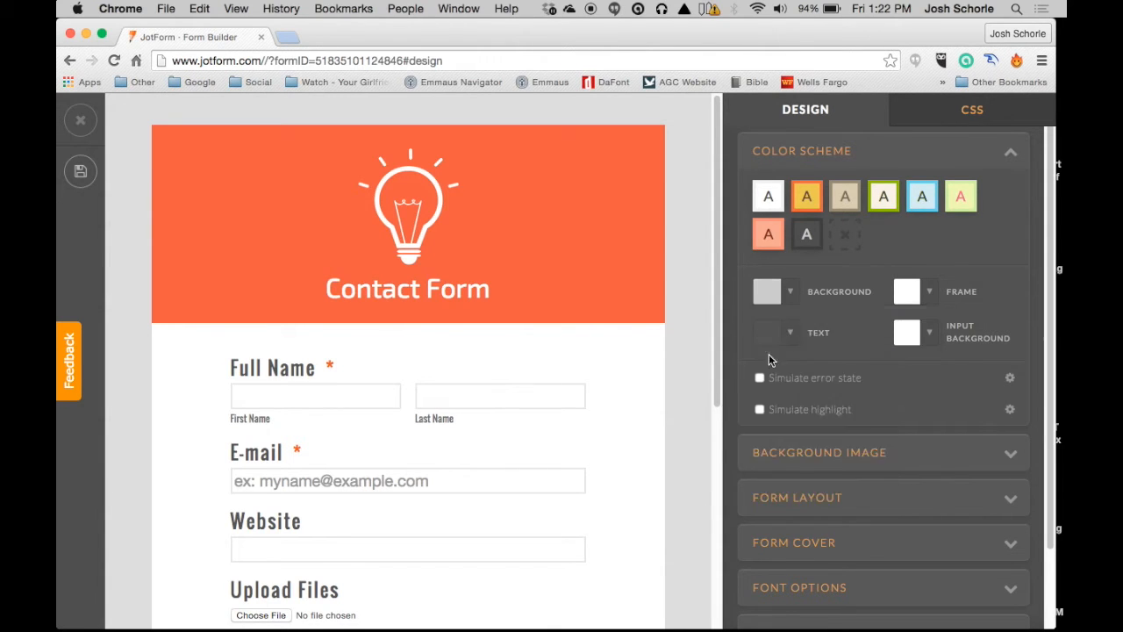
pyautogui.click(765, 291)
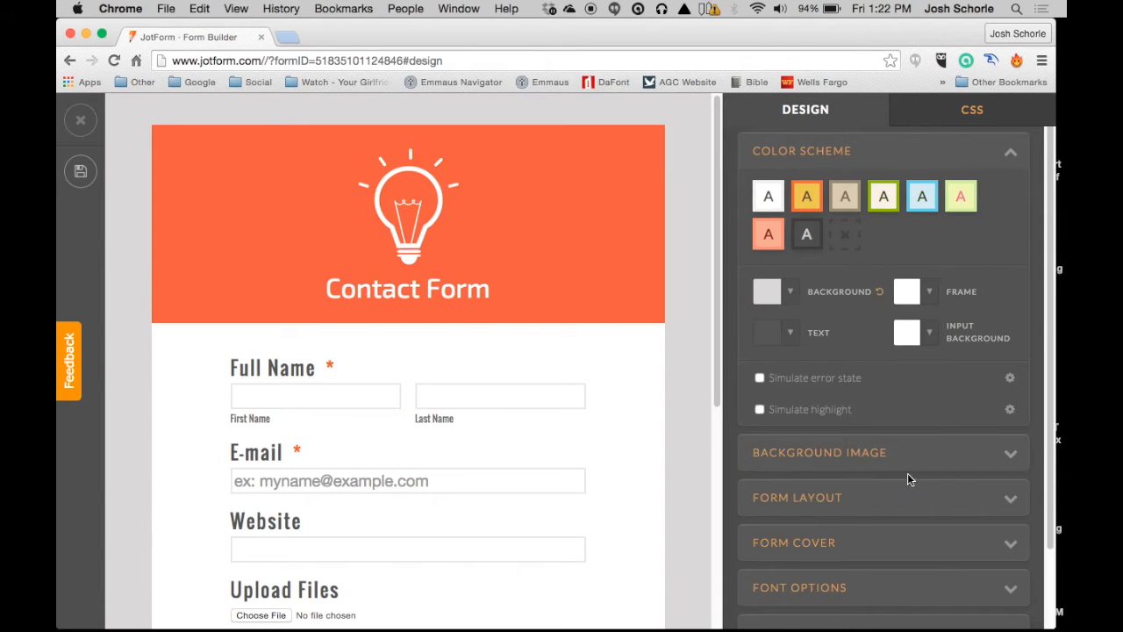
pyautogui.moveTo(884, 305)
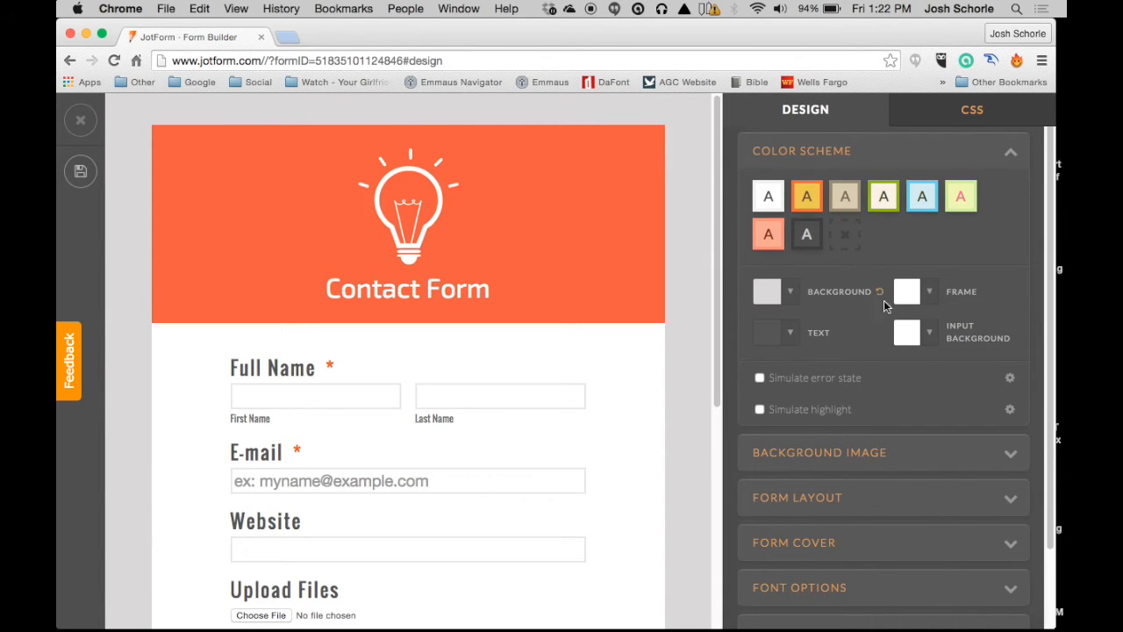
pyautogui.moveTo(768, 400)
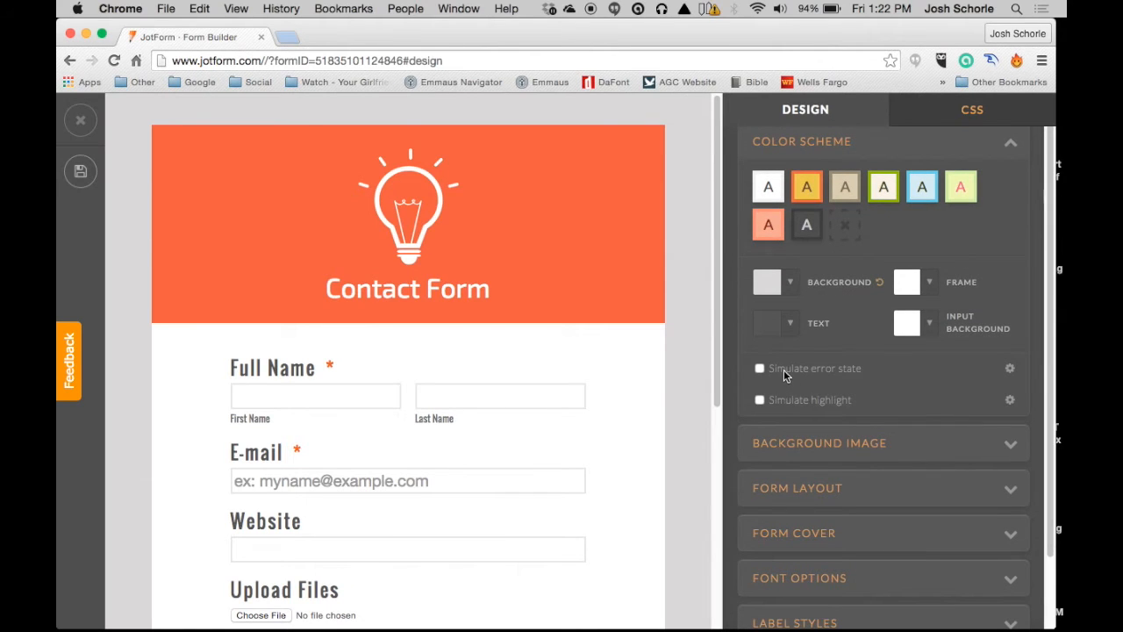
pyautogui.moveTo(828, 343)
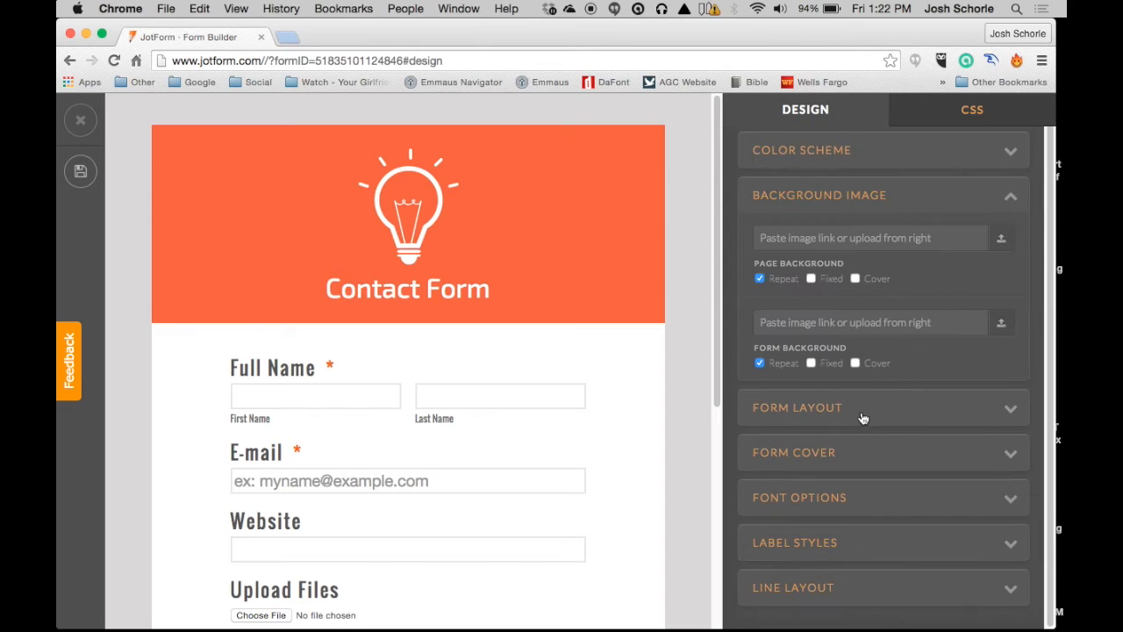
pyautogui.moveTo(807, 295)
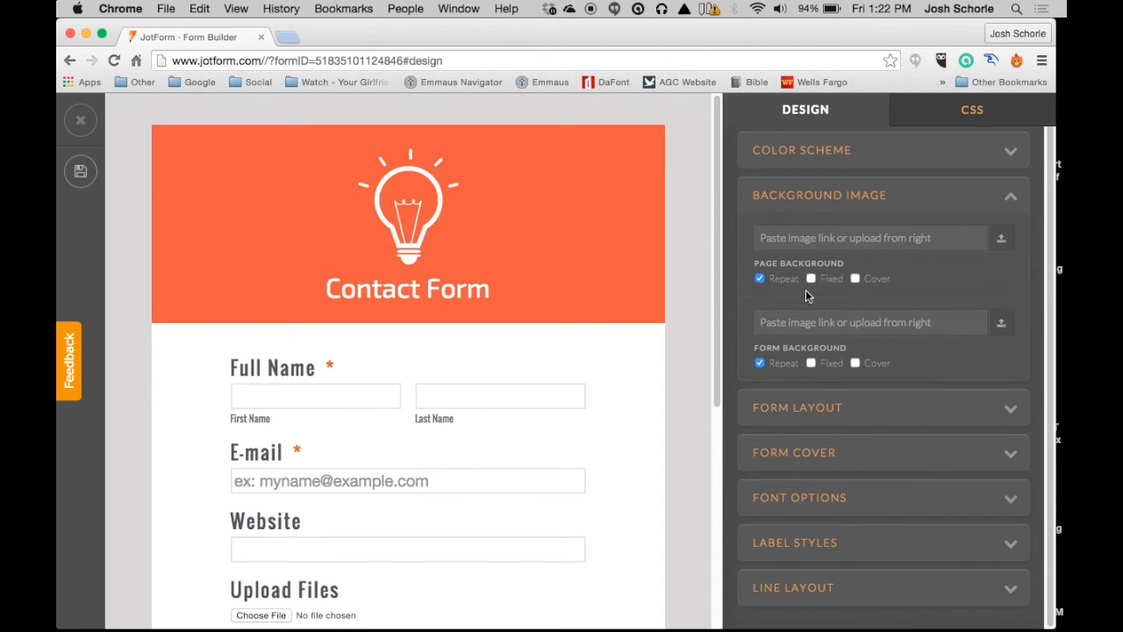
pyautogui.moveTo(699, 342)
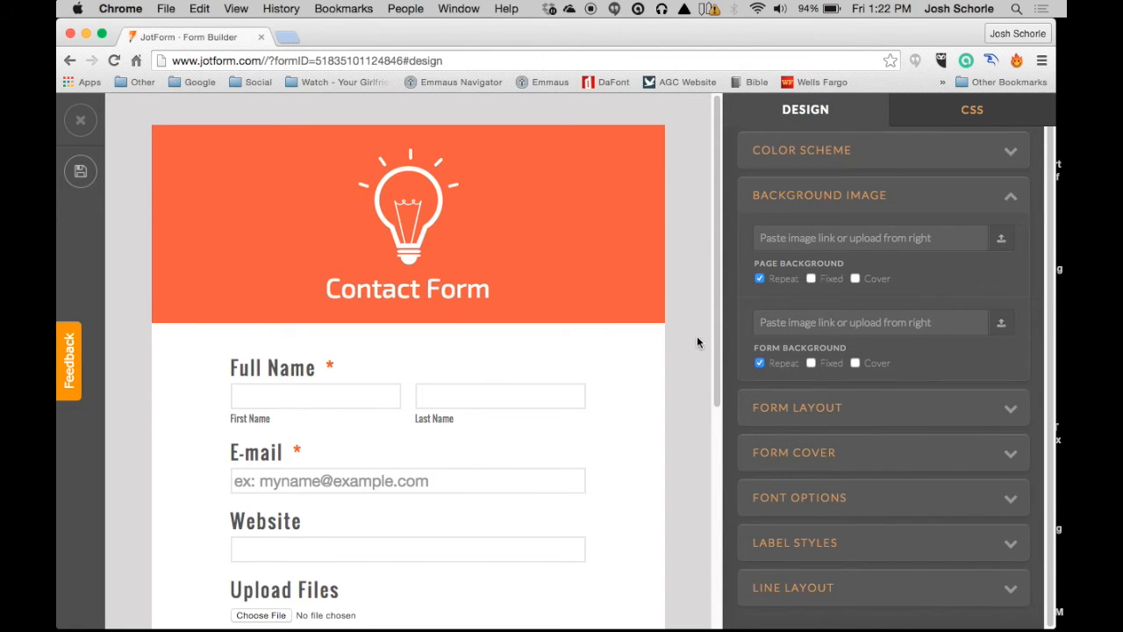
pyautogui.moveTo(705, 132)
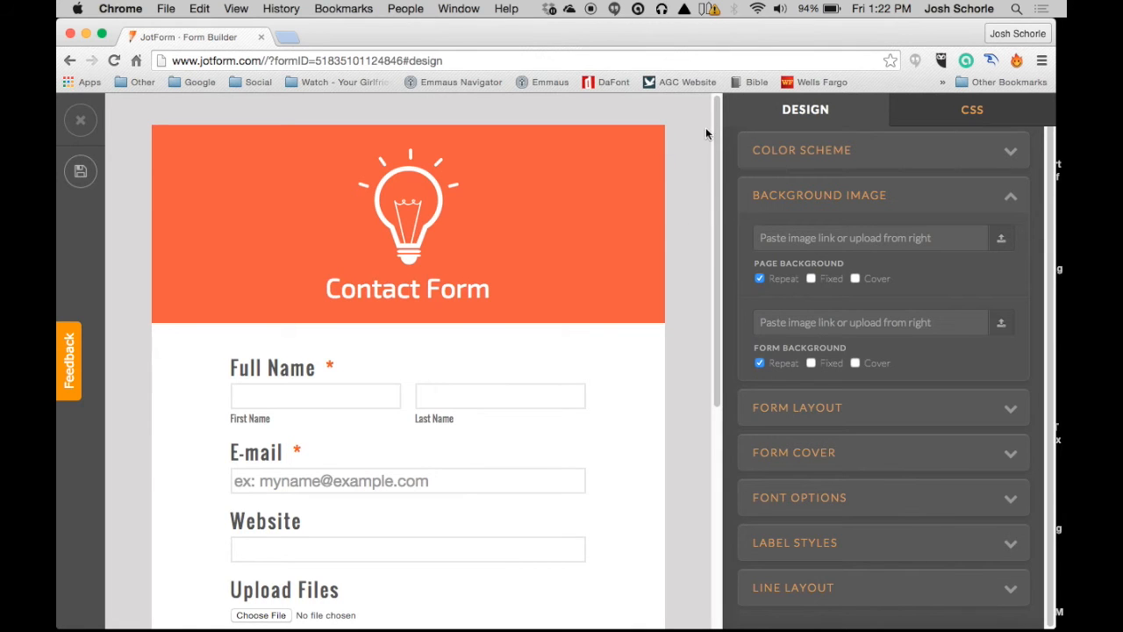
pyautogui.moveTo(682, 295)
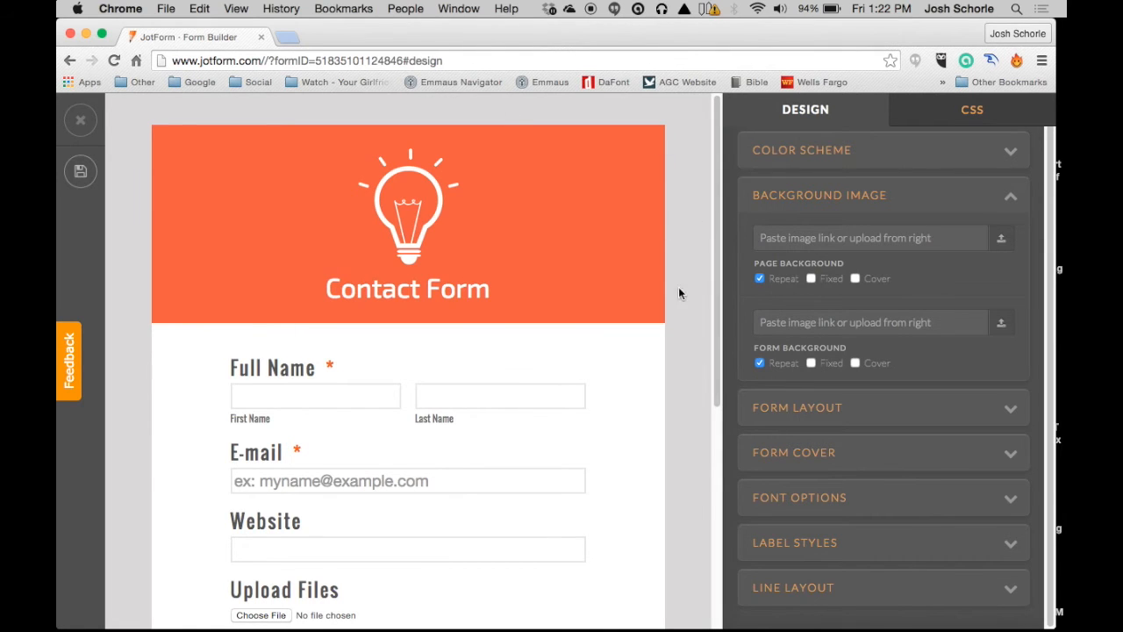
pyautogui.moveTo(728, 363)
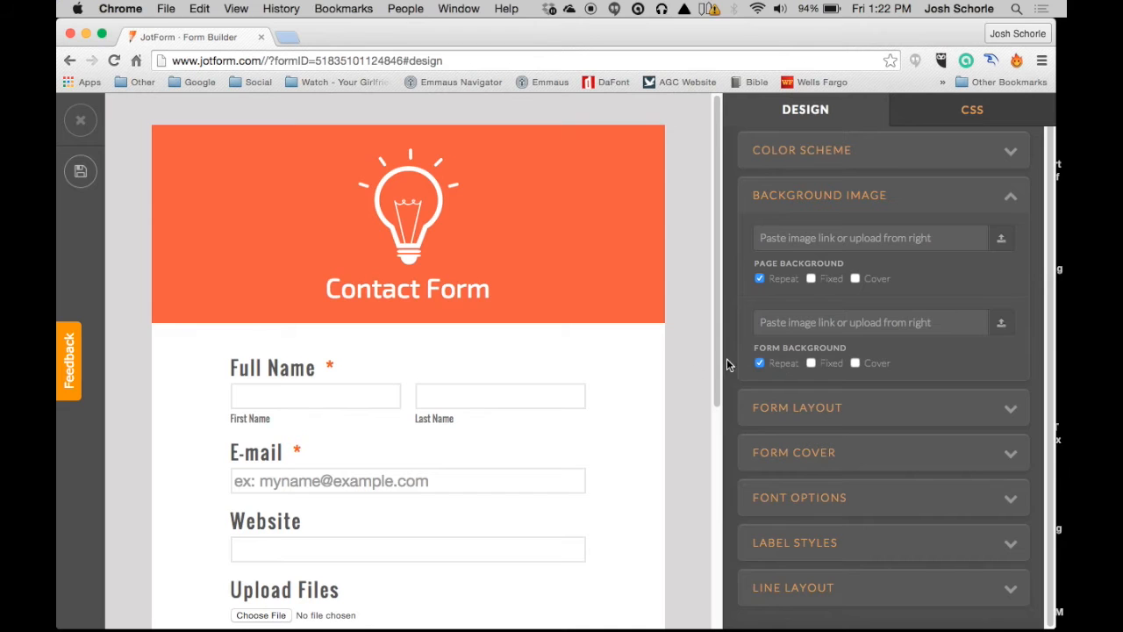
pyautogui.moveTo(192, 363)
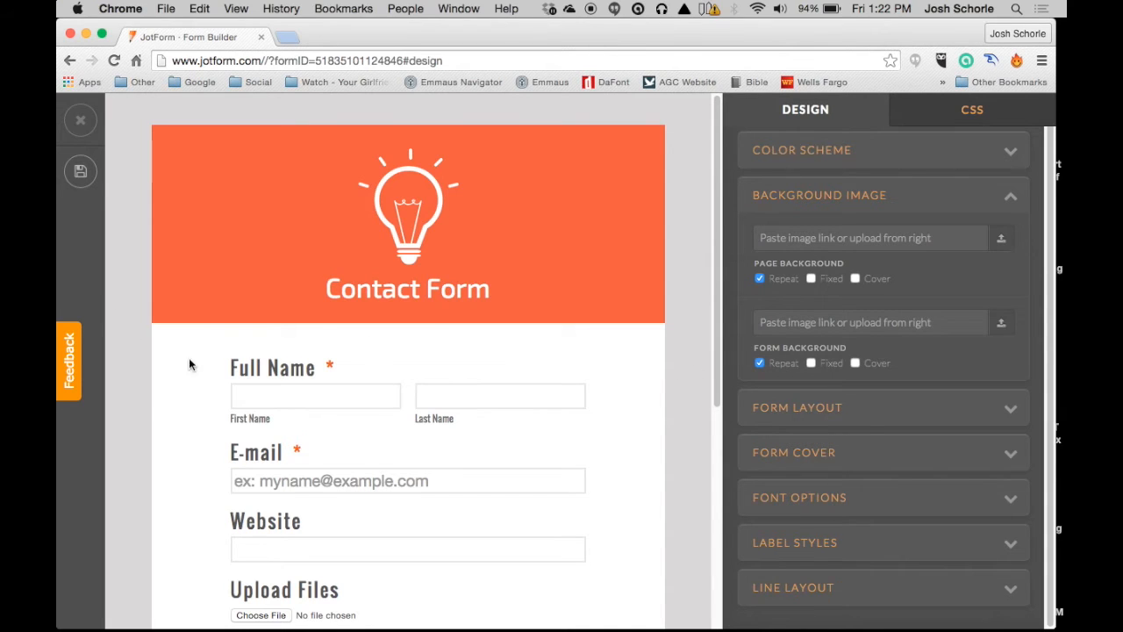
pyautogui.moveTo(807, 410)
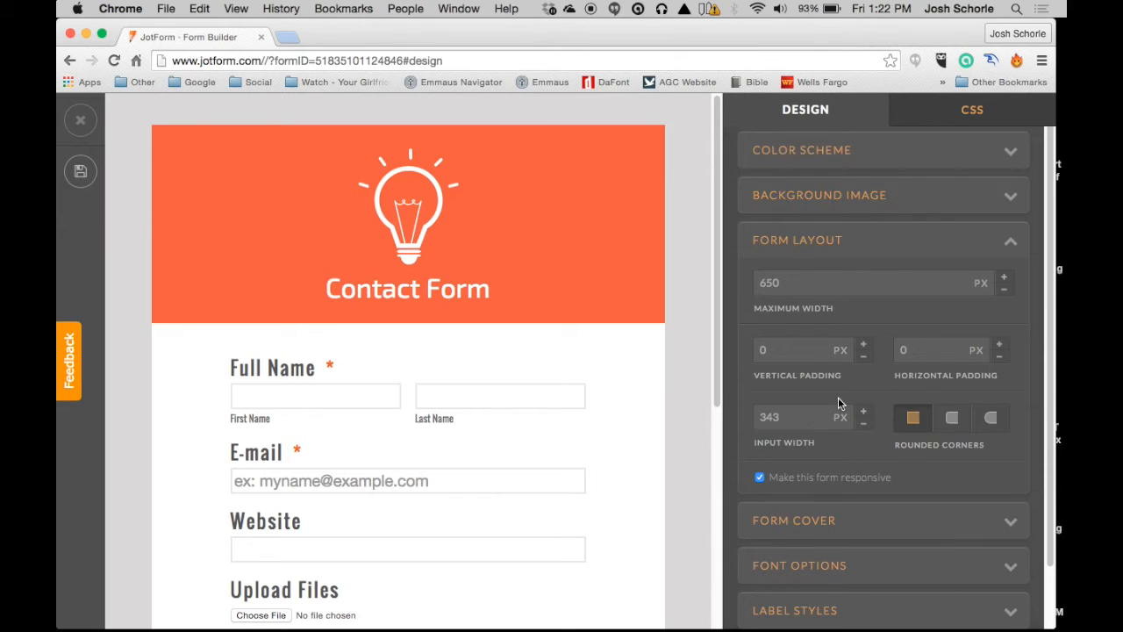
pyautogui.moveTo(916, 389)
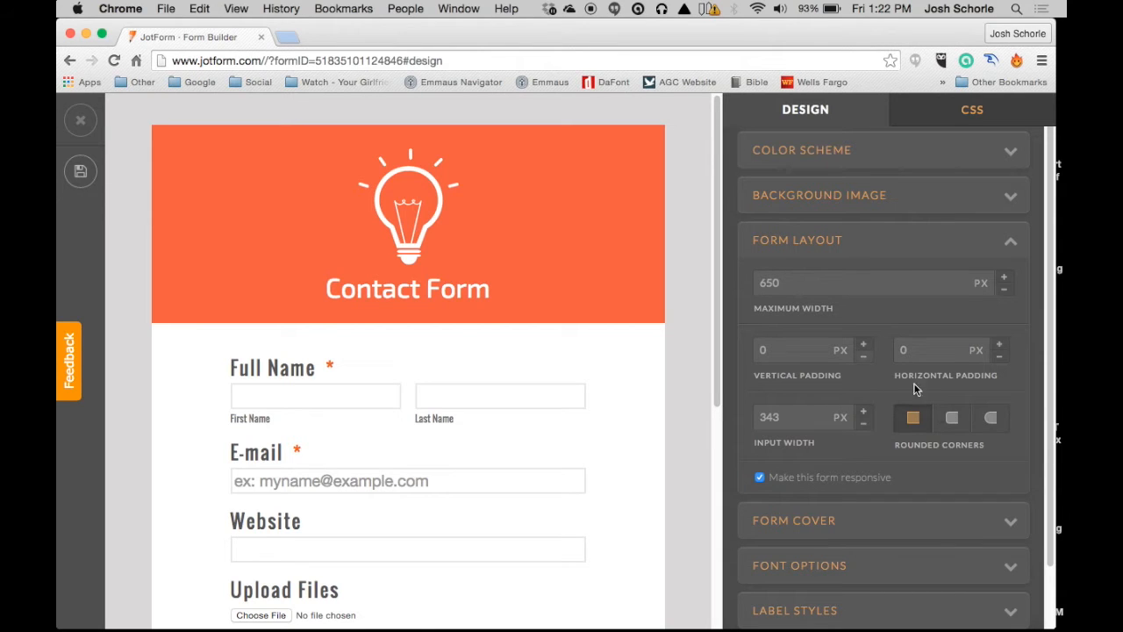
# Step: Try rounded input corners in Form Layout, then revert to square corners
pyautogui.click(951, 418)
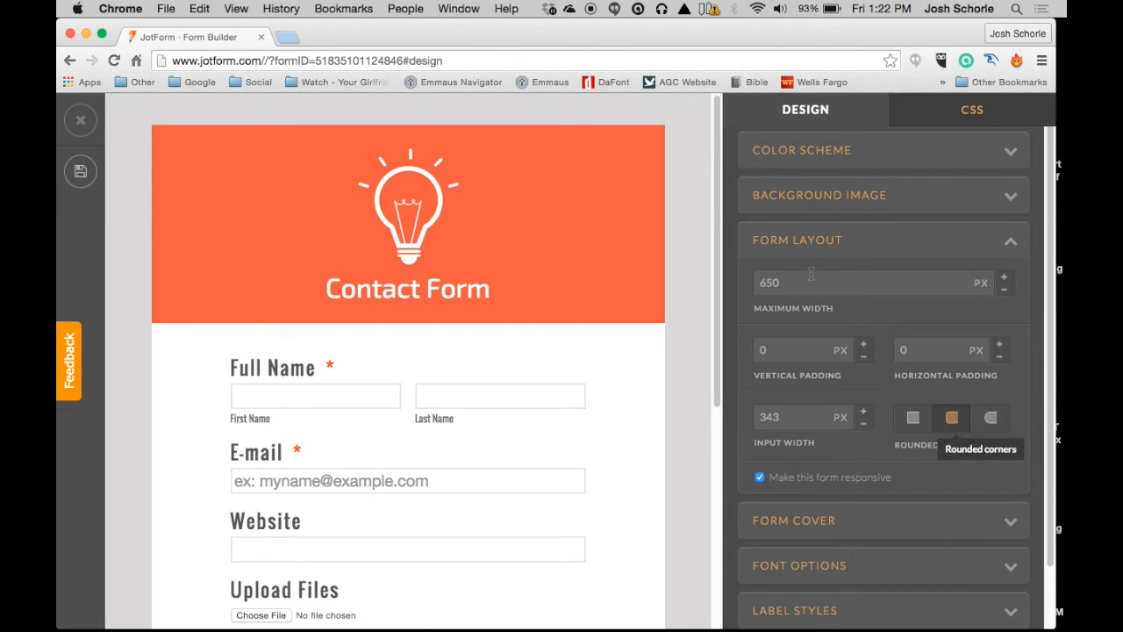
pyautogui.scroll(-3)
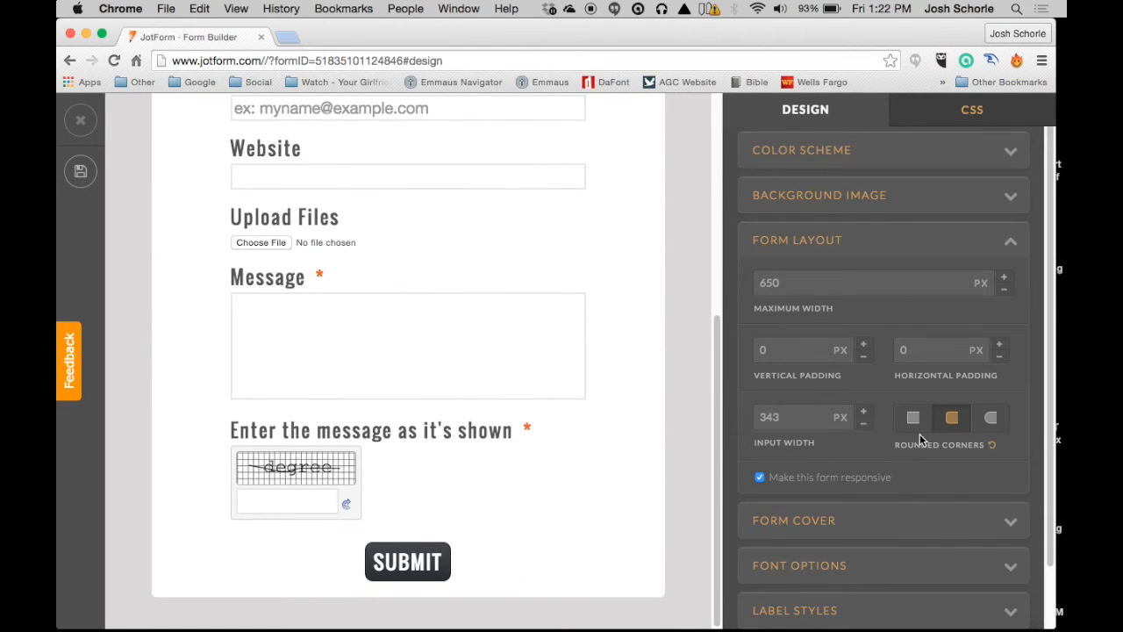
pyautogui.click(989, 418)
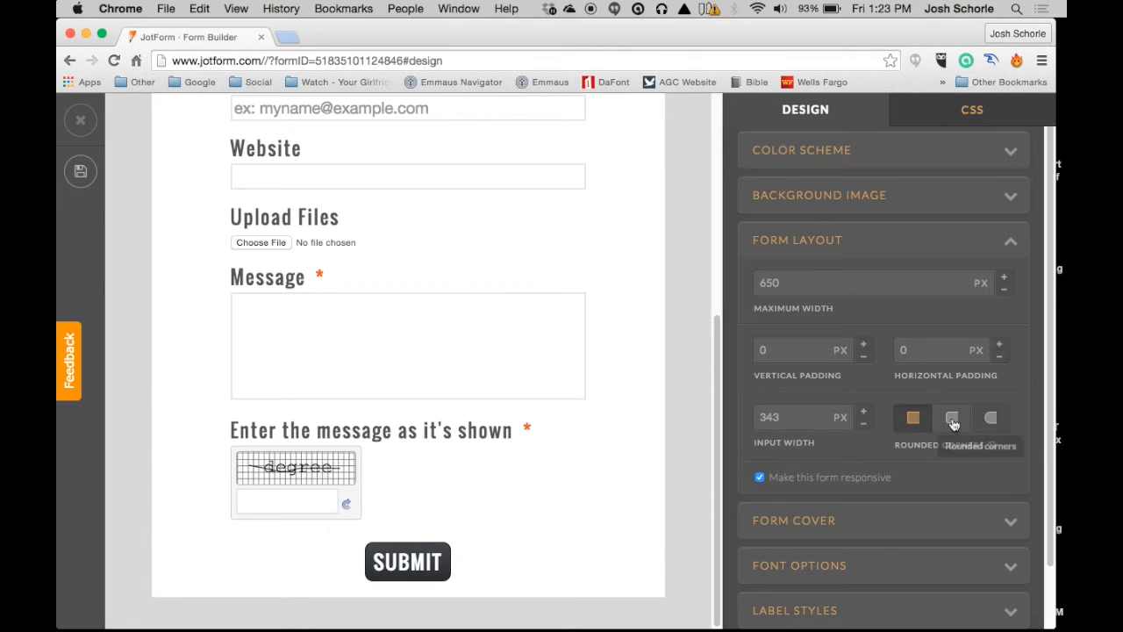
pyautogui.moveTo(845, 535)
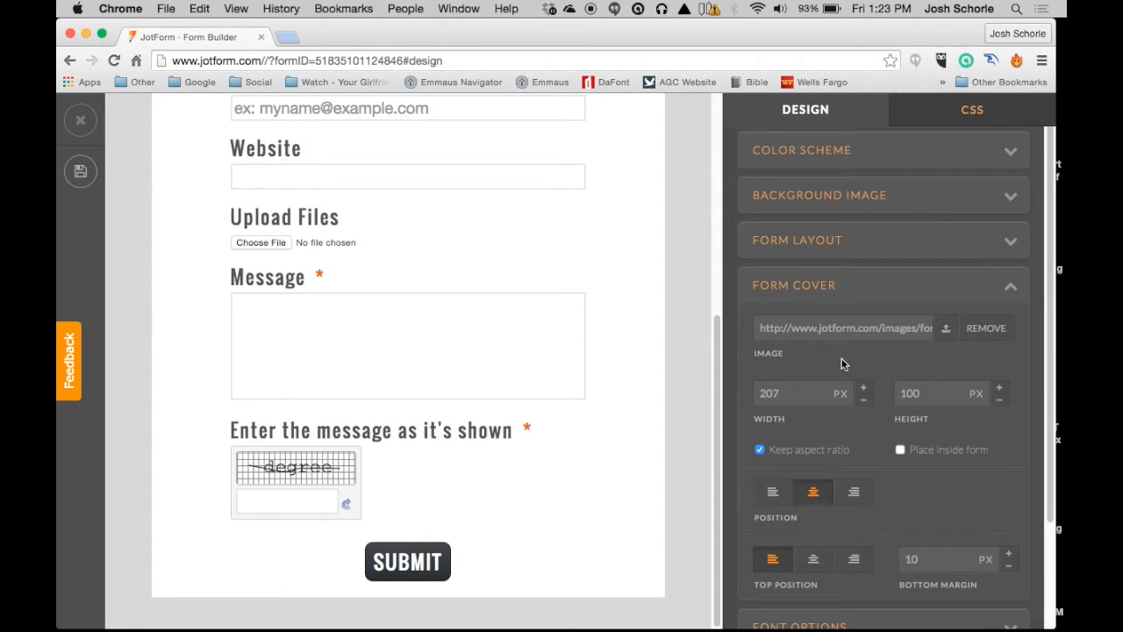
# Step: Expand the Form Cover section and start choosing a new cover image
pyautogui.scroll(3)
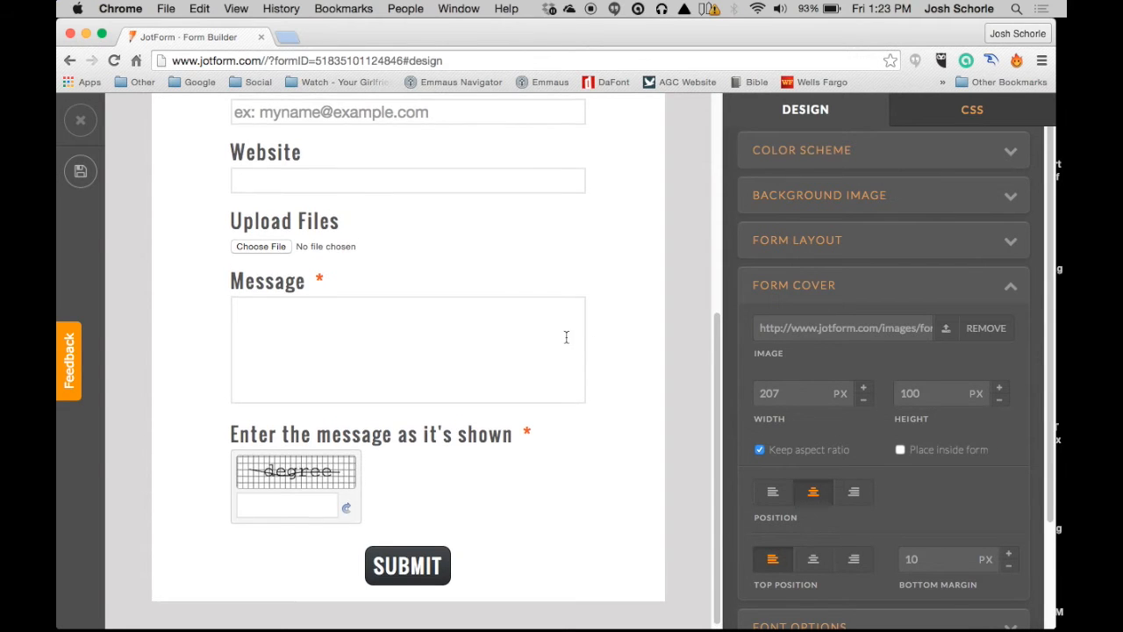
pyautogui.scroll(3)
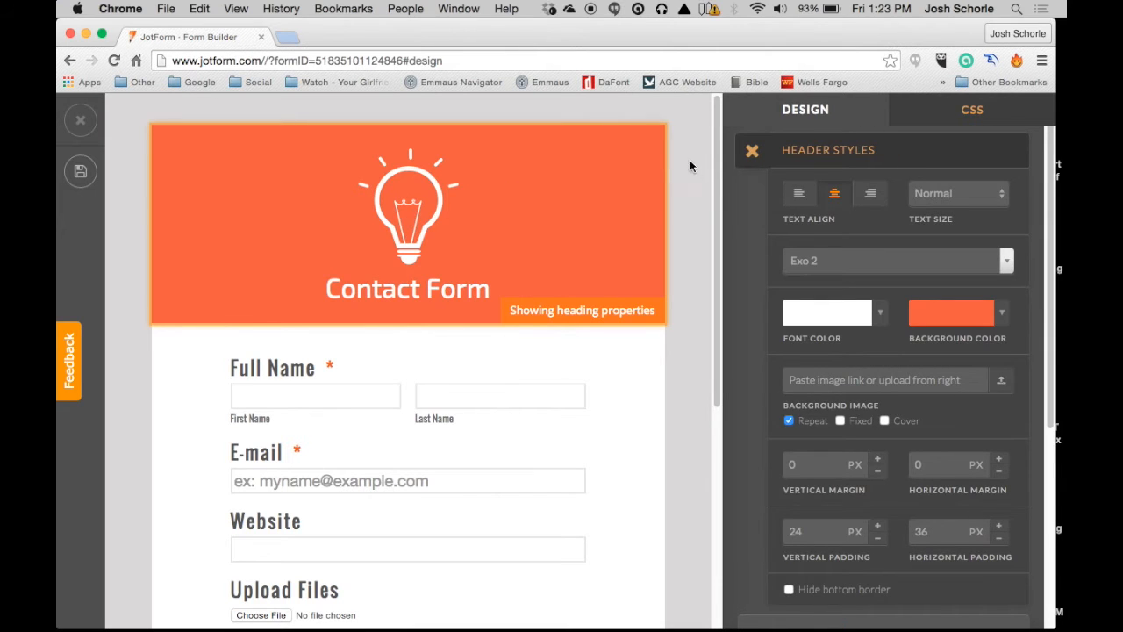
pyautogui.click(751, 151)
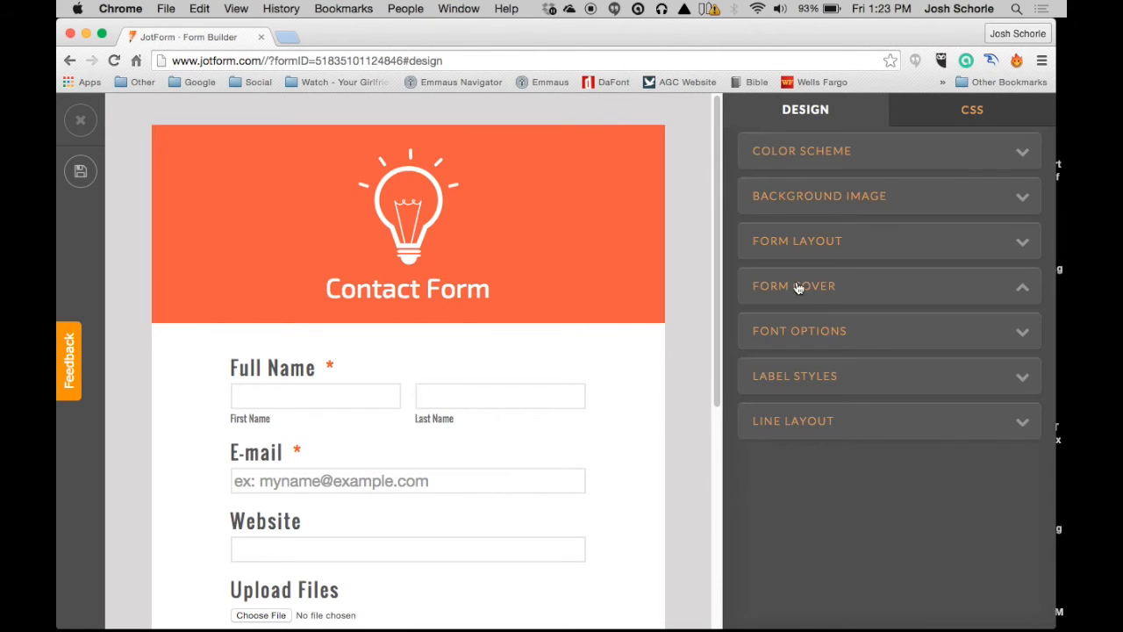
pyautogui.click(793, 284)
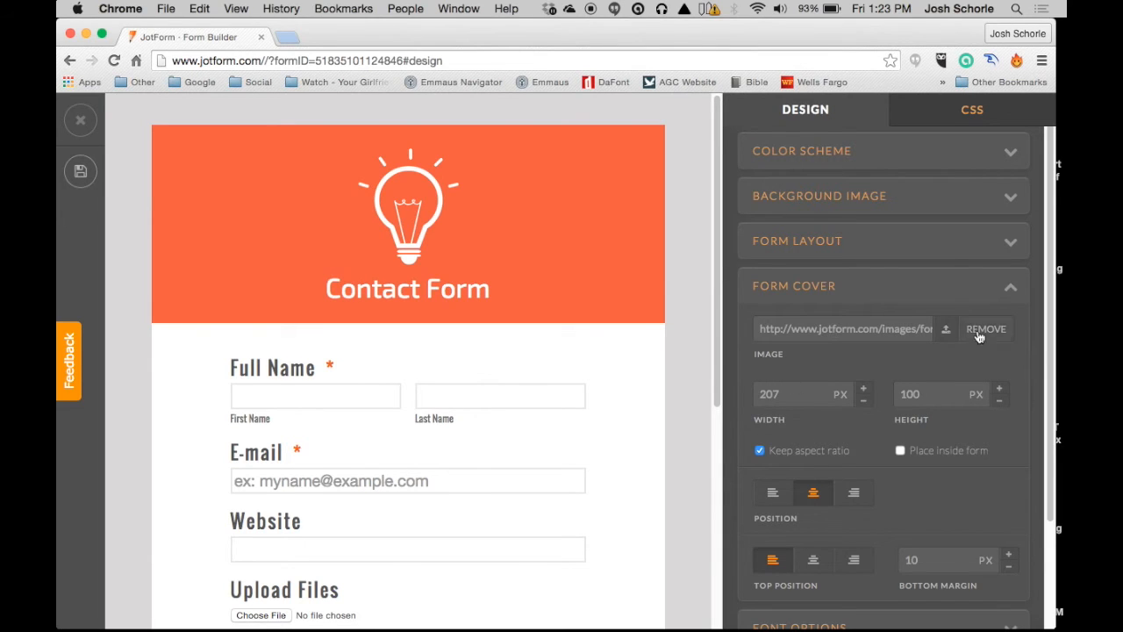
pyautogui.click(946, 328)
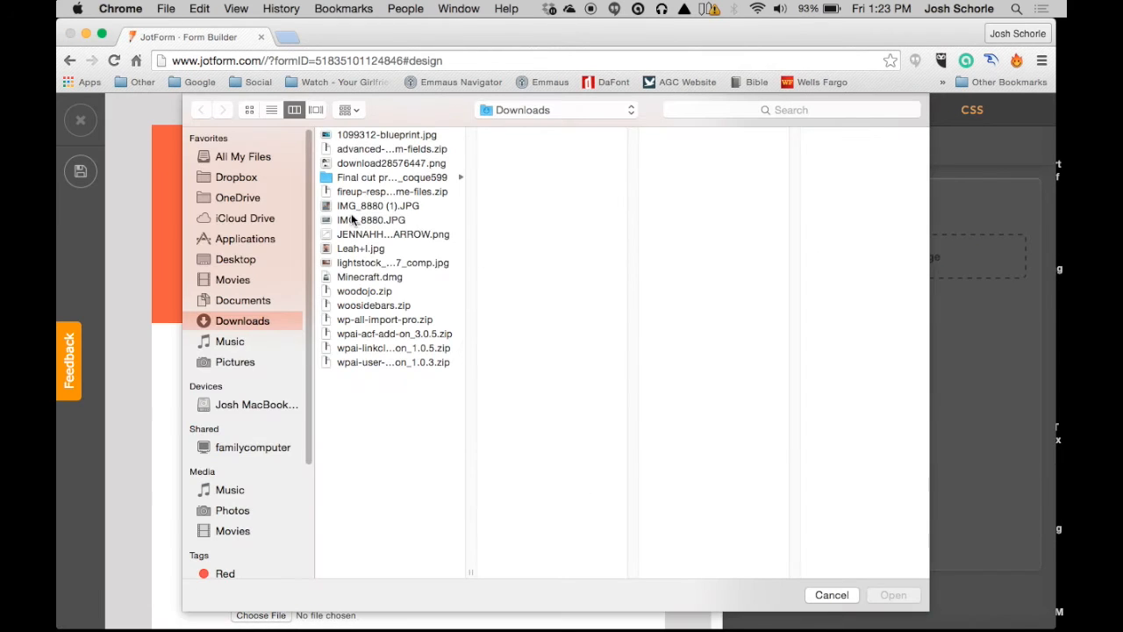
# Step: Upload the Josh Schorle logo from the pictures folder as the centred form cover image
pyautogui.click(235, 362)
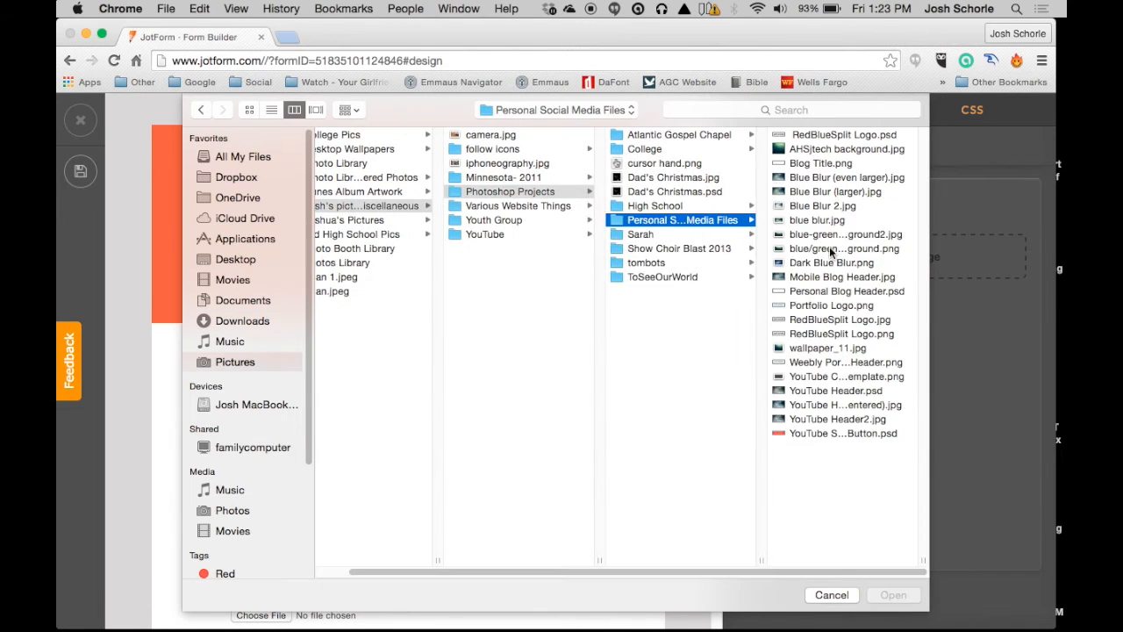
pyautogui.click(891, 594)
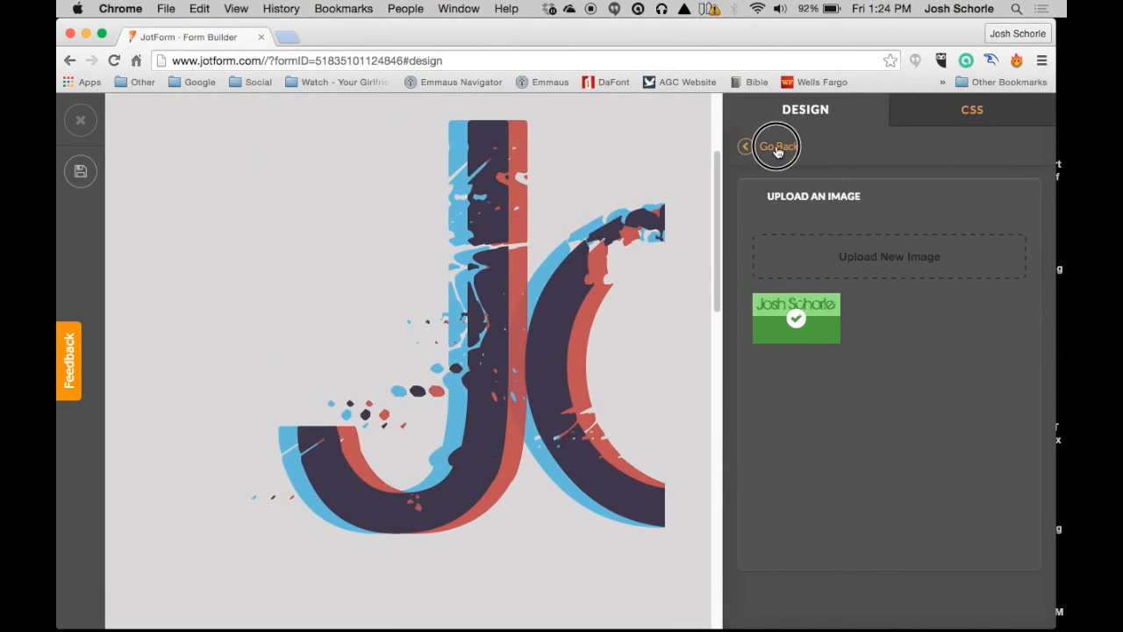
pyautogui.click(775, 146)
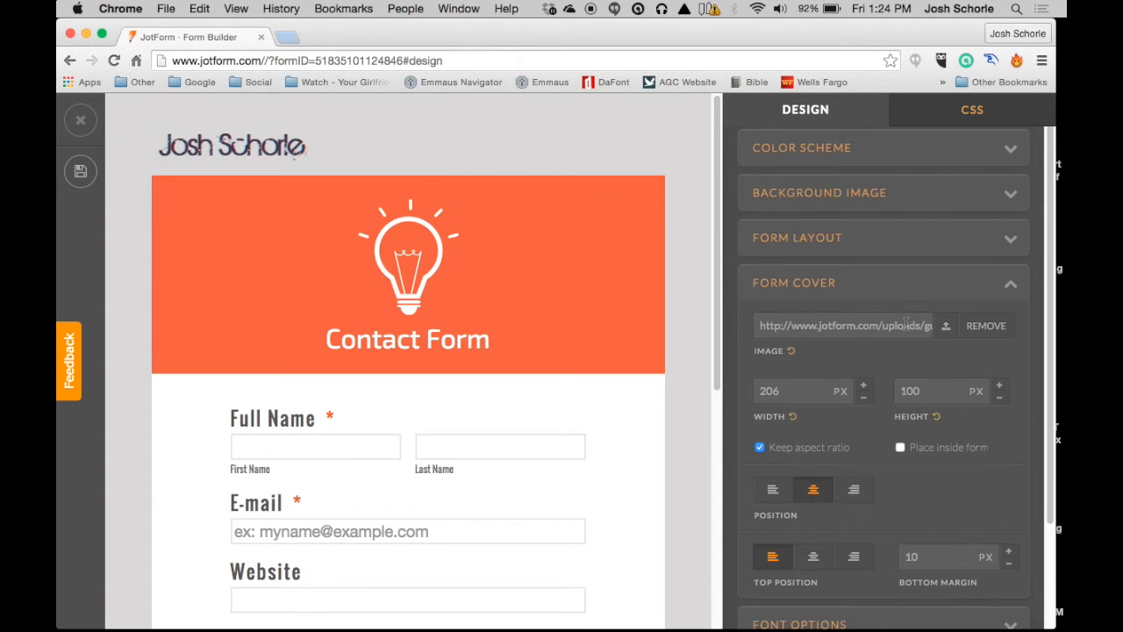
pyautogui.scroll(-3)
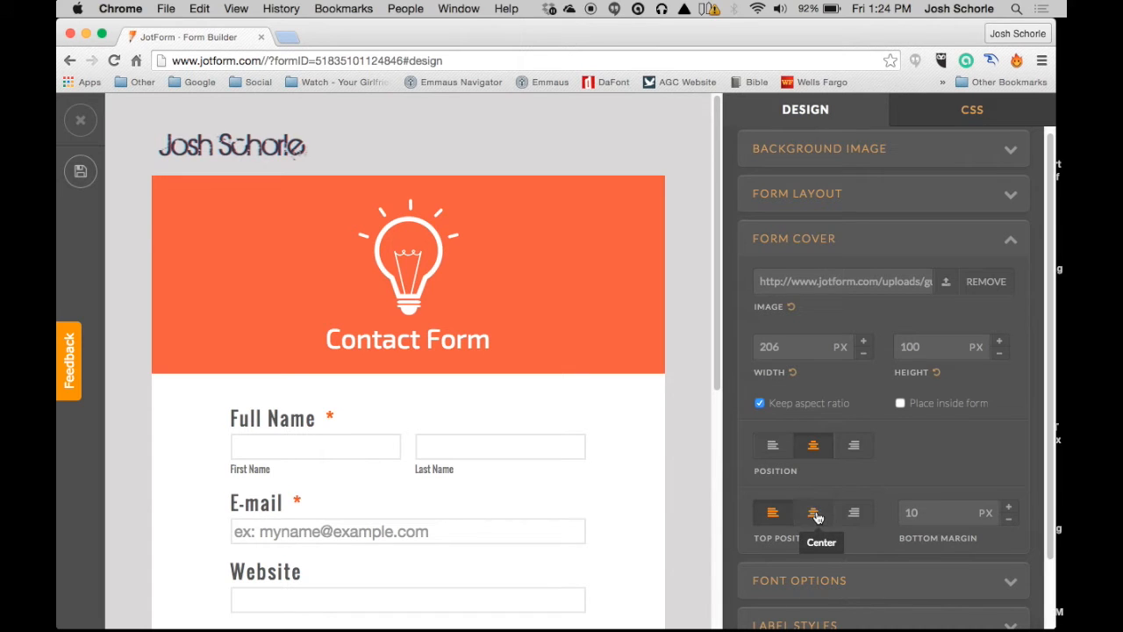
pyautogui.scroll(3)
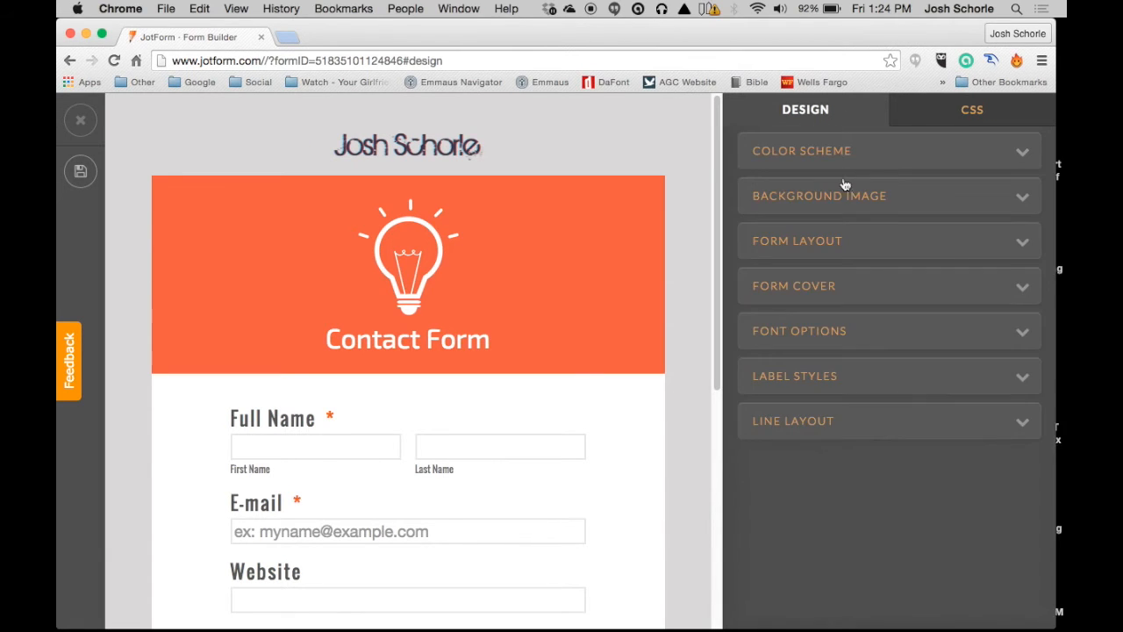
pyautogui.moveTo(873, 349)
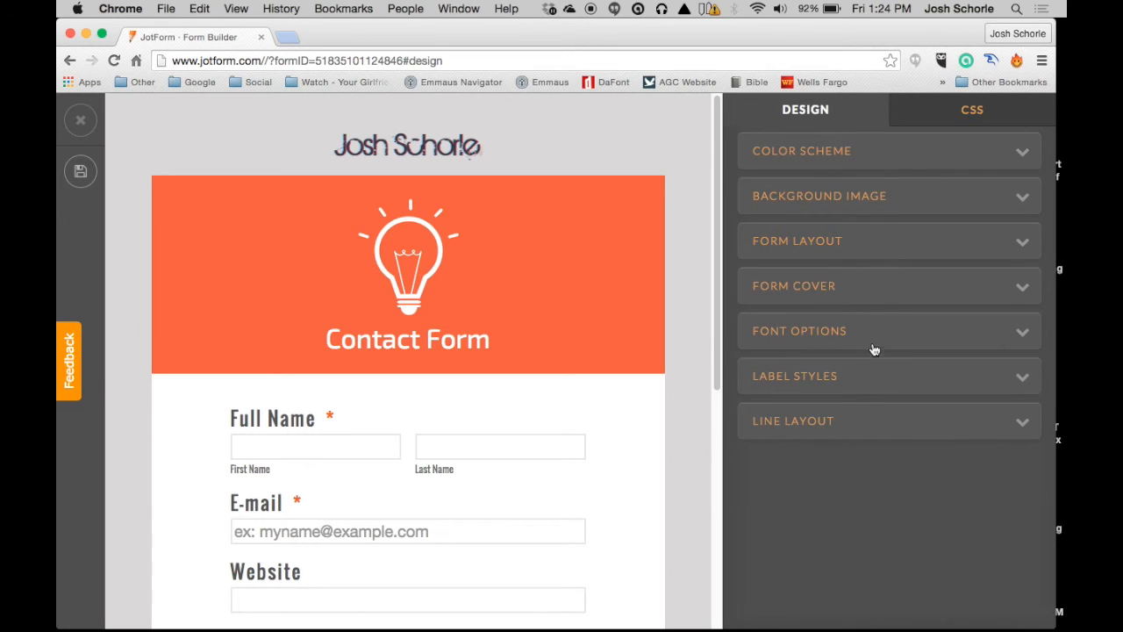
pyautogui.click(887, 330)
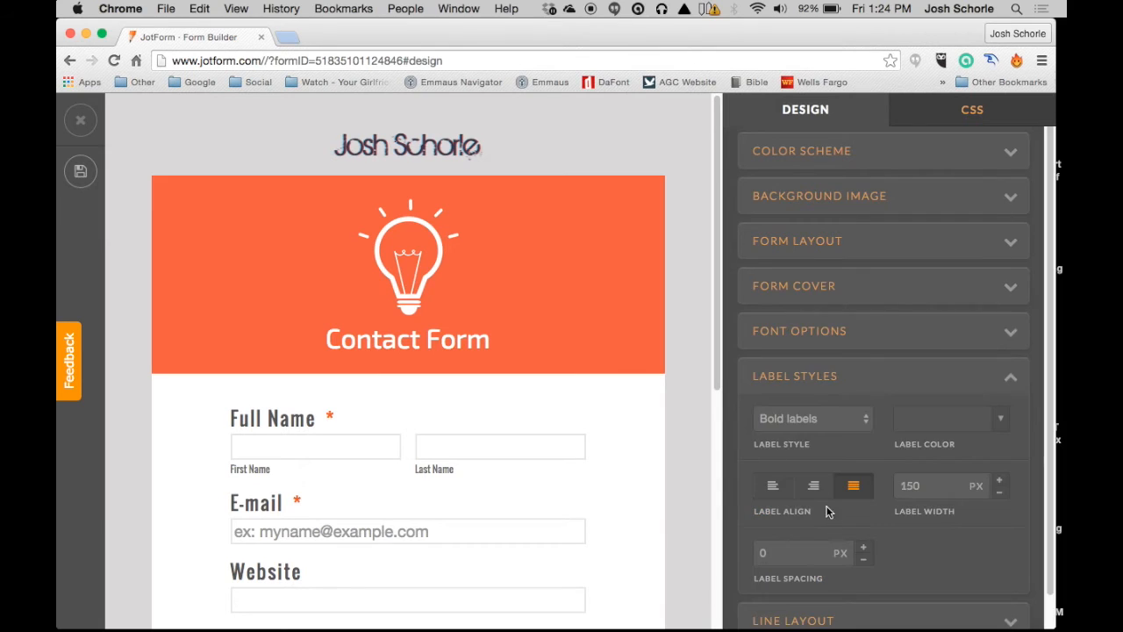
pyautogui.scroll(3)
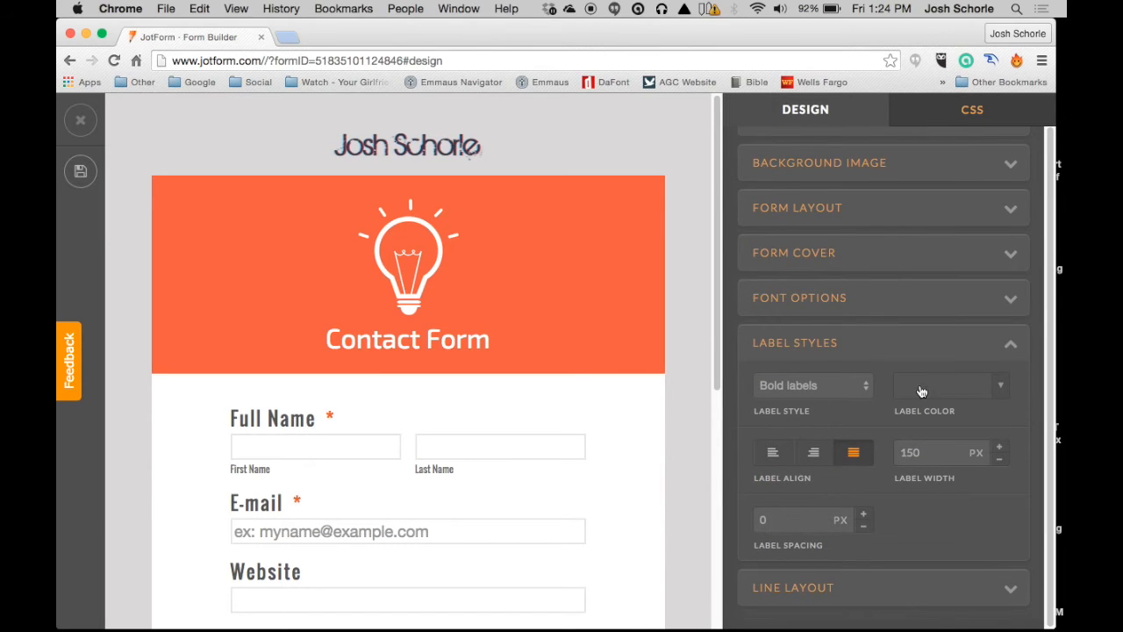
pyautogui.moveTo(245, 421)
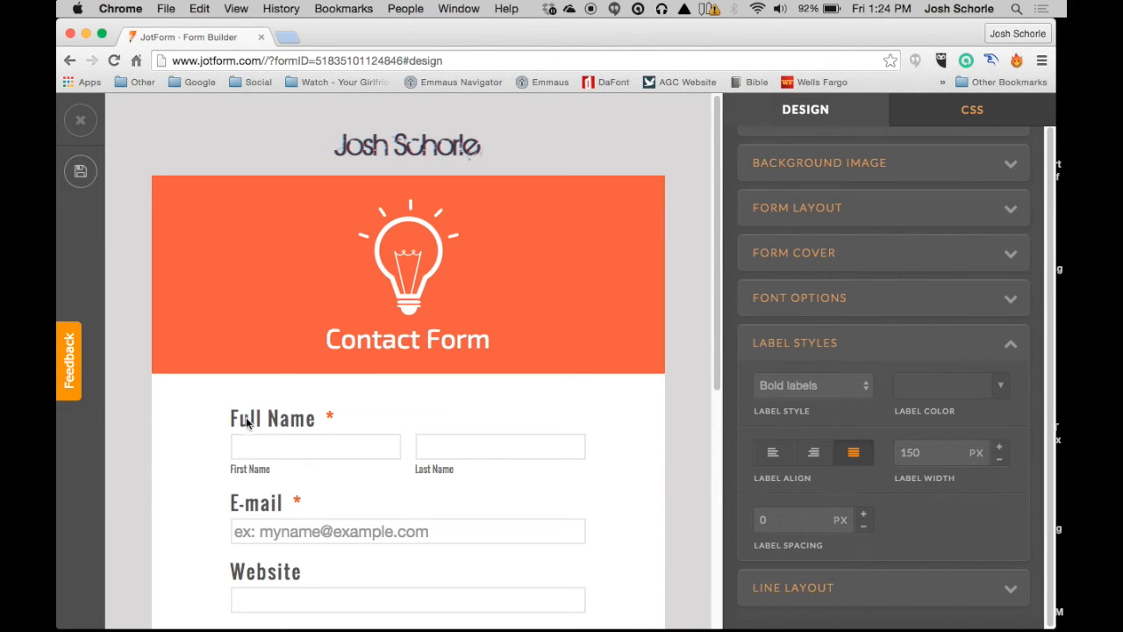
pyautogui.moveTo(770, 439)
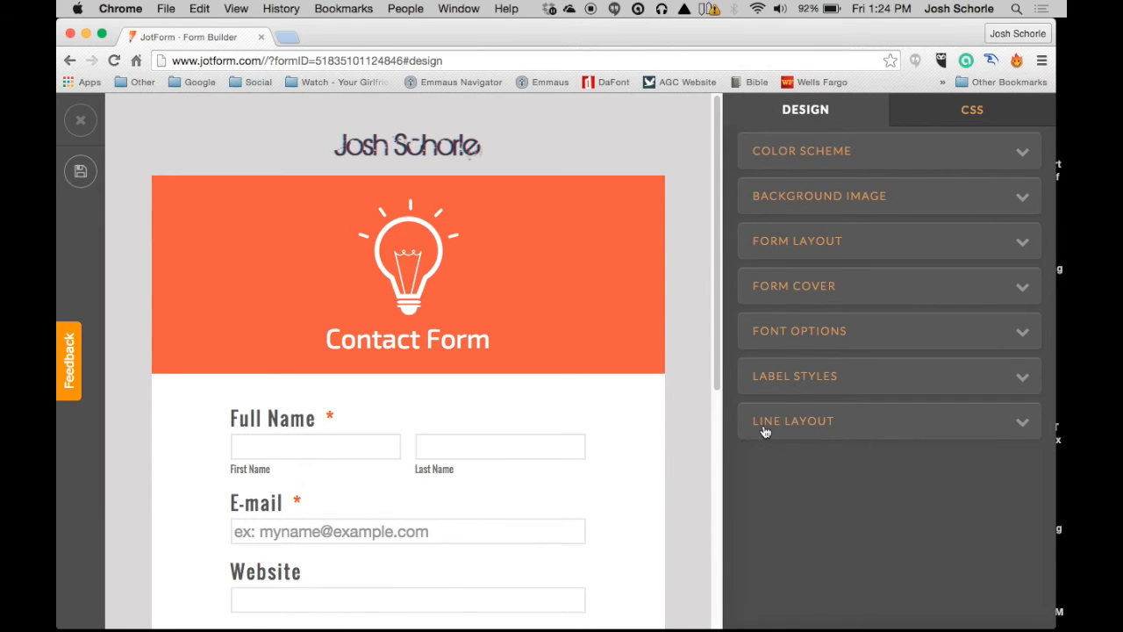
pyautogui.scroll(-3)
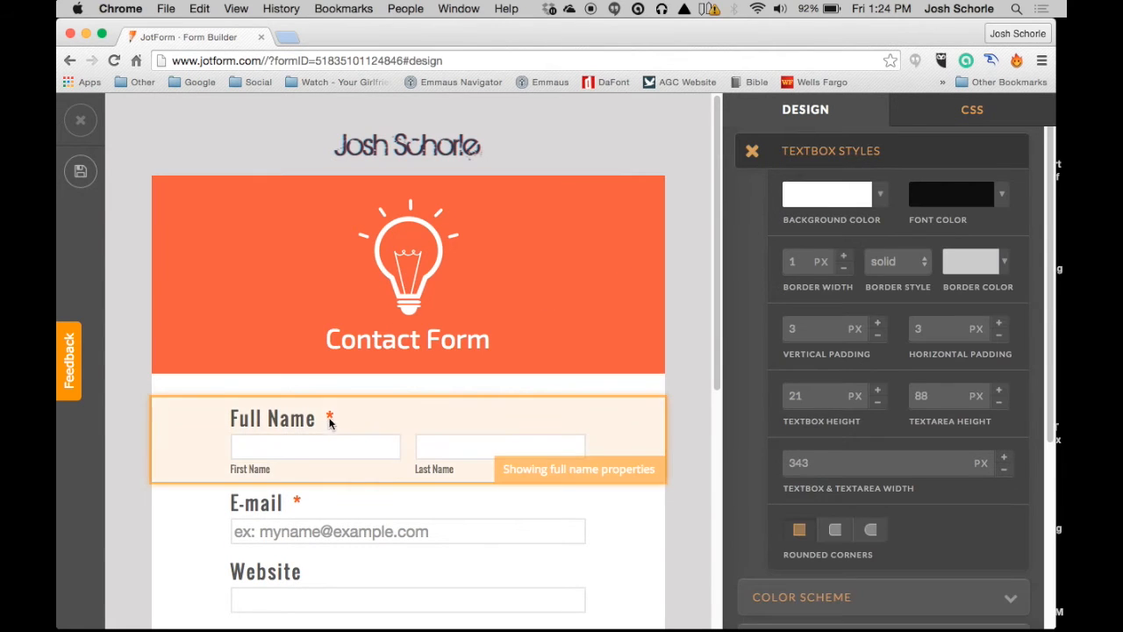
# Step: Select the orange Contact Form heading to show its Header Styles settings
pyautogui.scroll(-3)
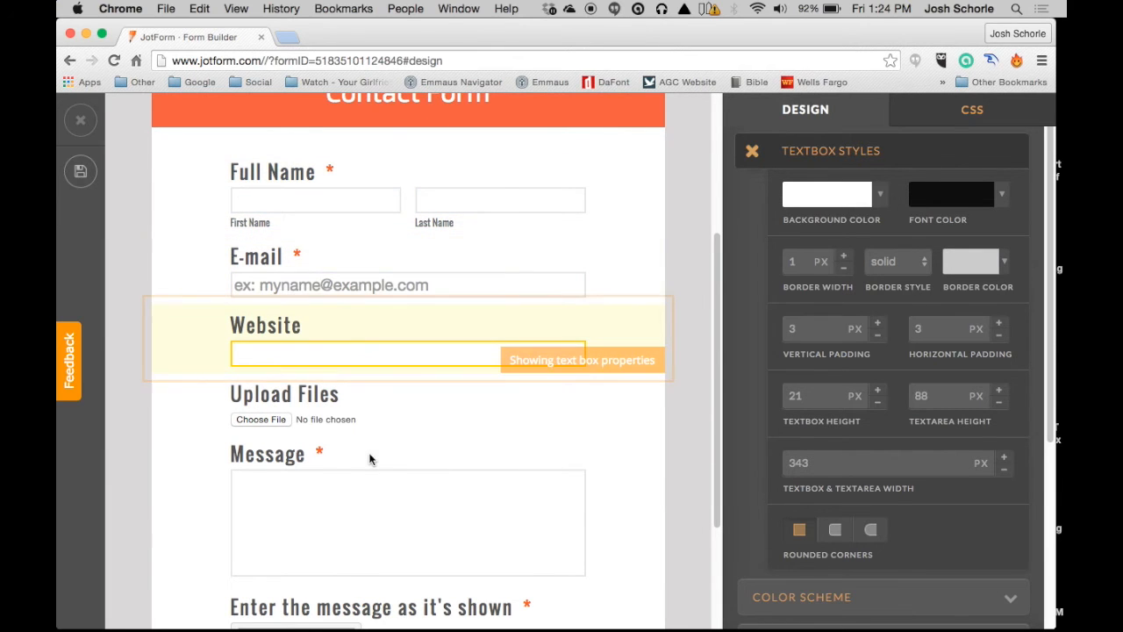
pyautogui.click(751, 151)
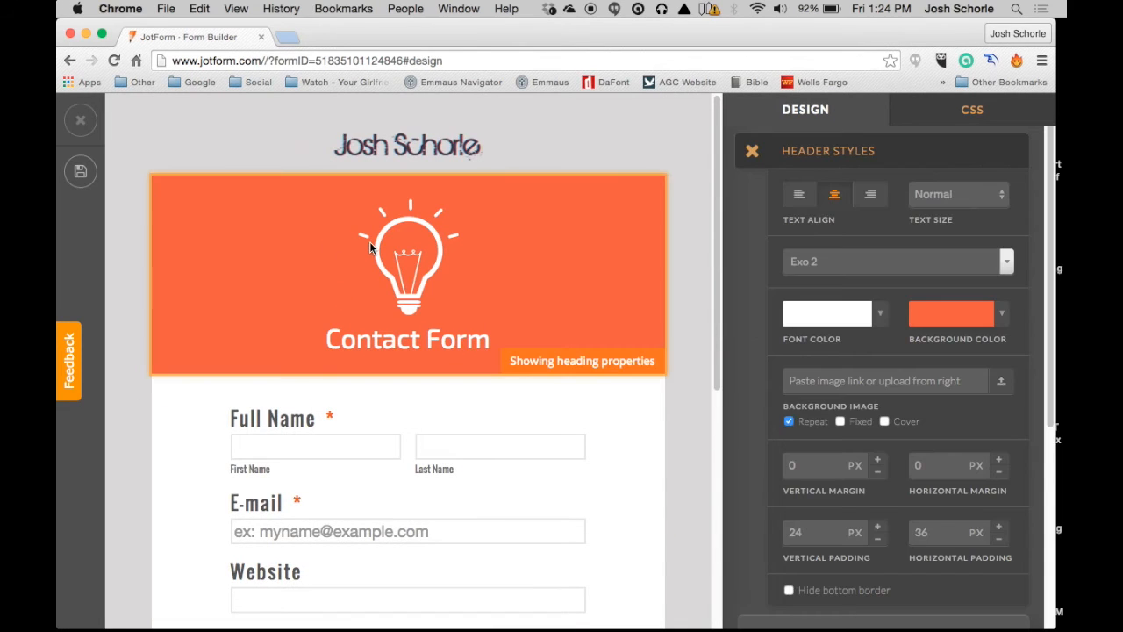
pyautogui.moveTo(642, 227)
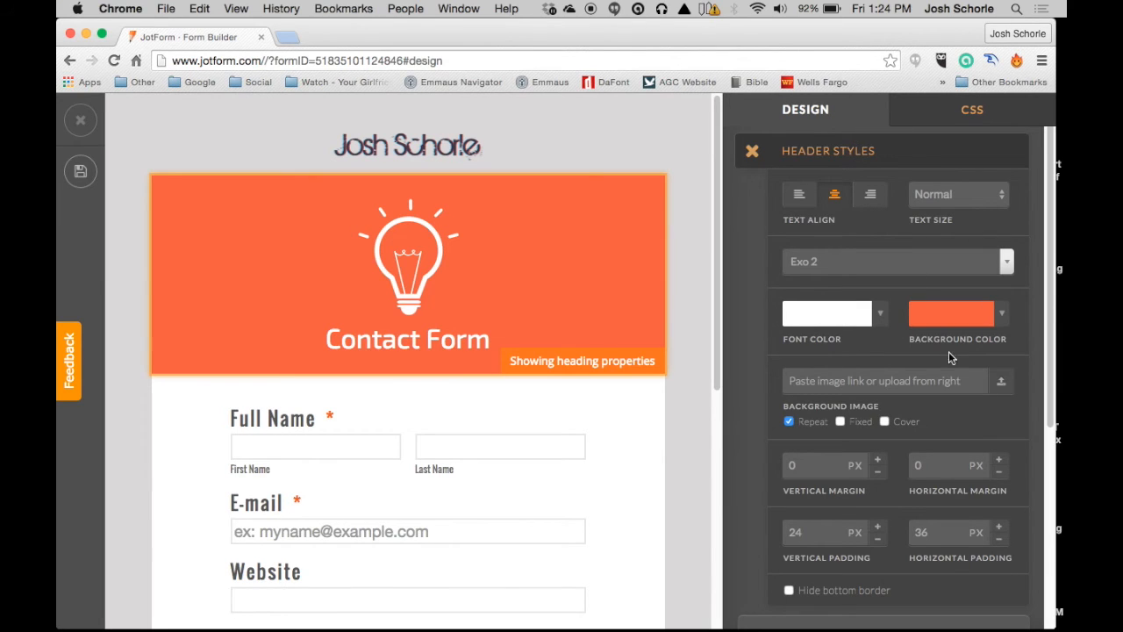
pyautogui.scroll(-3)
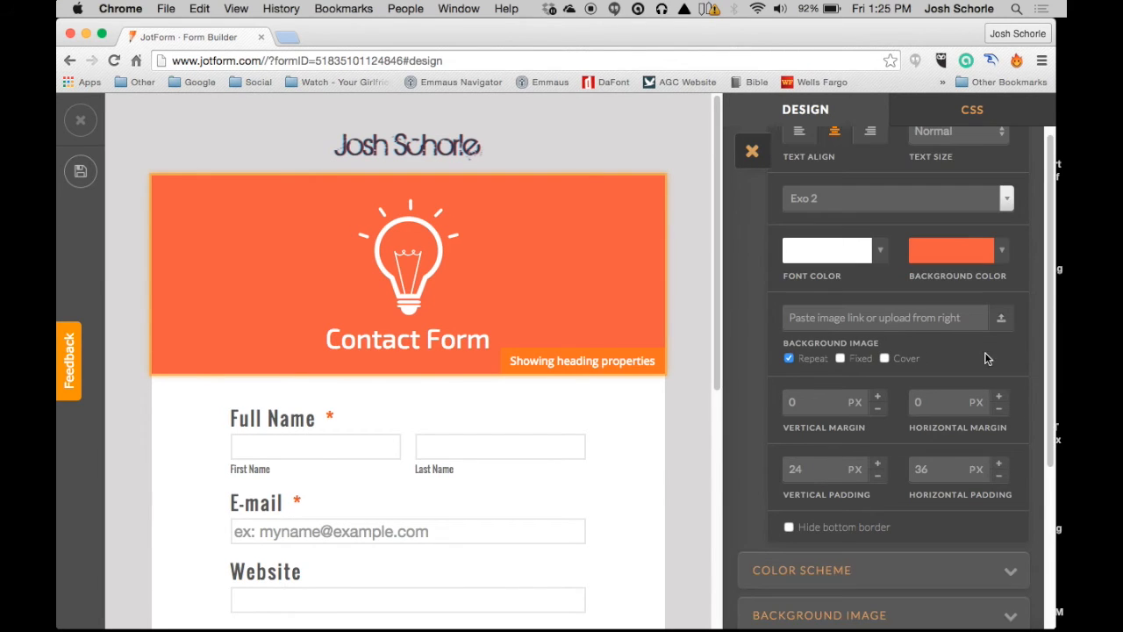
pyautogui.moveTo(895, 306)
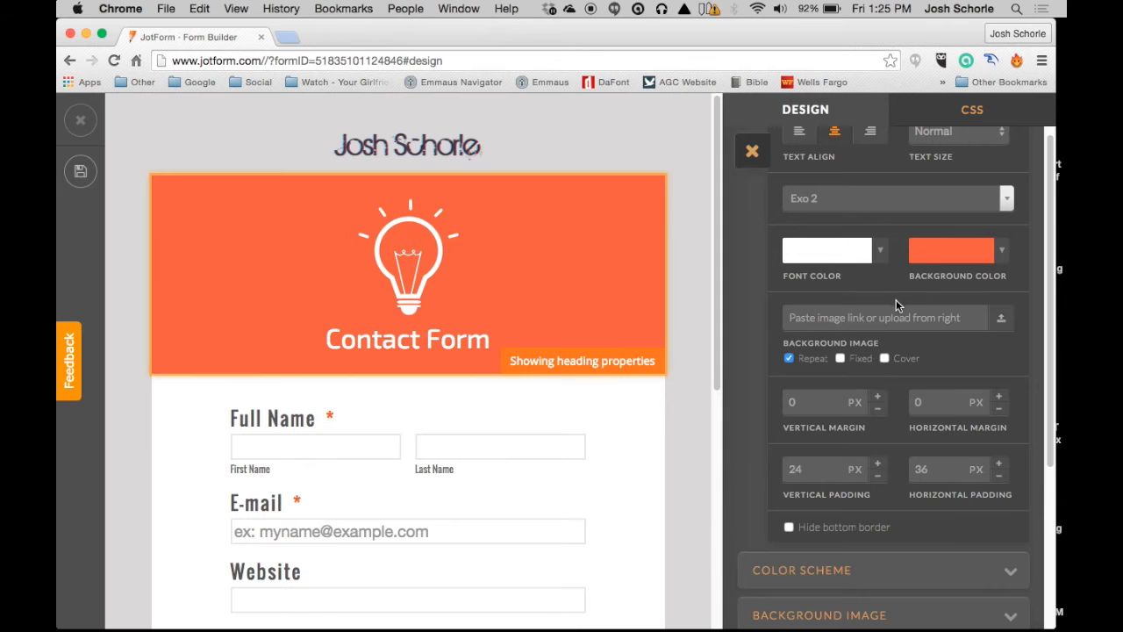
pyautogui.moveTo(872, 249)
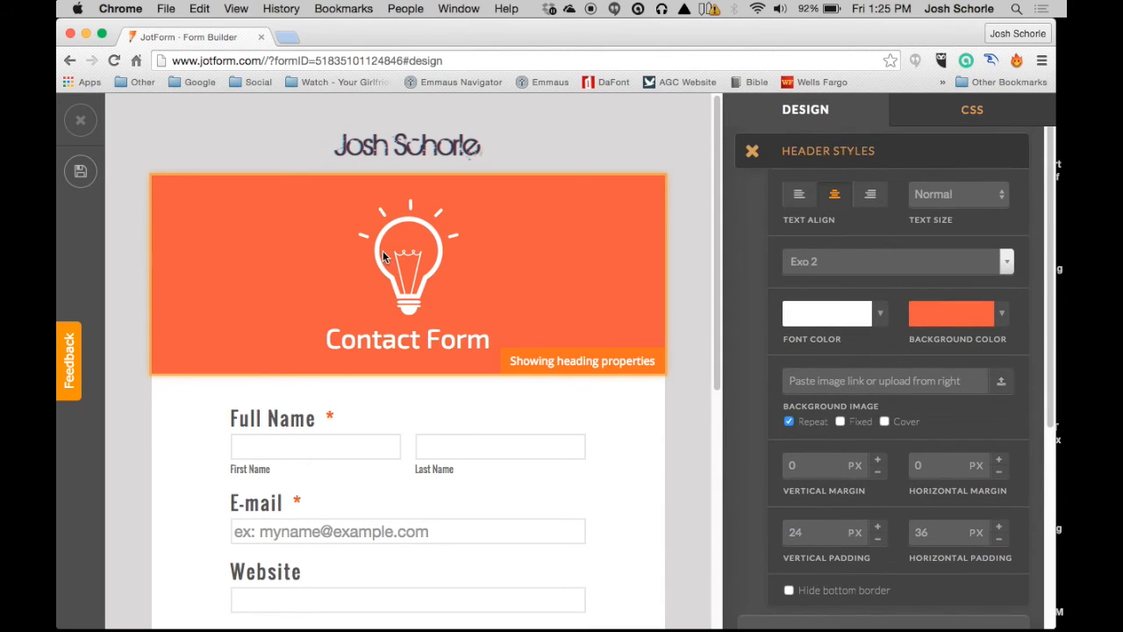
pyautogui.scroll(-3)
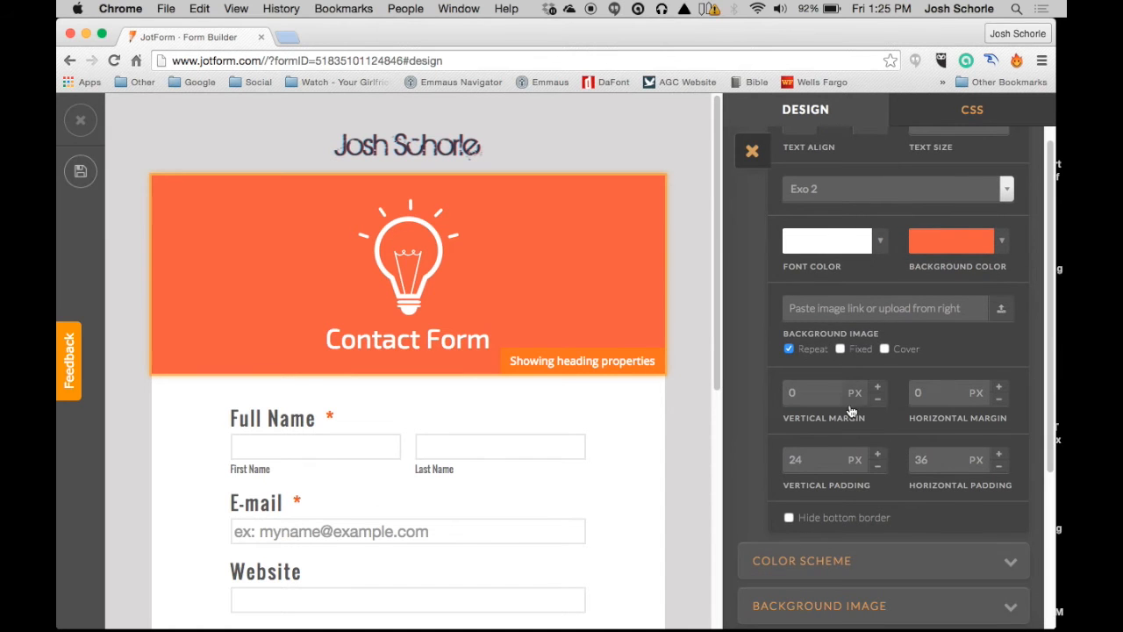
pyautogui.scroll(-3)
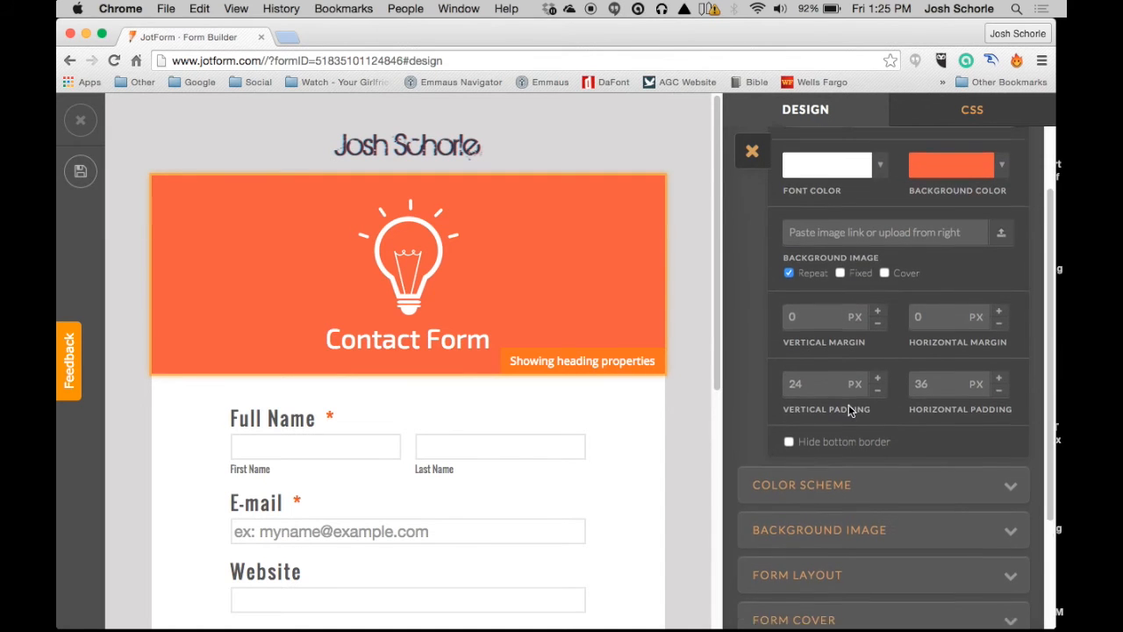
pyautogui.scroll(3)
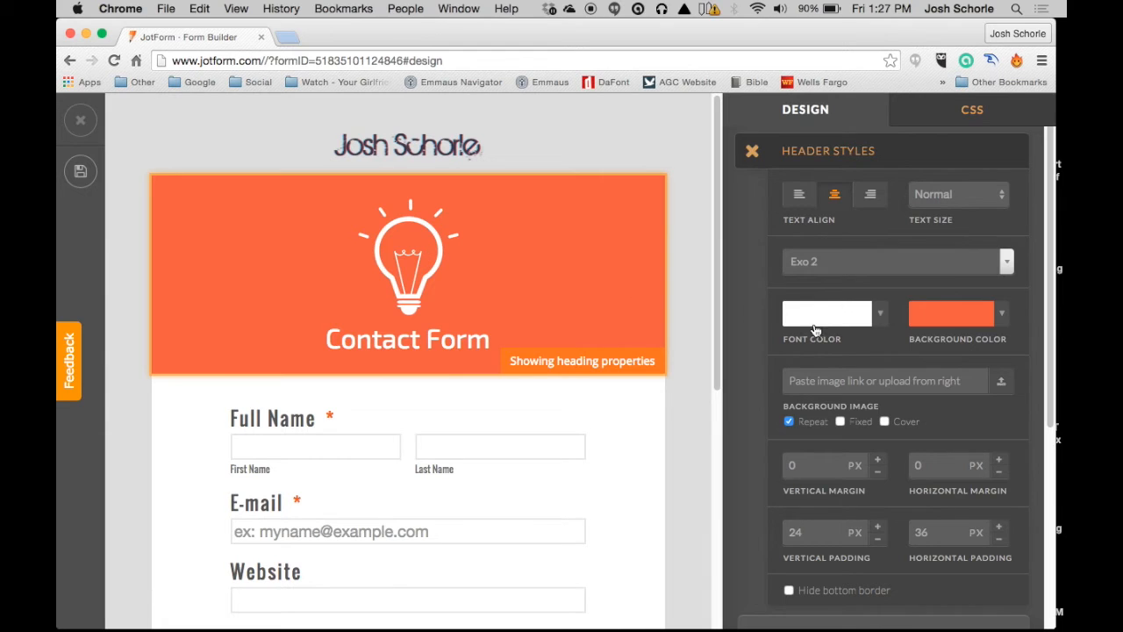
# Step: Set the Contact Form heading background colour to blue
pyautogui.click(951, 312)
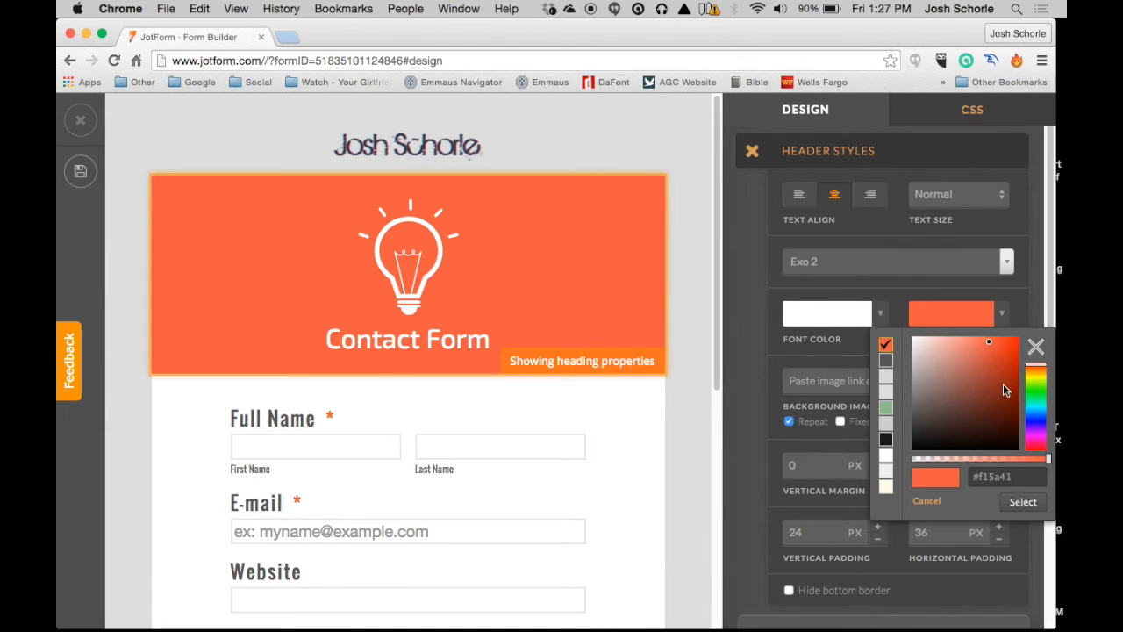
pyautogui.click(1037, 419)
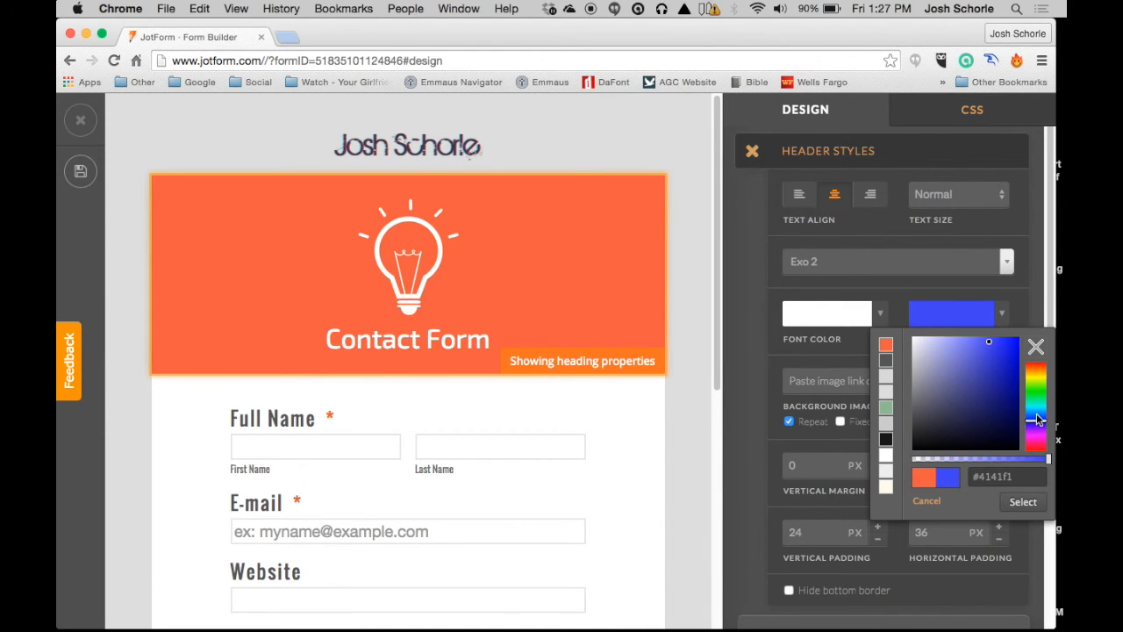
pyautogui.click(1035, 421)
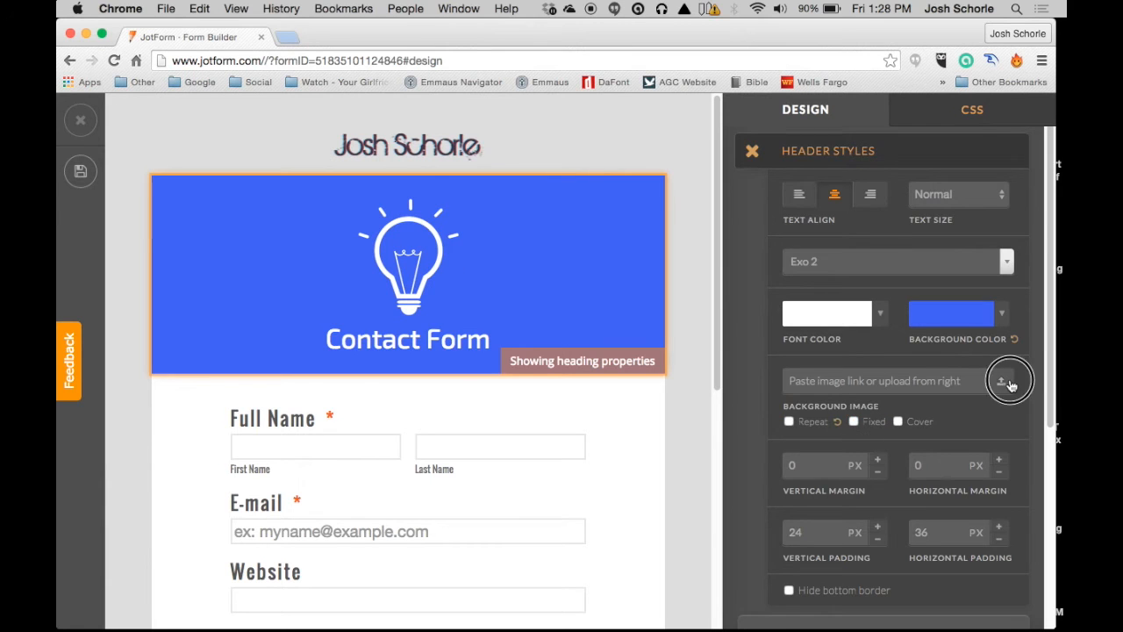
# Step: Browse the heading background image gallery without choosing, then expand Form Layout settings
pyautogui.click(1000, 379)
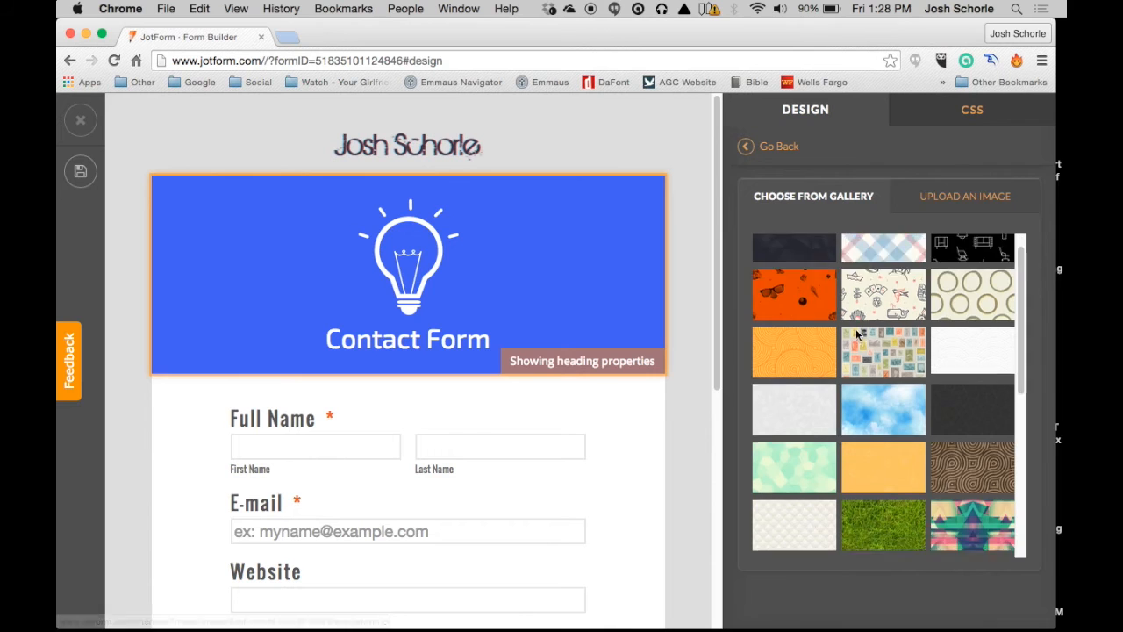
pyautogui.scroll(-3)
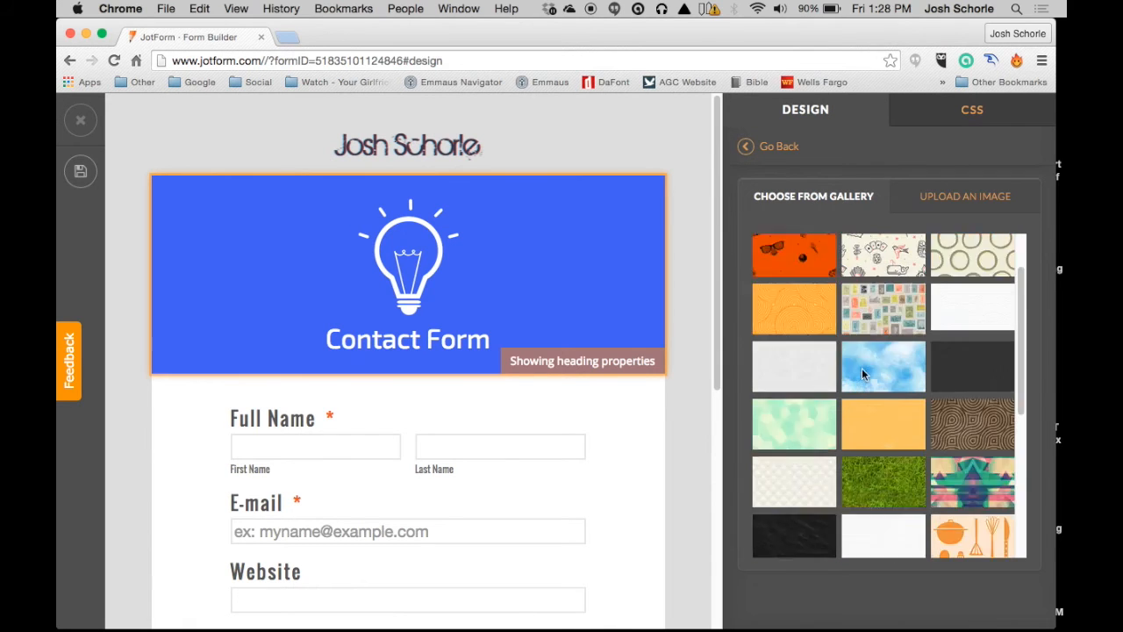
pyautogui.click(965, 197)
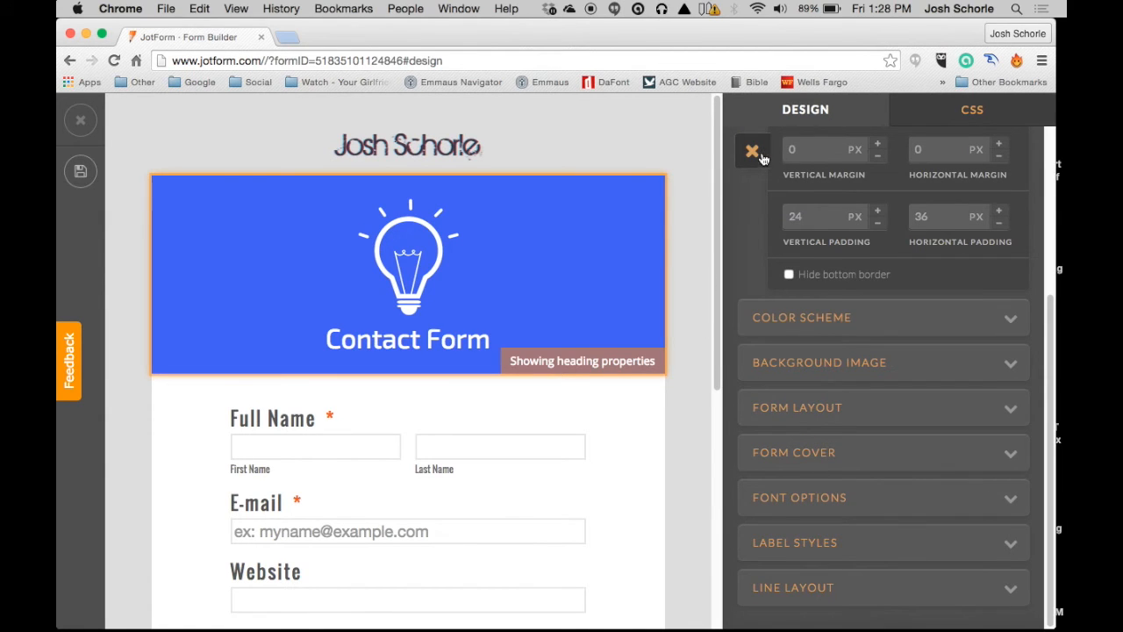
pyautogui.moveTo(800, 363)
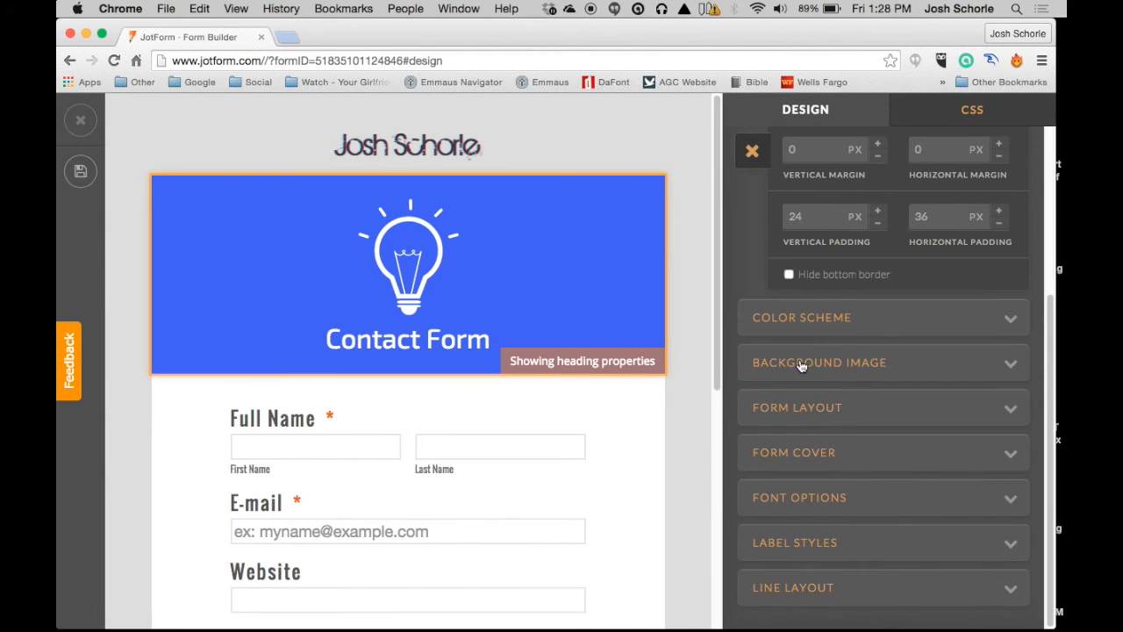
pyautogui.click(819, 362)
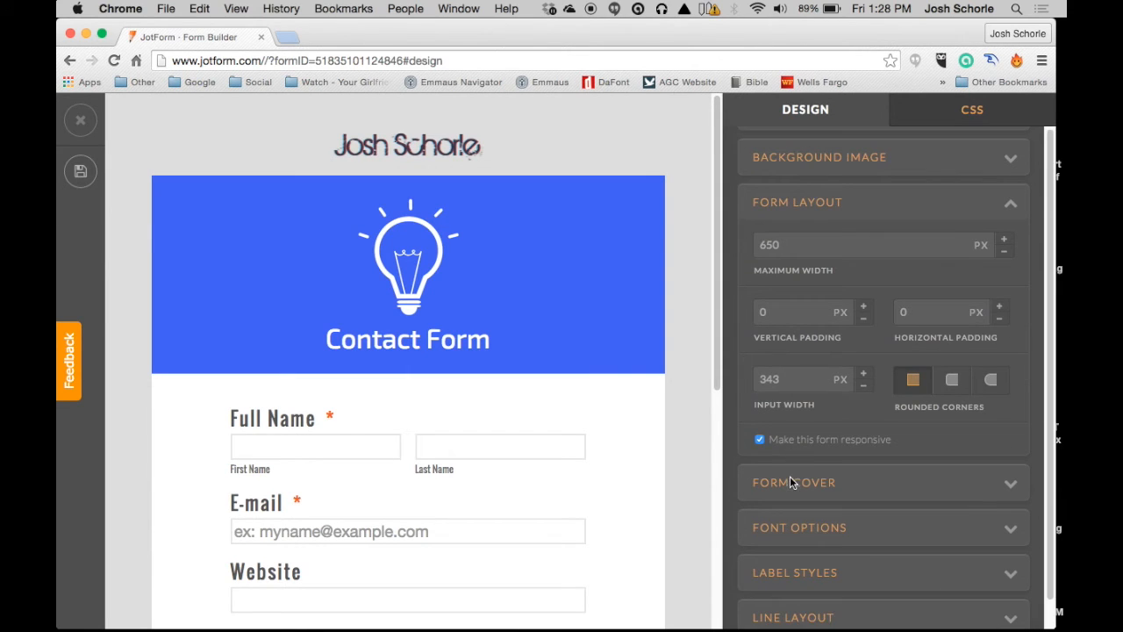
pyautogui.scroll(3)
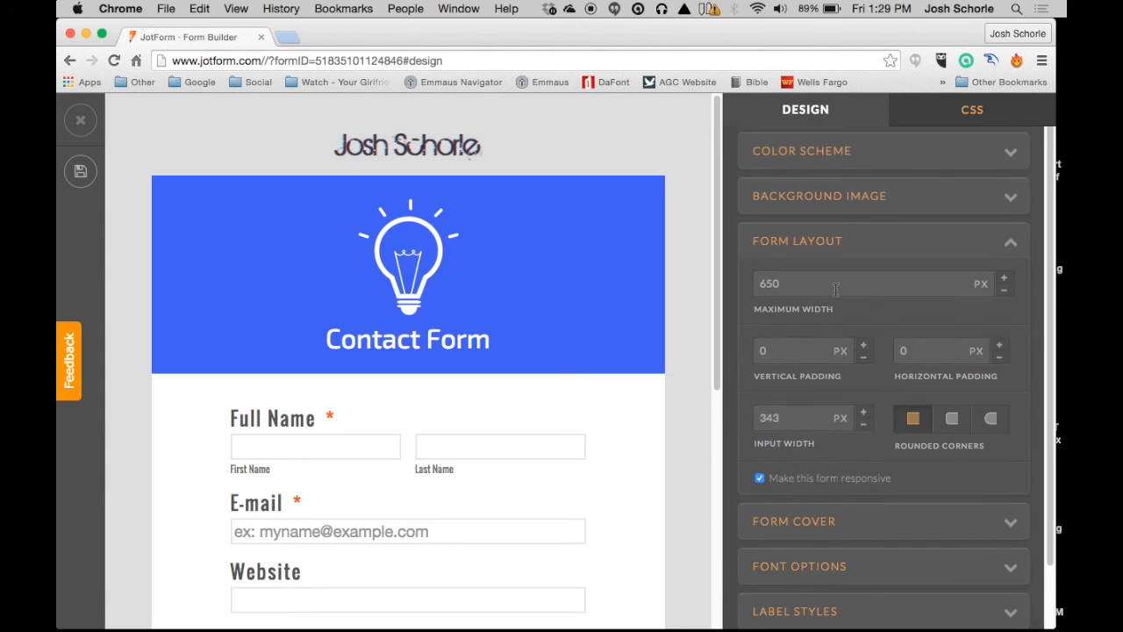
pyautogui.moveTo(751, 218)
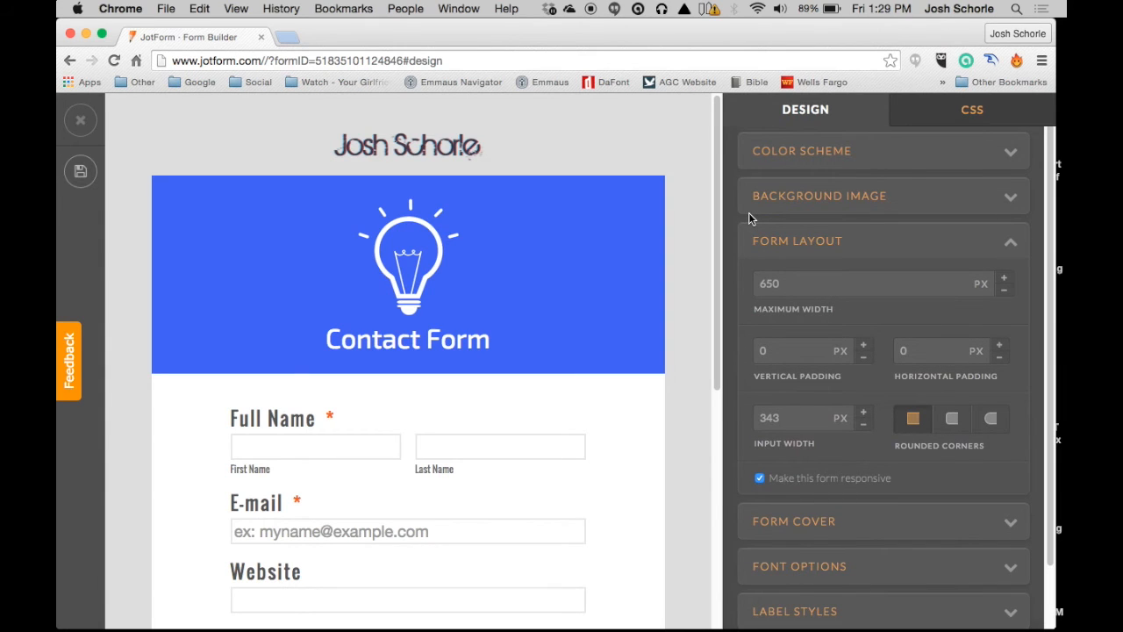
pyautogui.moveTo(772, 191)
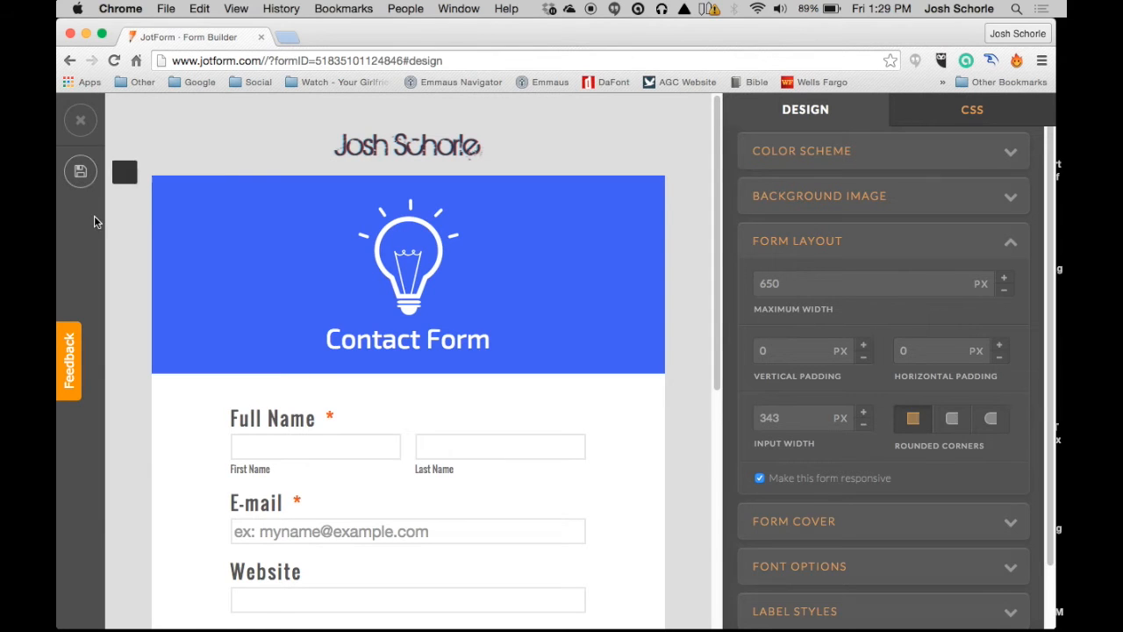
pyautogui.moveTo(80, 172)
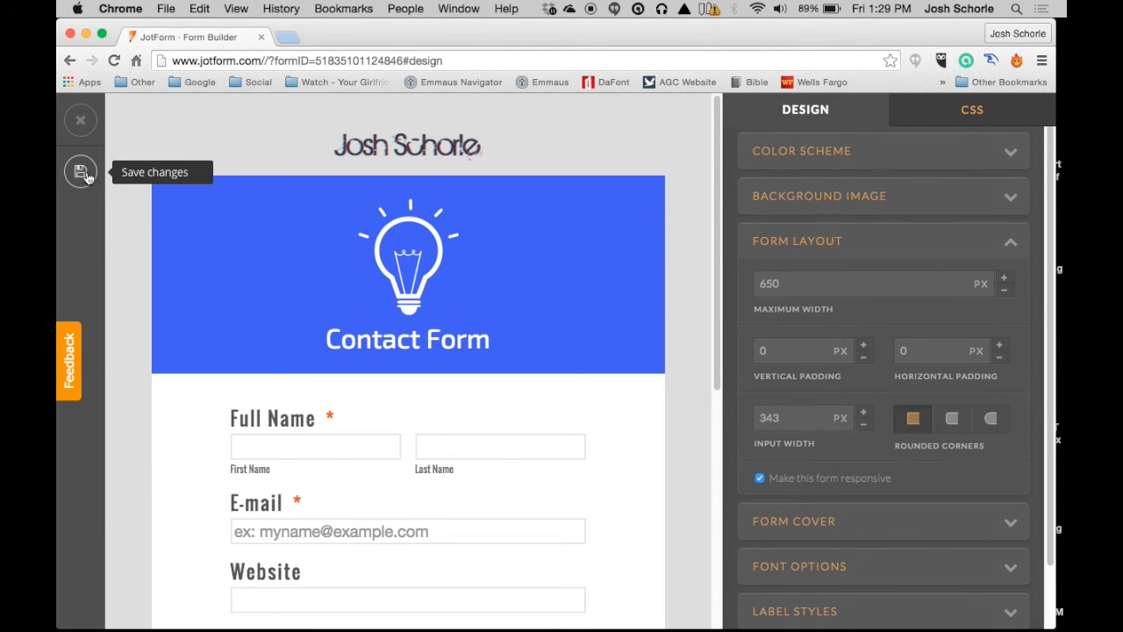
# Step: Save the redesigned form with its blue heading and logo cover image
pyautogui.click(81, 172)
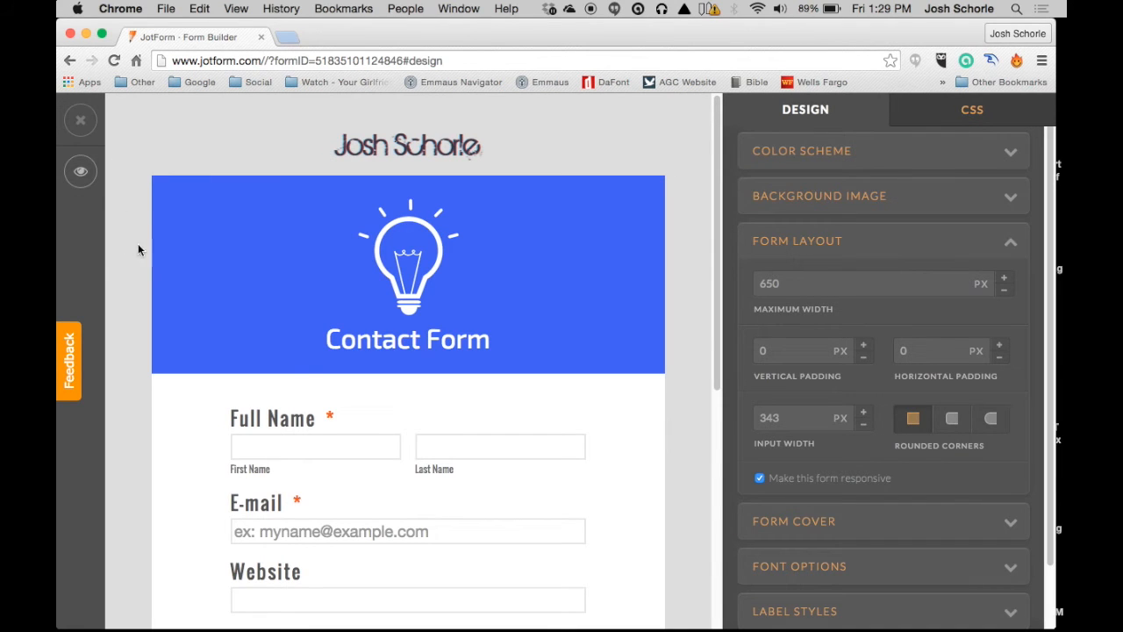
pyautogui.scroll(-3)
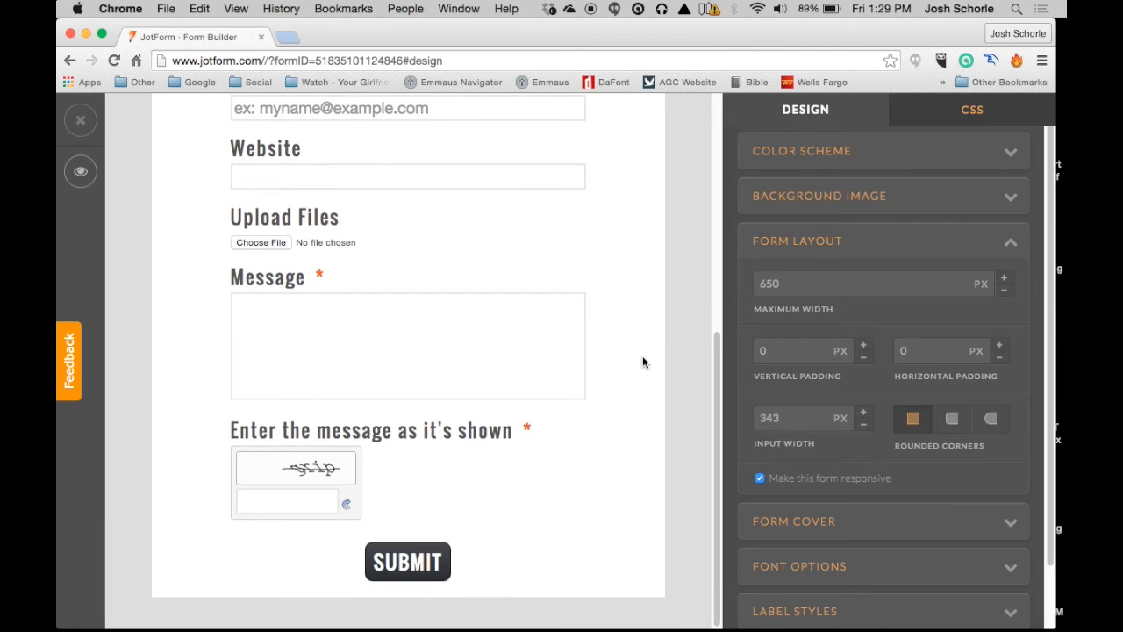
pyautogui.scroll(3)
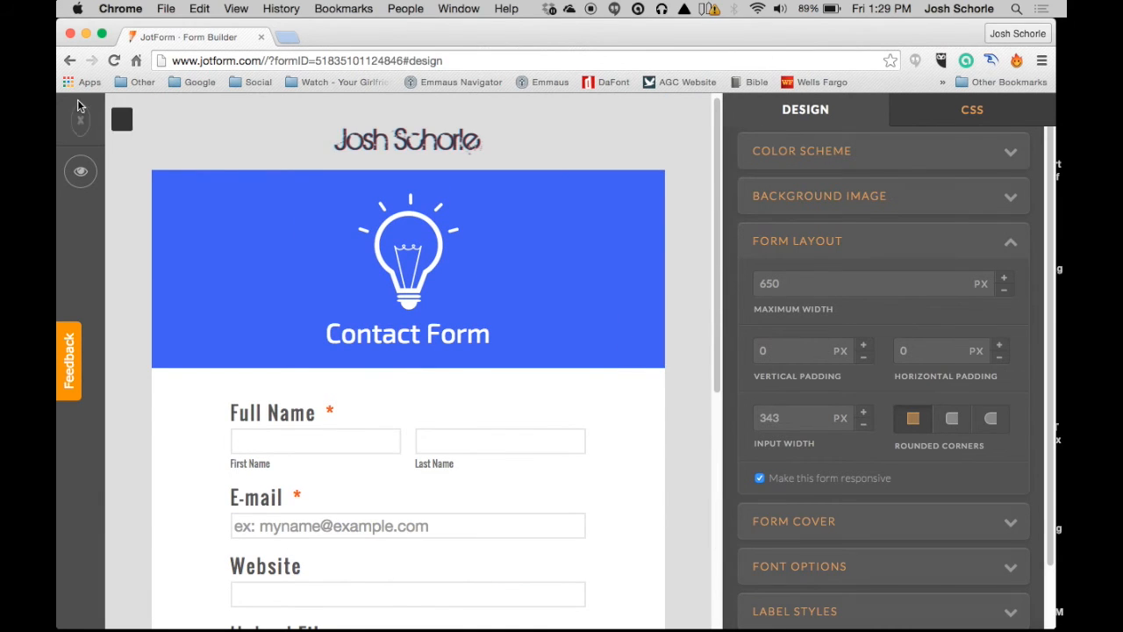
pyautogui.moveTo(81, 120)
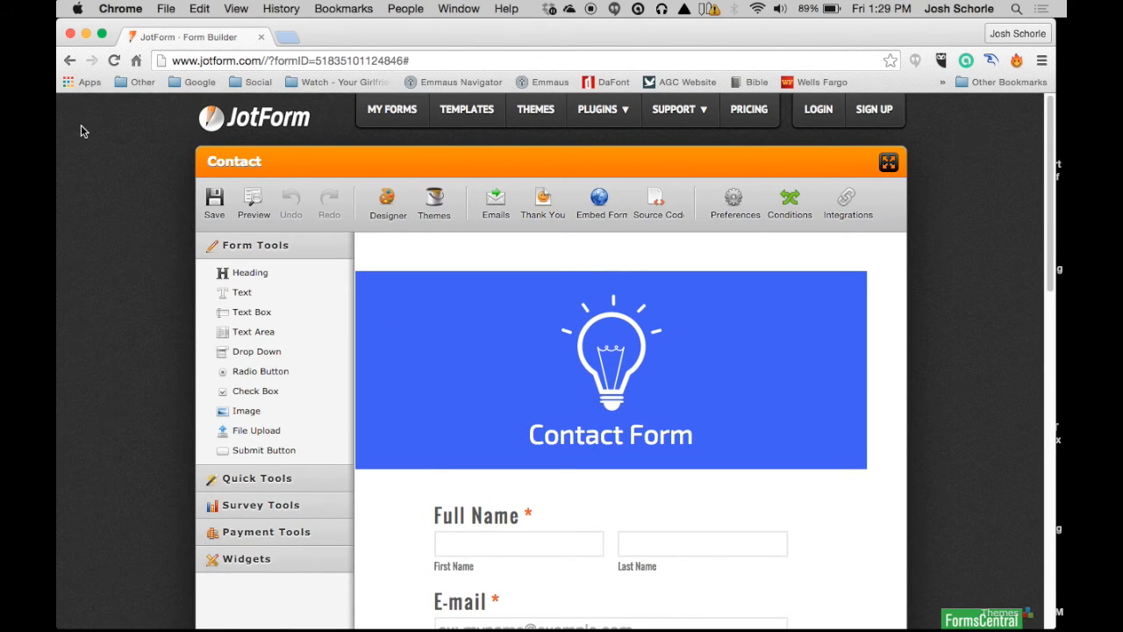
pyautogui.moveTo(91, 123)
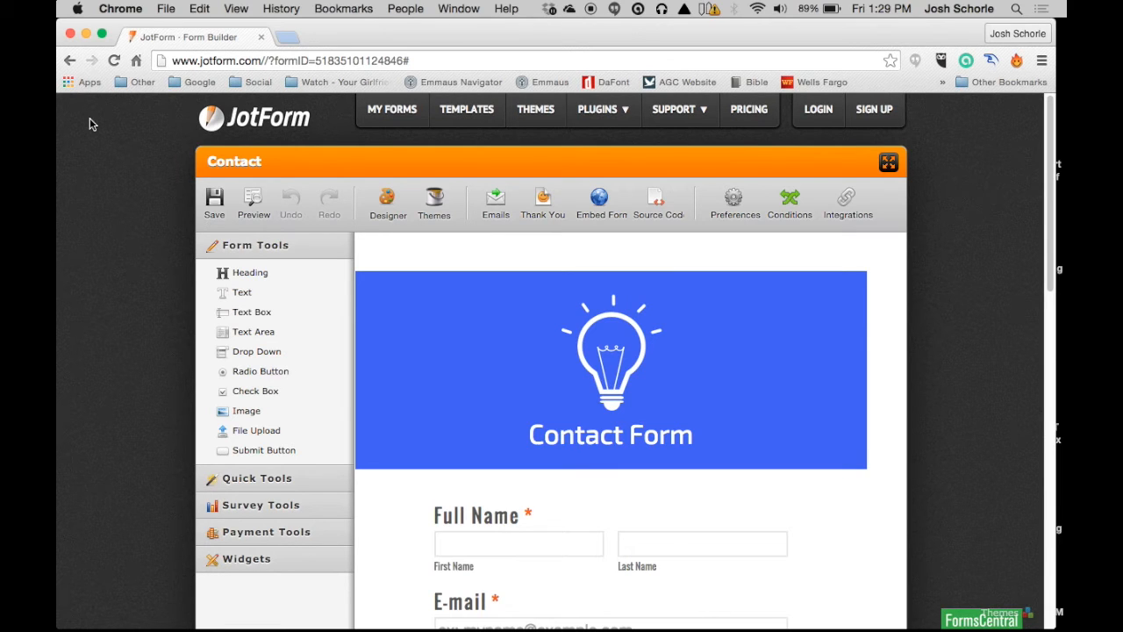
pyautogui.moveTo(331, 245)
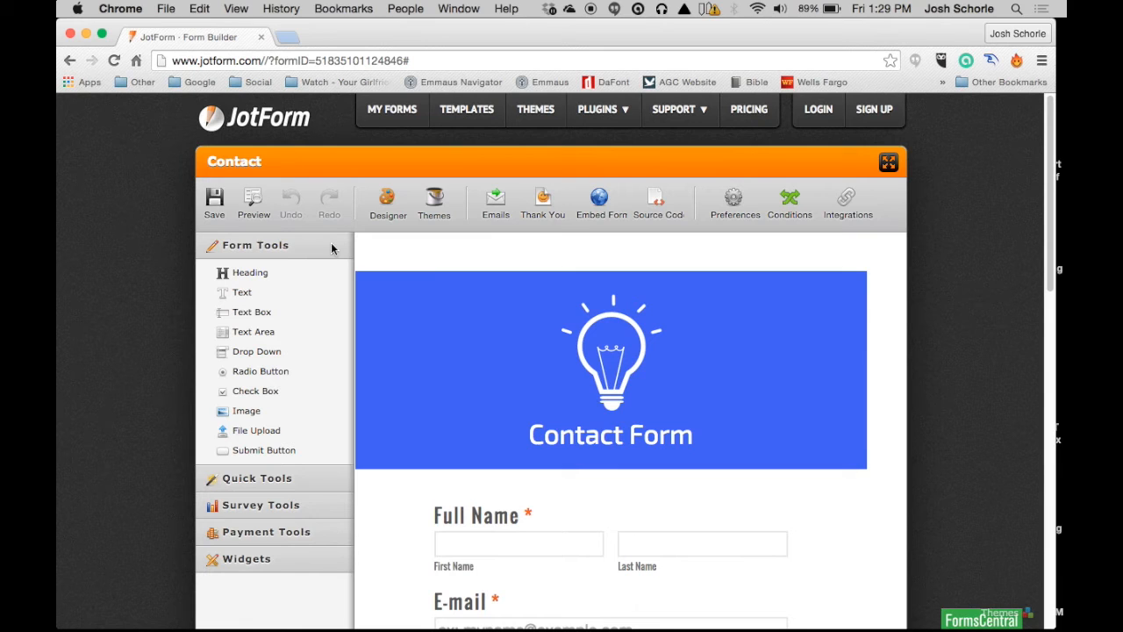
pyautogui.moveTo(349, 252)
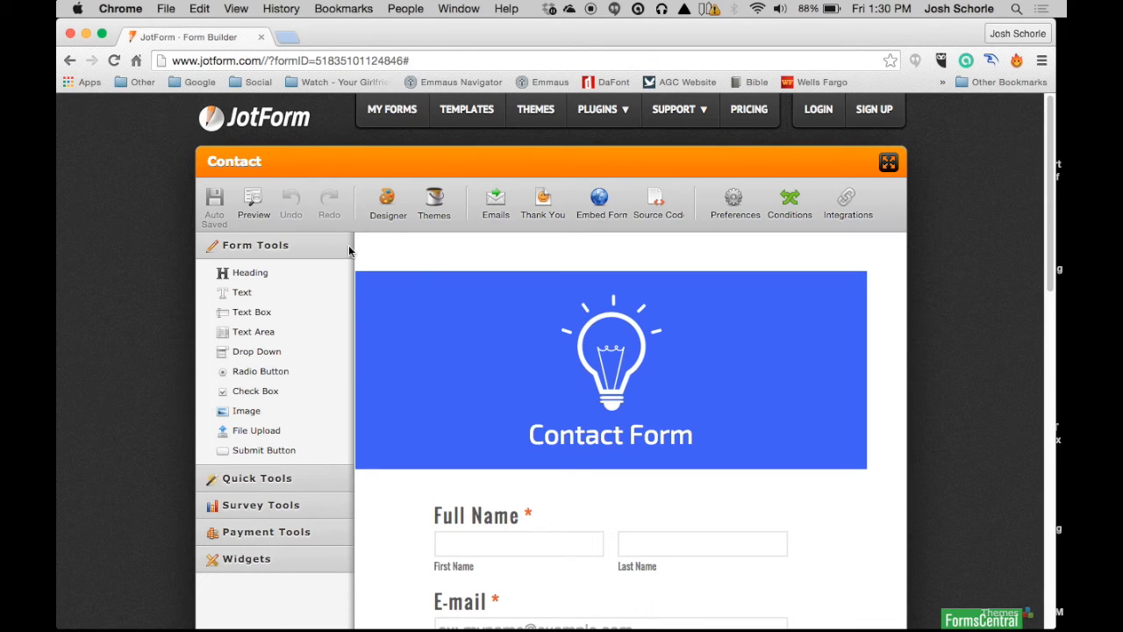
pyautogui.moveTo(407, 256)
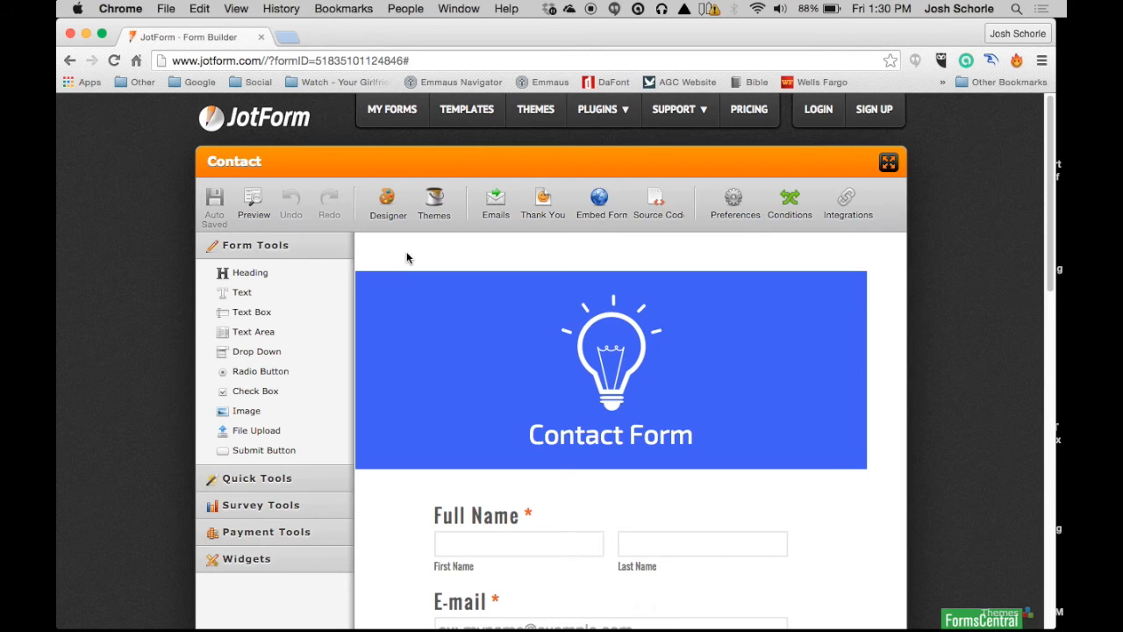
pyautogui.moveTo(873, 109)
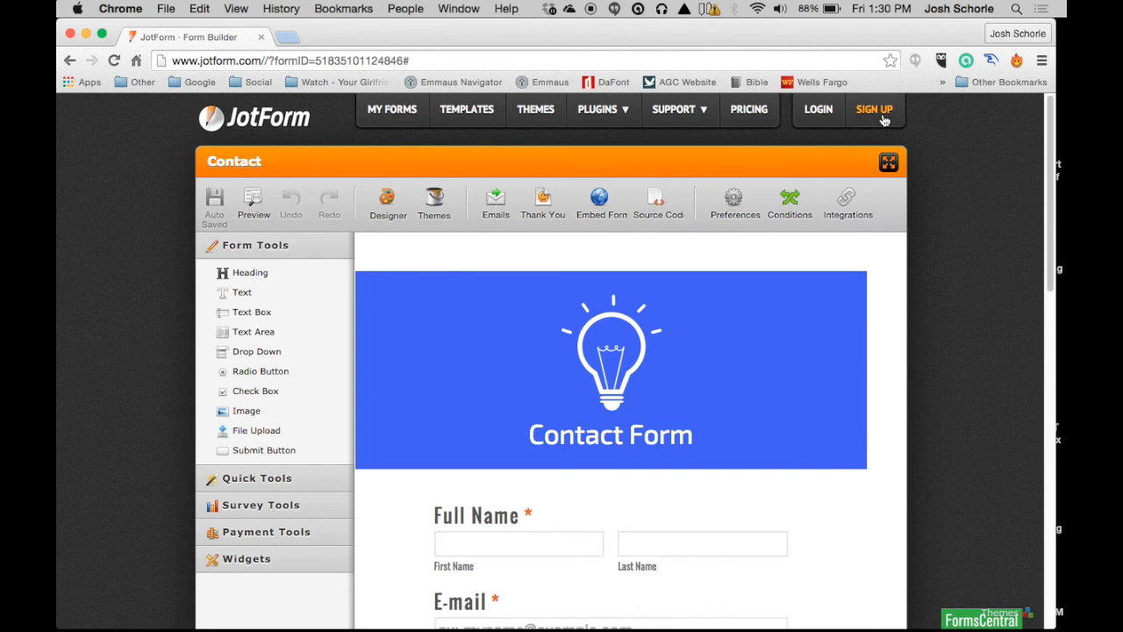
# Step: Bring up the JotForm sign-up form asking for username, email and password
pyautogui.click(874, 108)
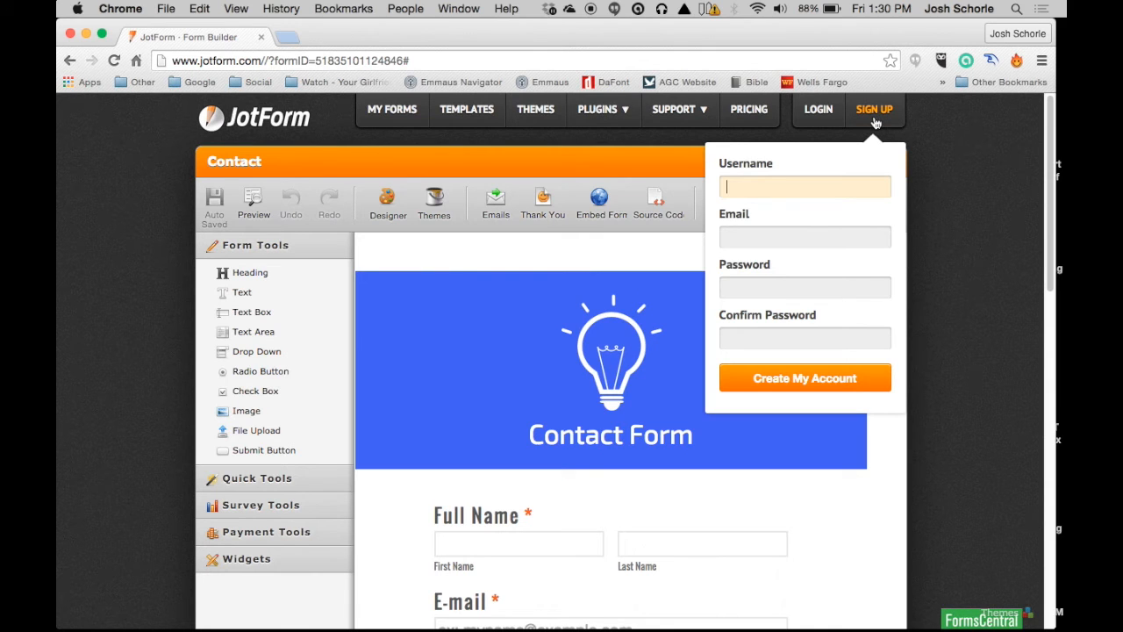
pyautogui.moveTo(740, 211)
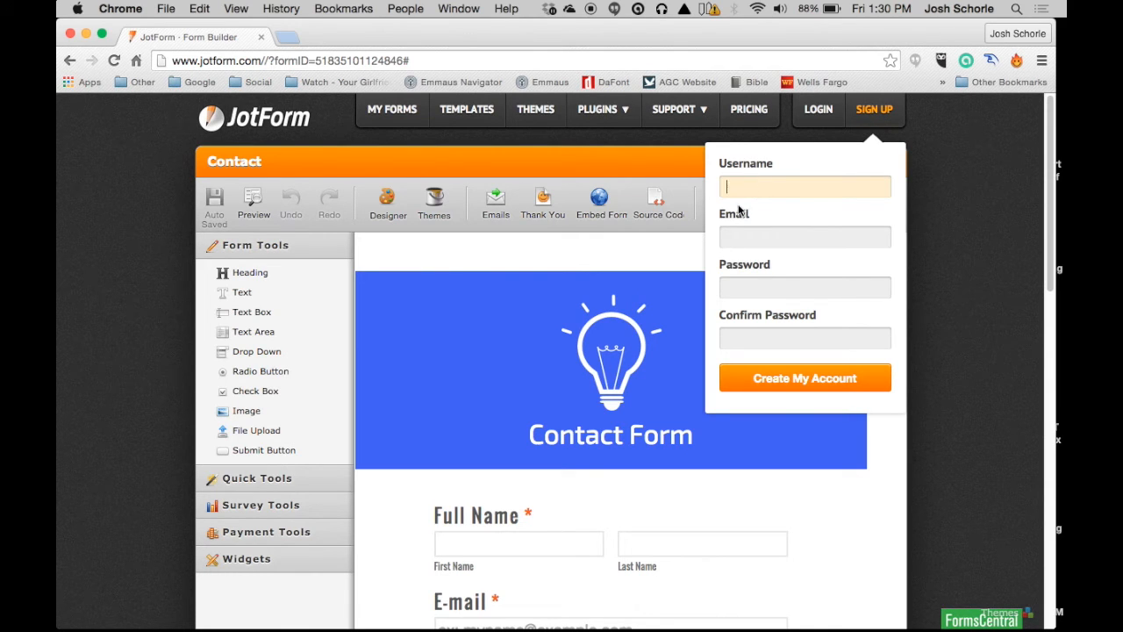
pyautogui.moveTo(786, 279)
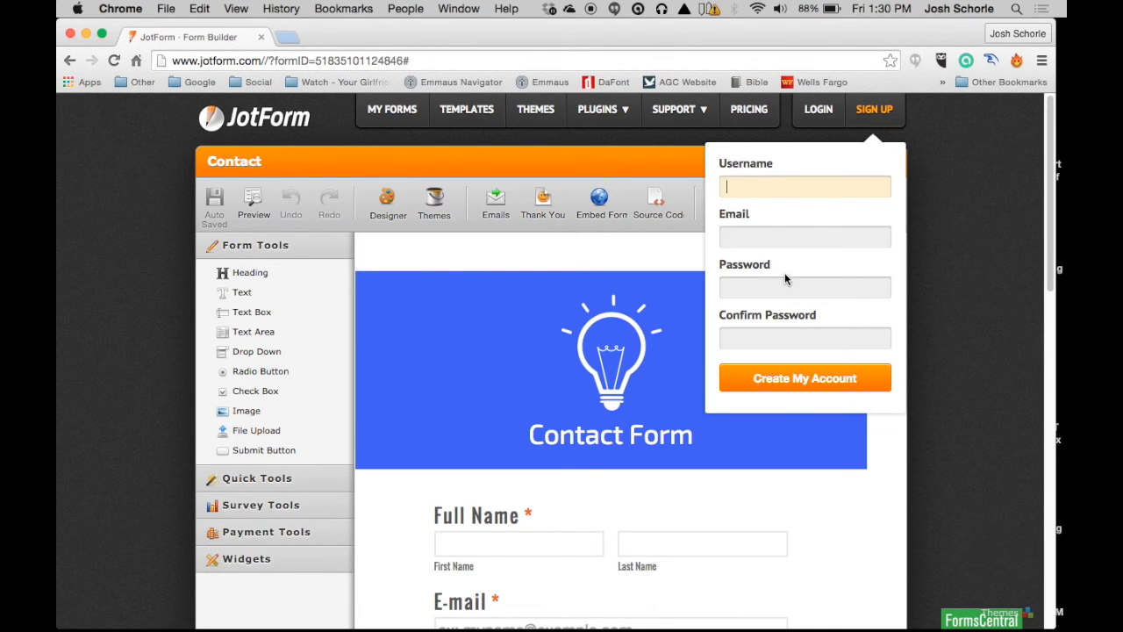
pyautogui.moveTo(871, 343)
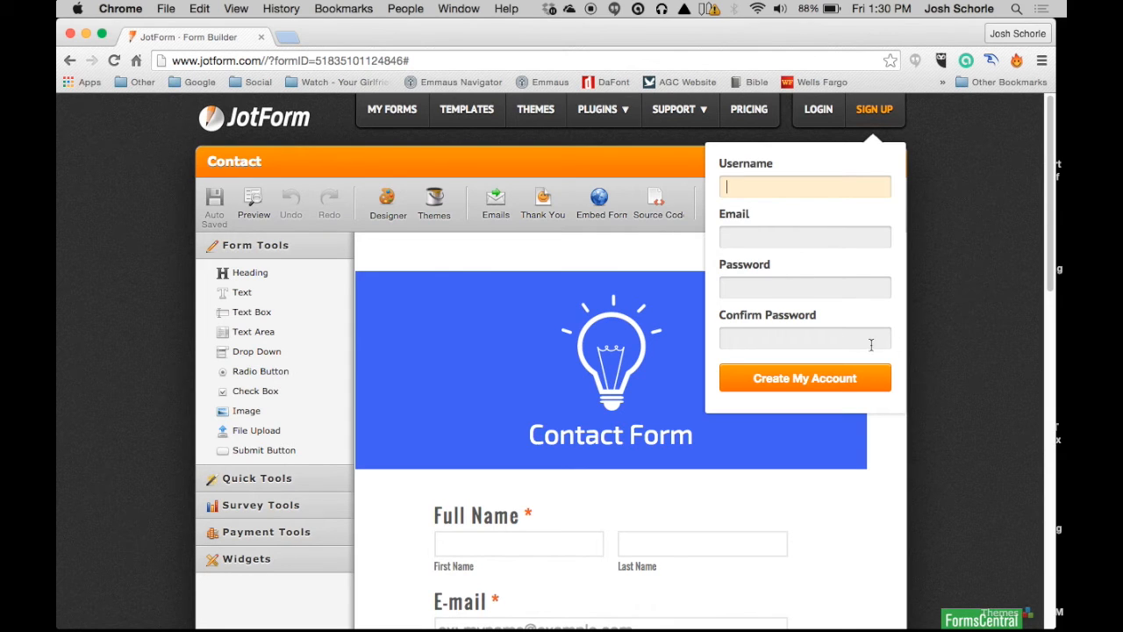
pyautogui.moveTo(867, 121)
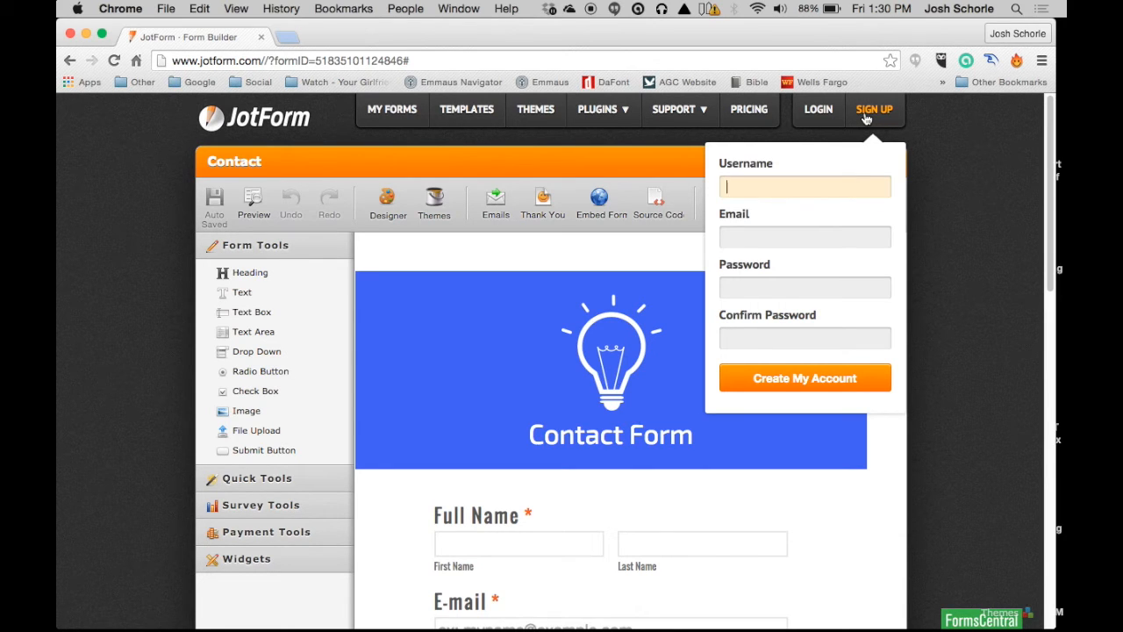
pyautogui.moveTo(850, 129)
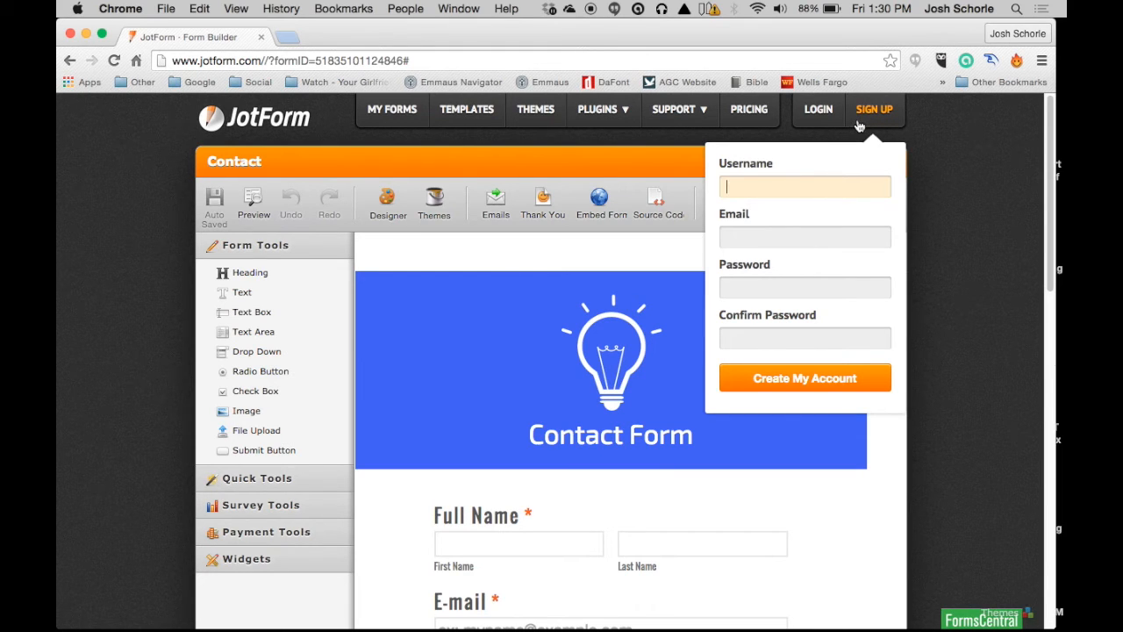
pyautogui.moveTo(832, 140)
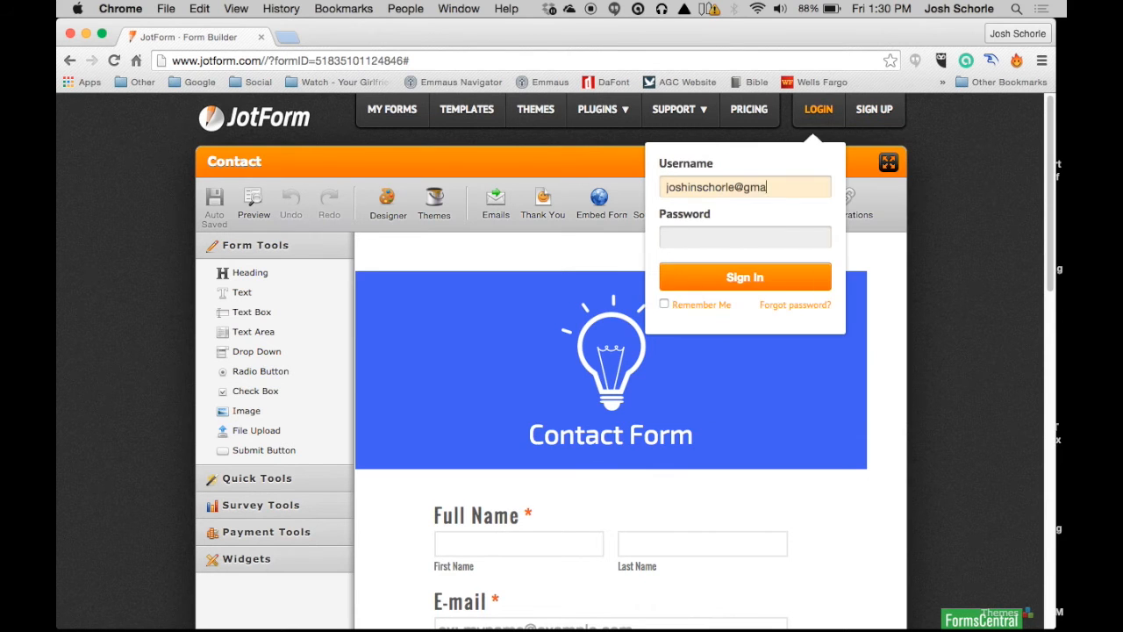
# Step: Sign in so the account menu shows submission, upload and payment usage limits
pyautogui.click(743, 277)
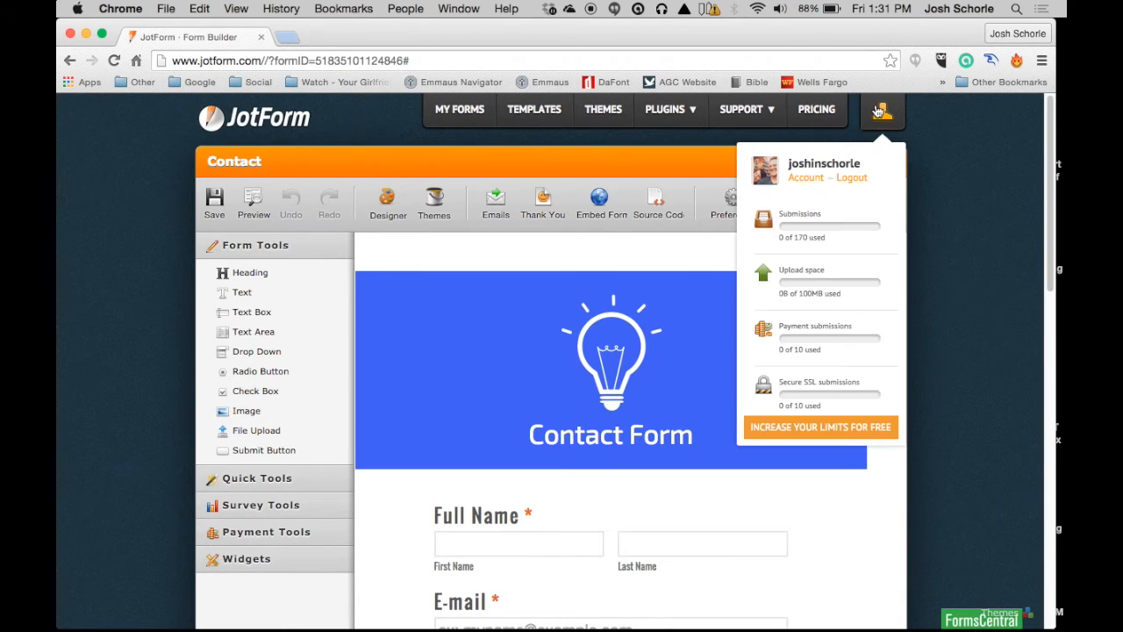
pyautogui.moveTo(765, 305)
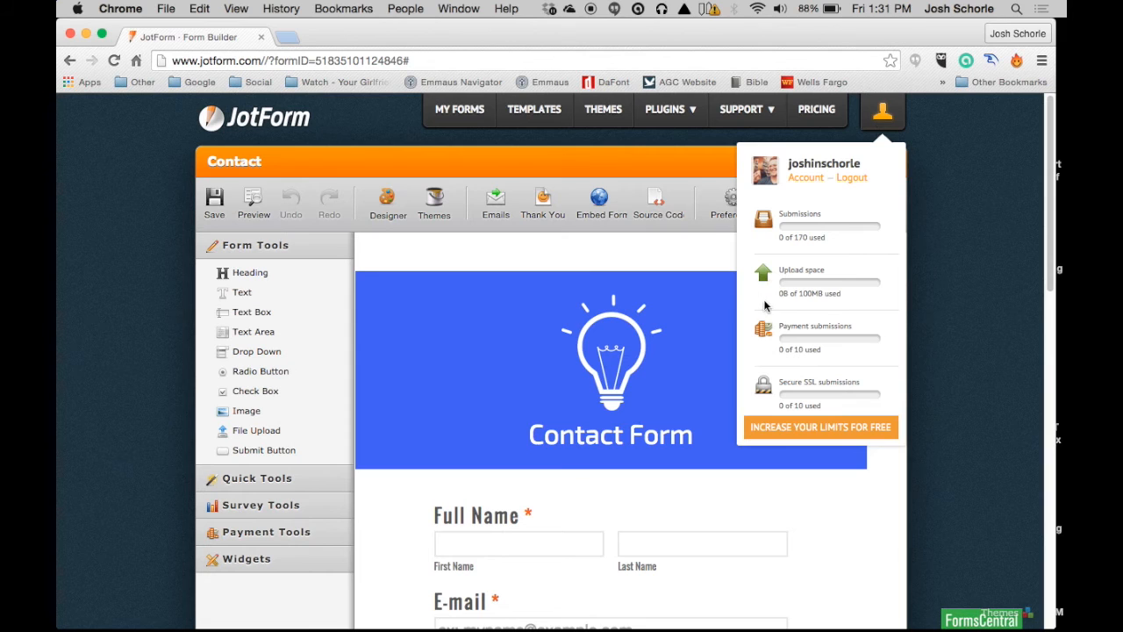
pyautogui.moveTo(759, 259)
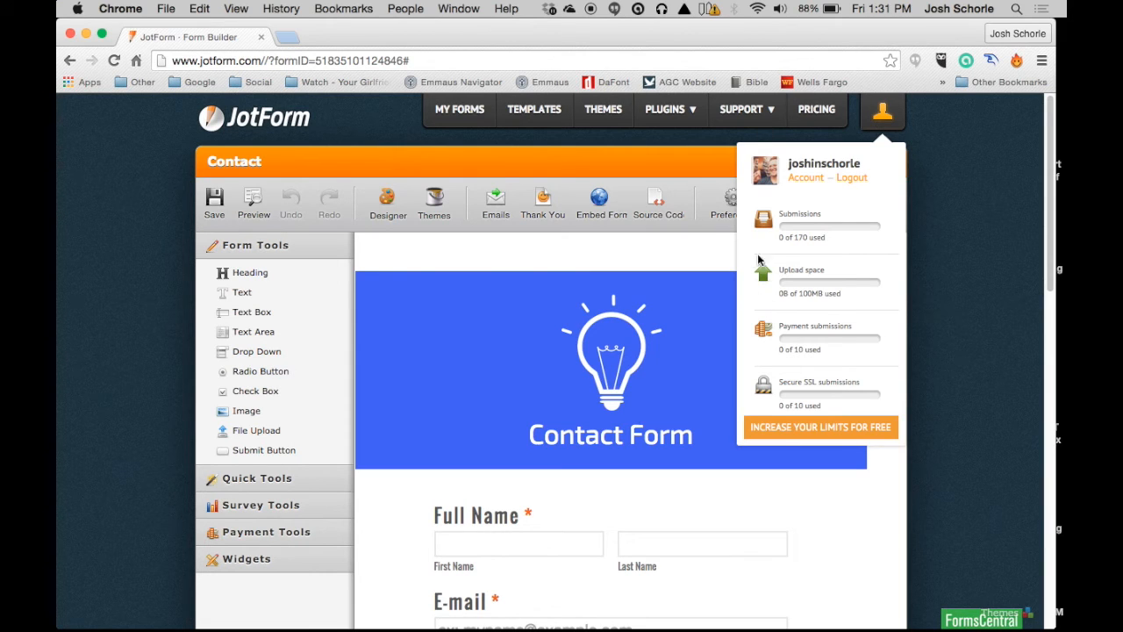
pyautogui.moveTo(798, 184)
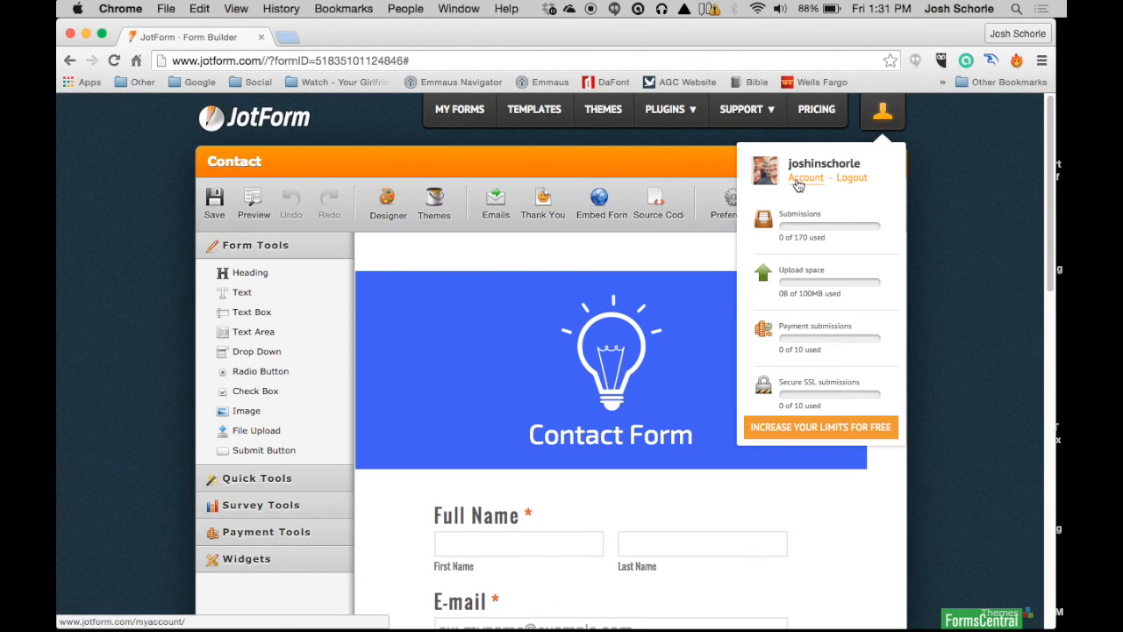
pyautogui.click(804, 178)
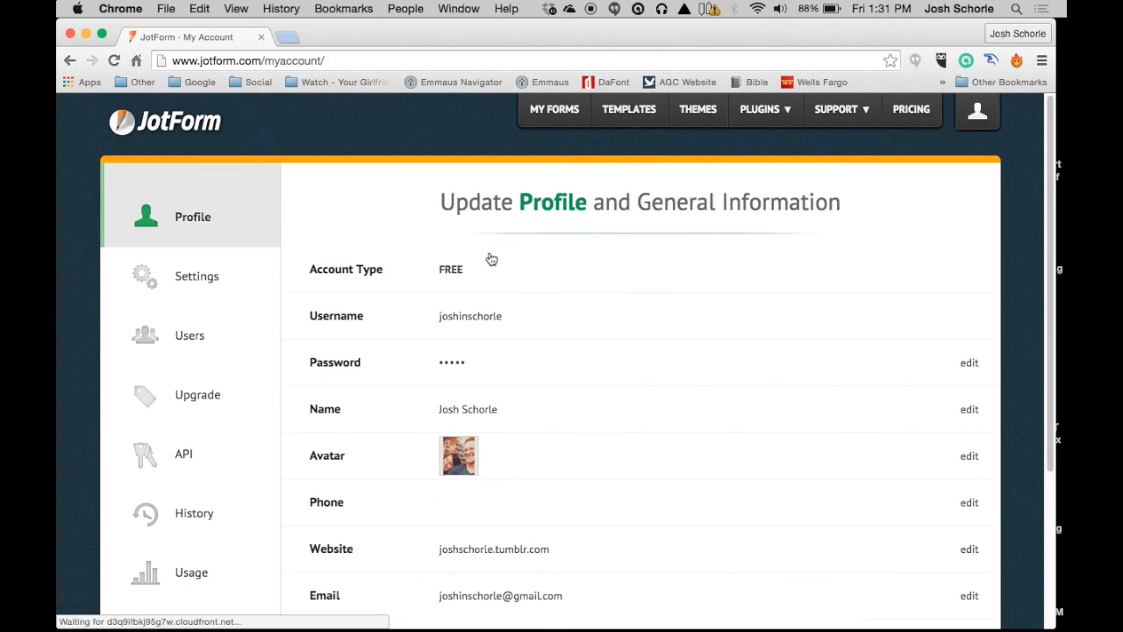
pyautogui.scroll(-3)
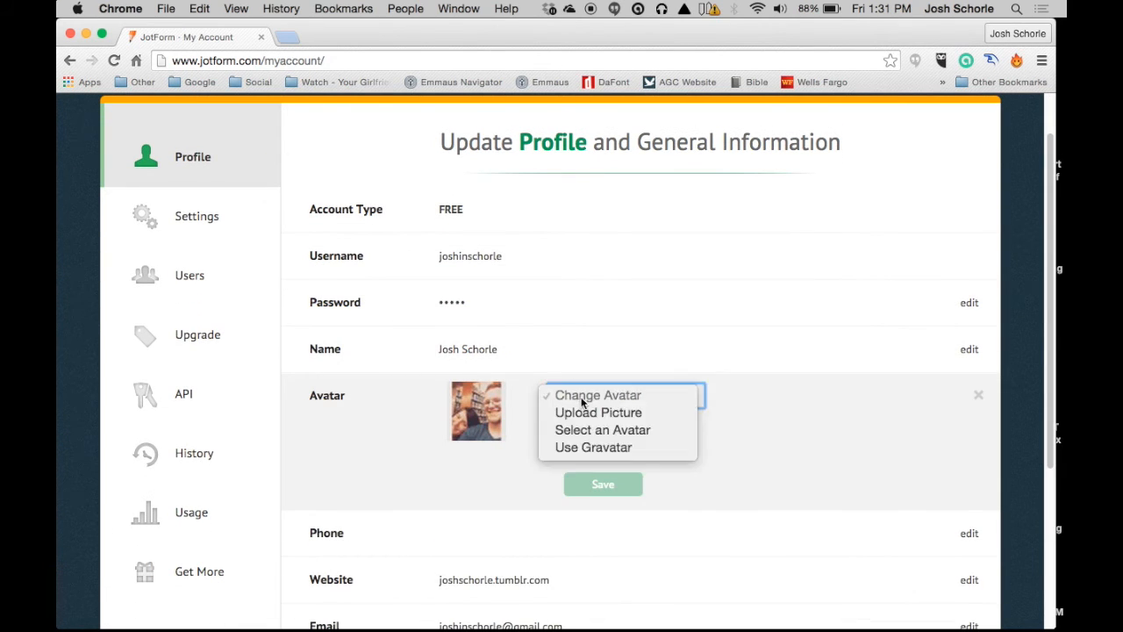
pyautogui.moveTo(598, 412)
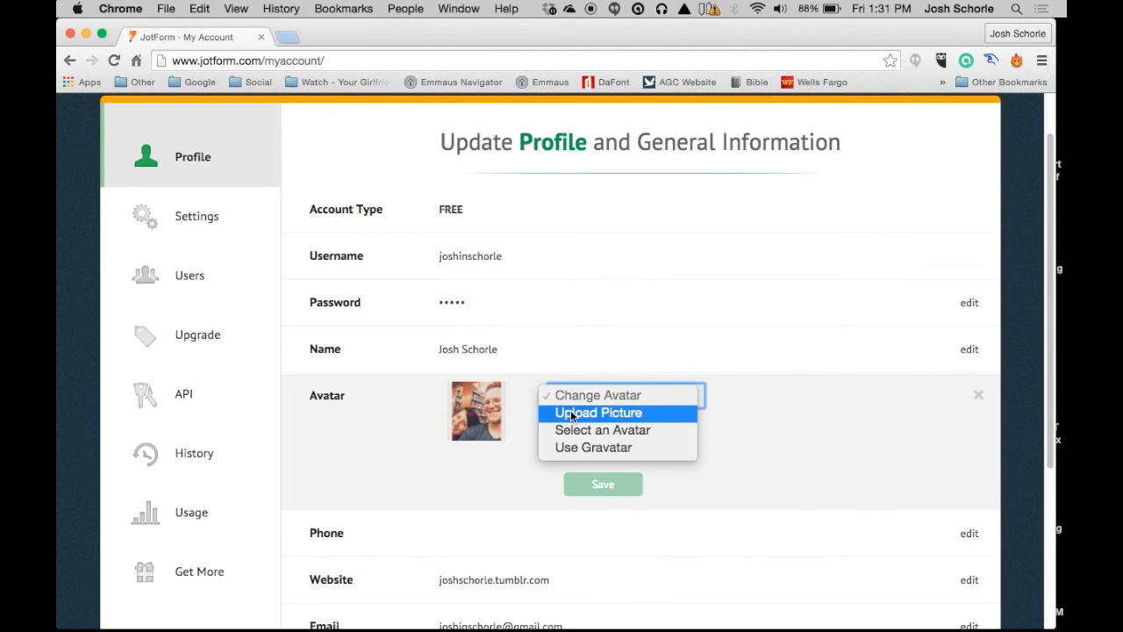
pyautogui.moveTo(603, 430)
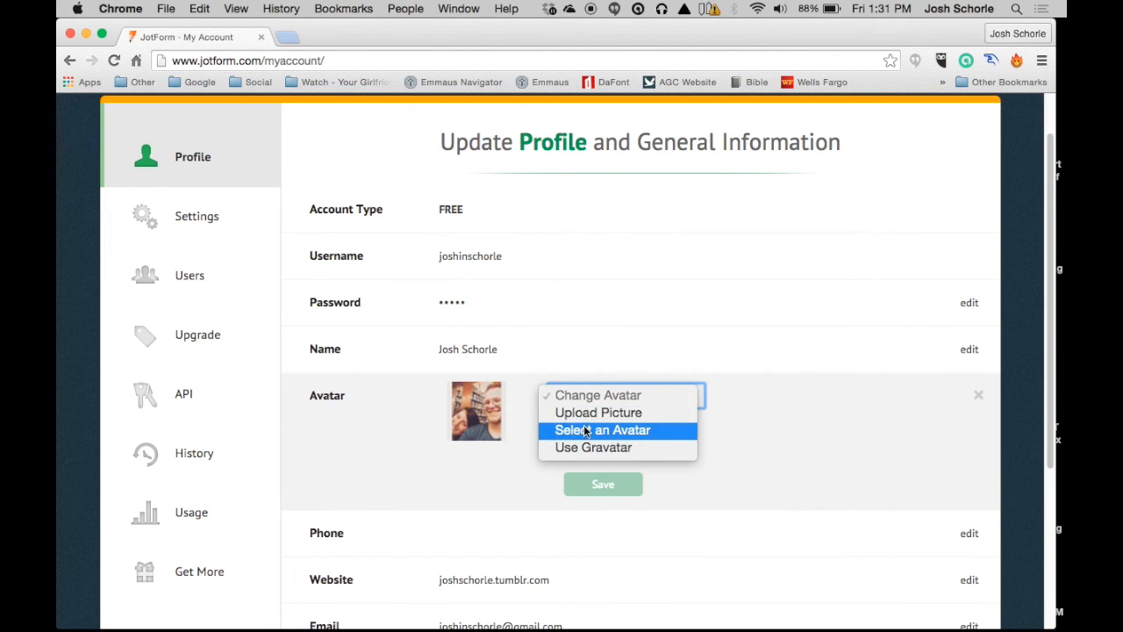
pyautogui.click(603, 430)
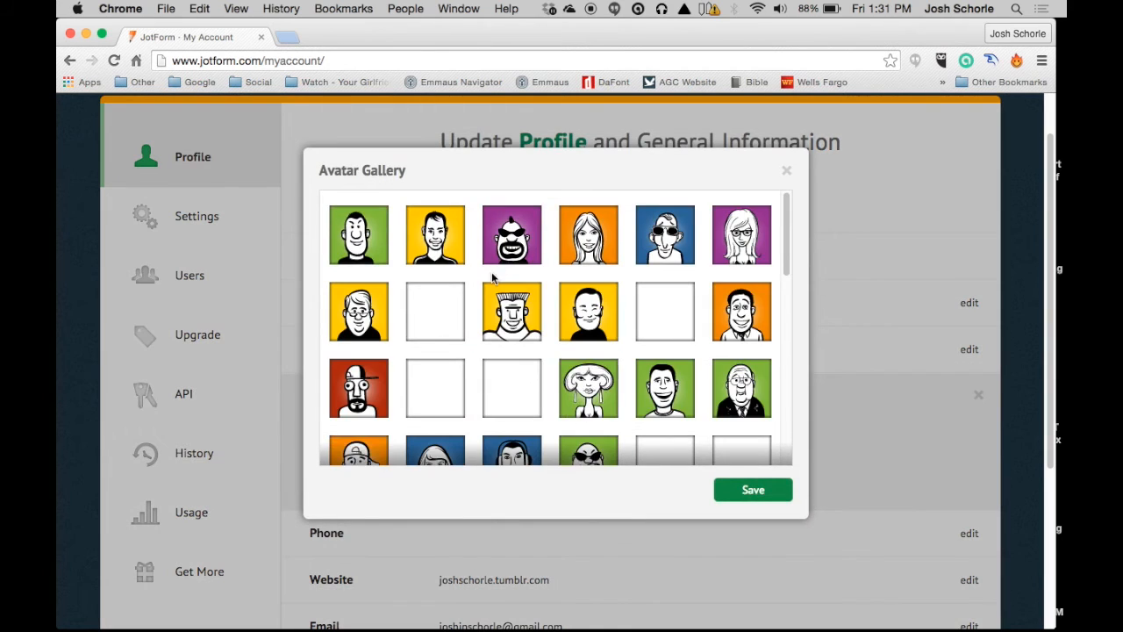
pyautogui.scroll(-3)
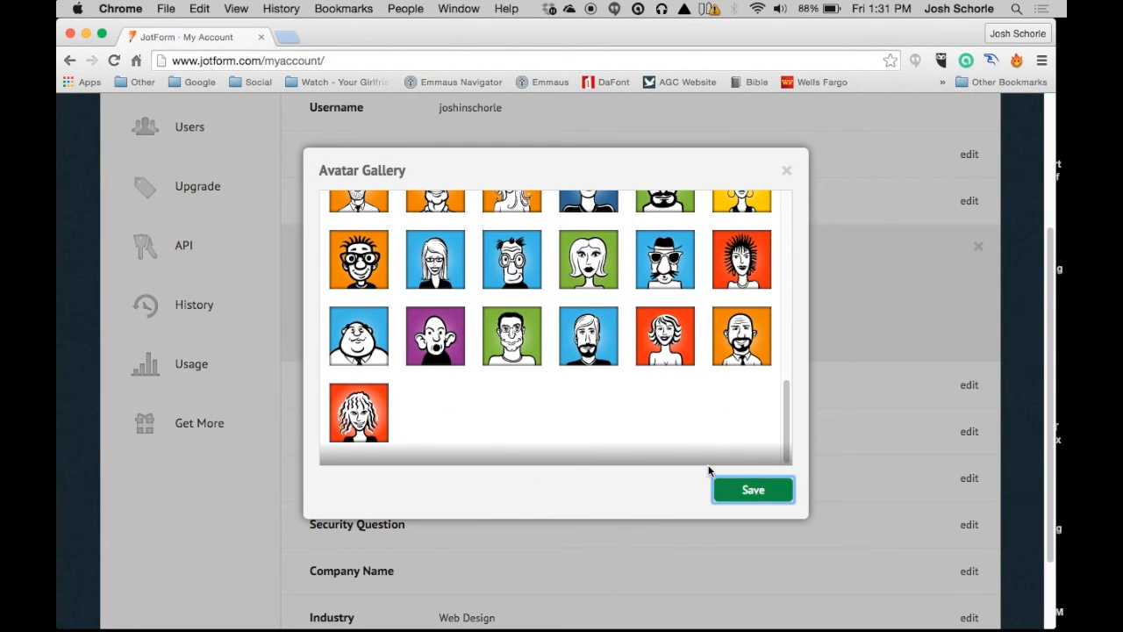
pyautogui.click(786, 168)
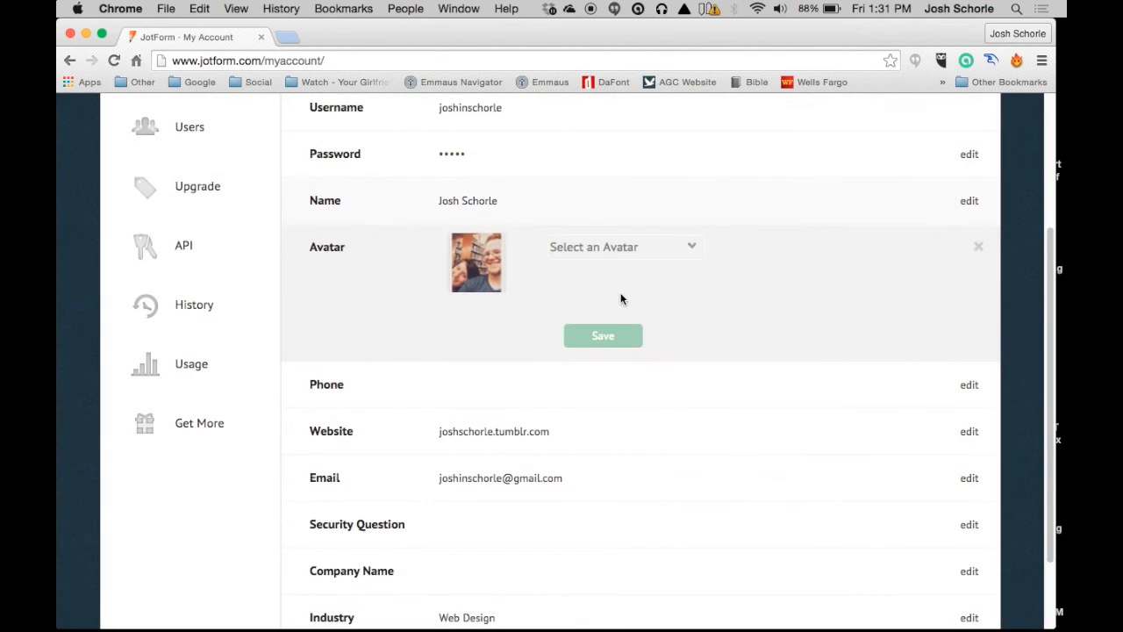
pyautogui.click(623, 246)
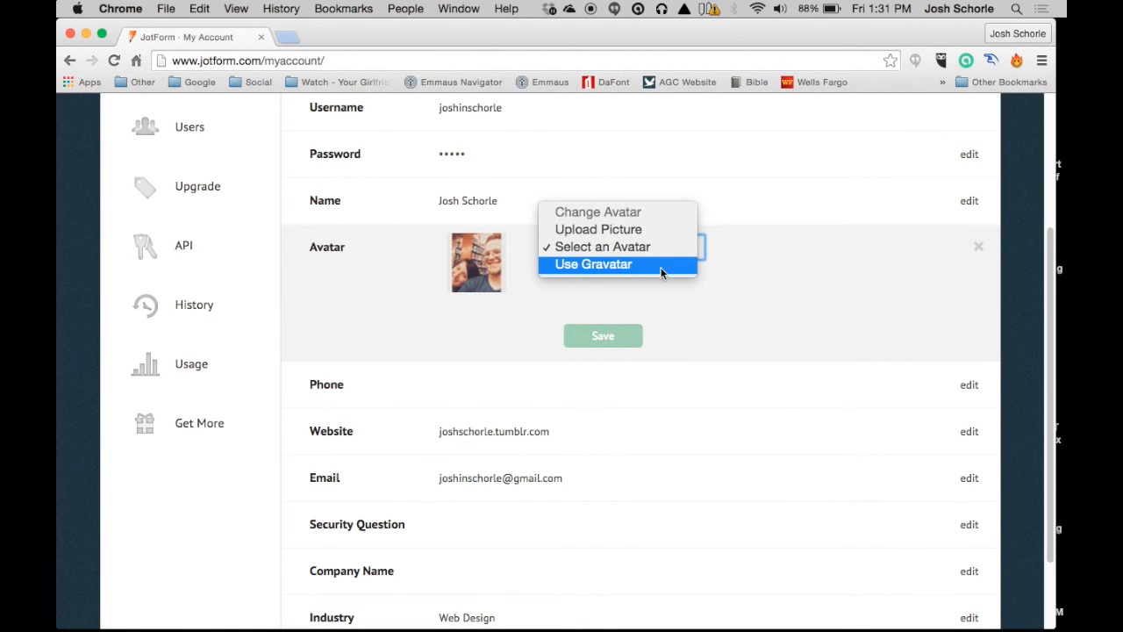
pyautogui.click(604, 246)
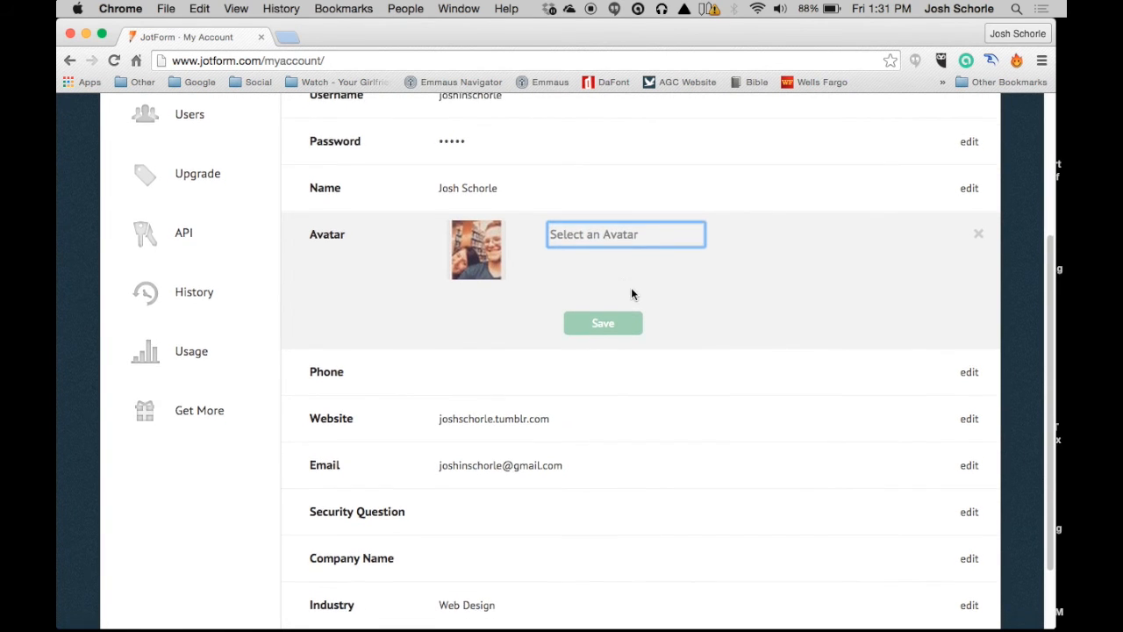
pyautogui.scroll(-3)
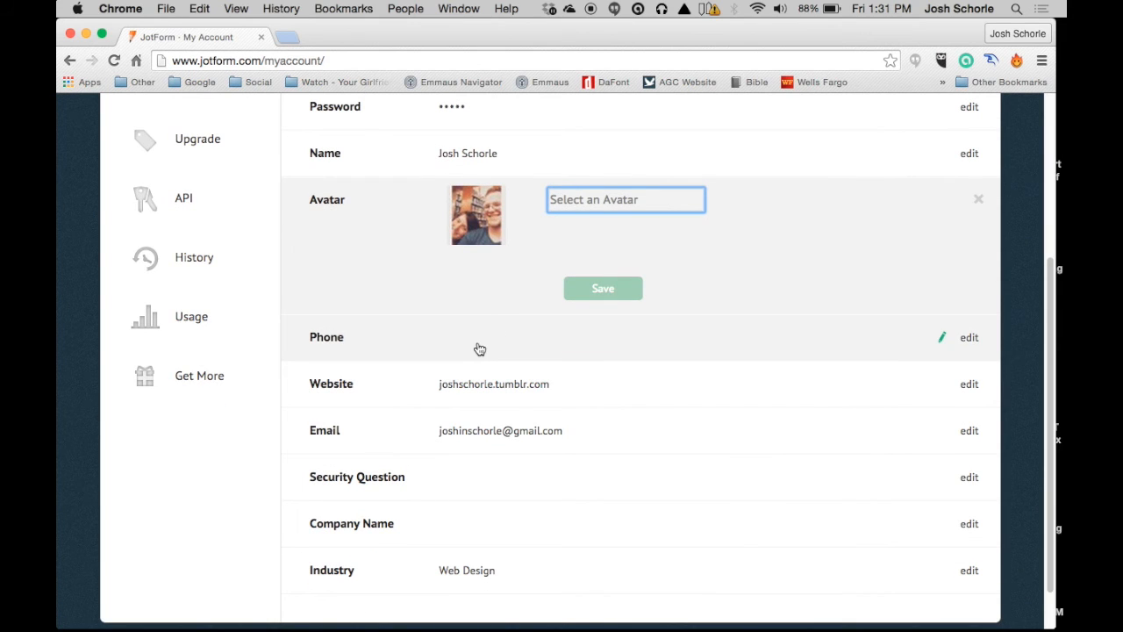
pyautogui.moveTo(507, 379)
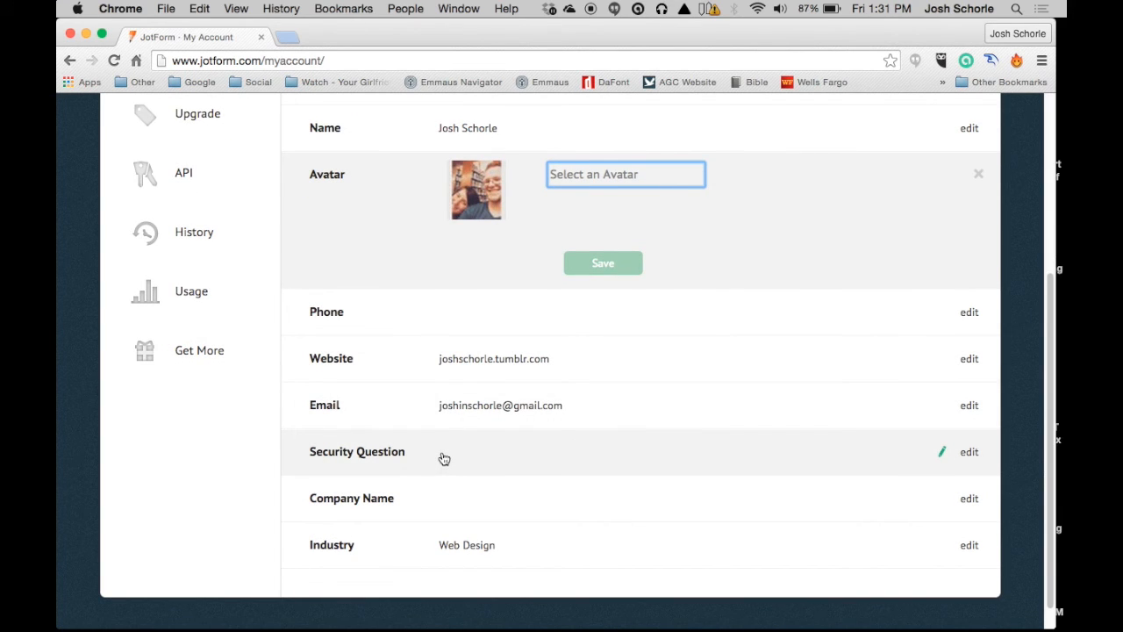
pyautogui.moveTo(507, 513)
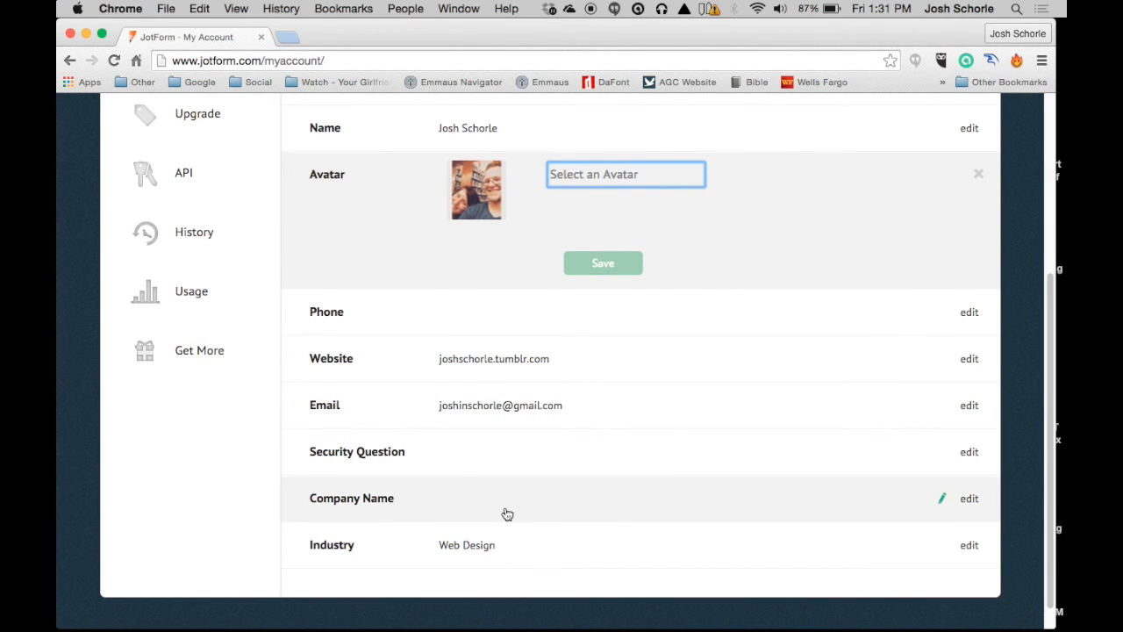
pyautogui.scroll(3)
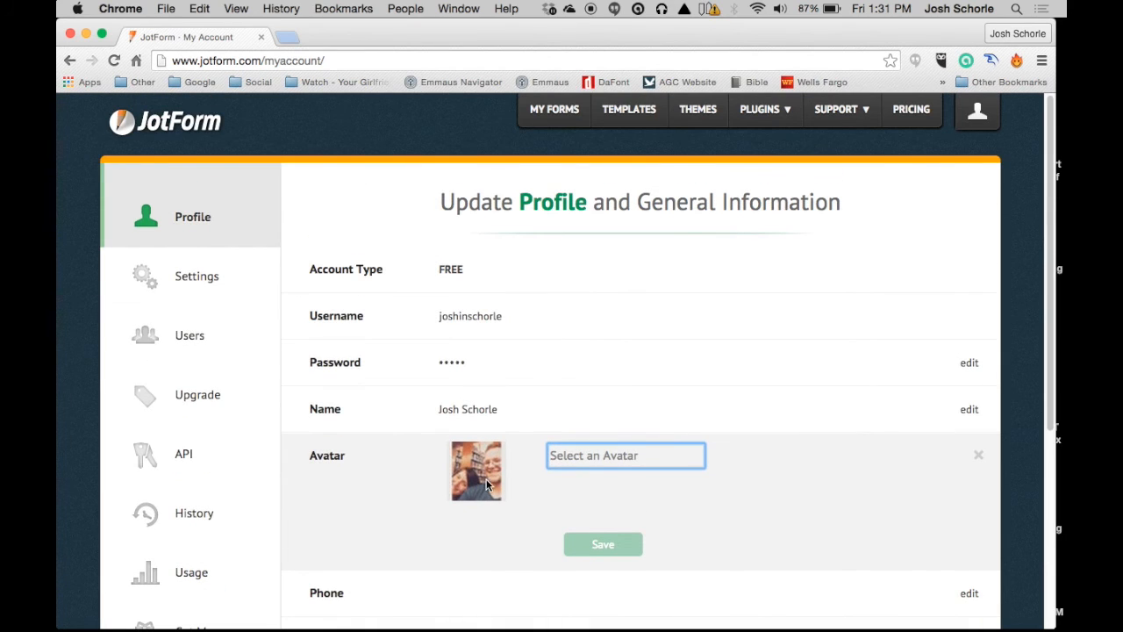
# Step: Show the account Settings page with timezone, time format, language and theme
pyautogui.click(197, 276)
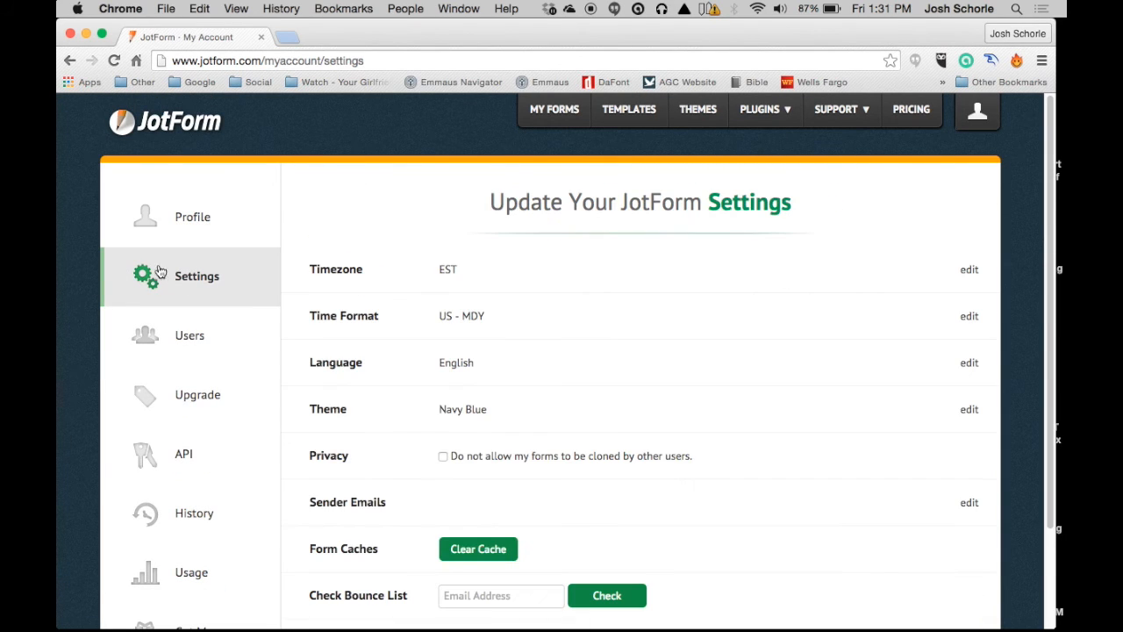
pyautogui.moveTo(402, 316)
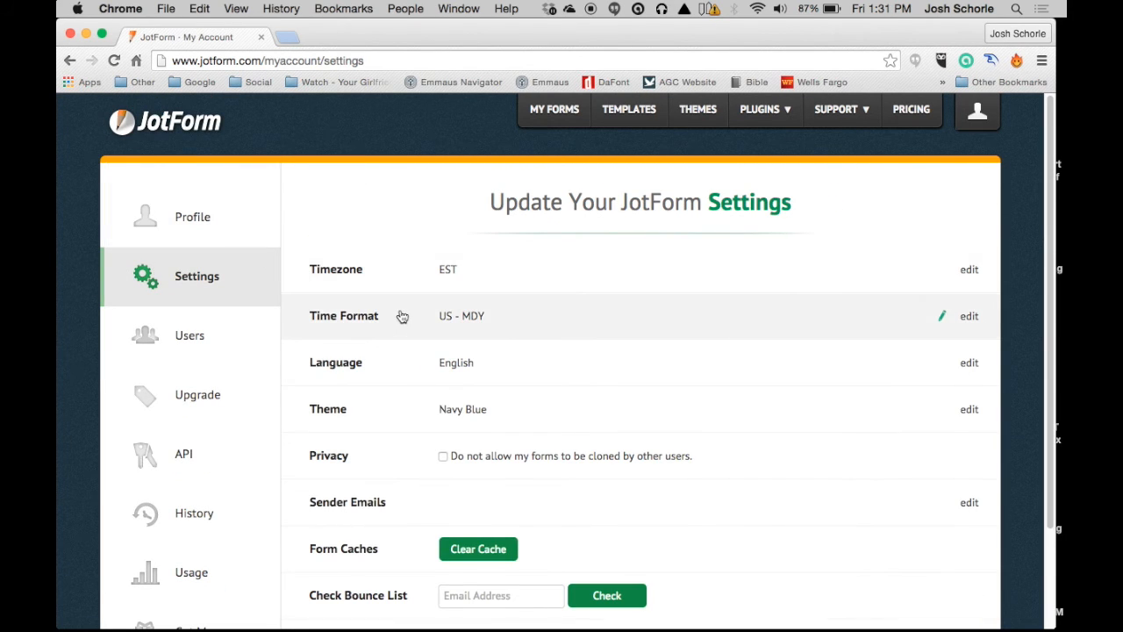
pyautogui.scroll(-3)
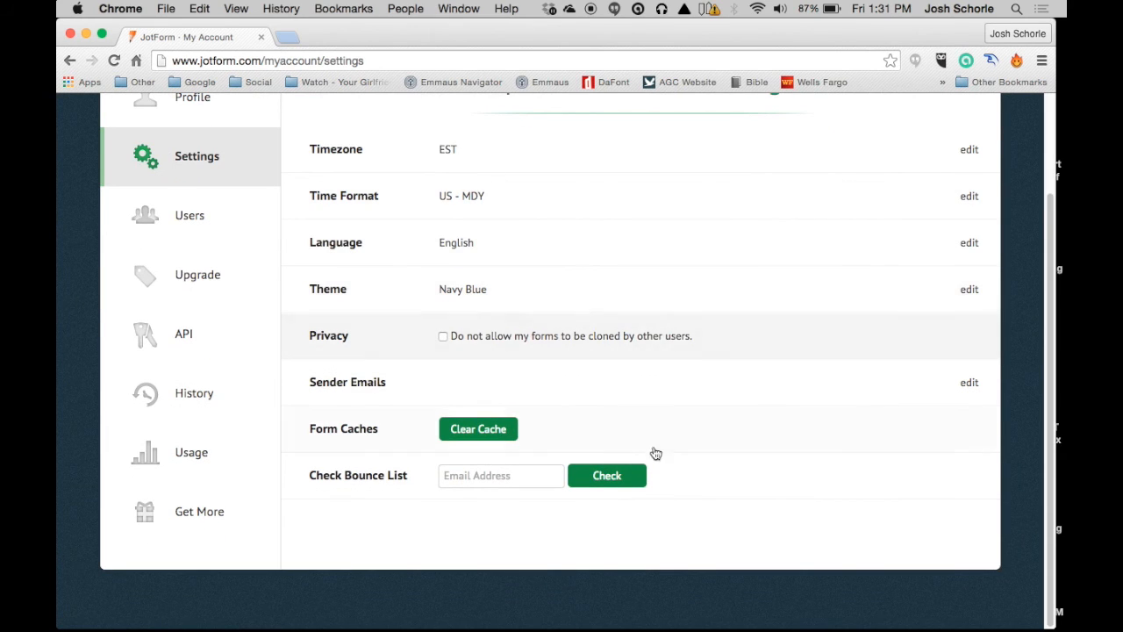
pyautogui.moveTo(523, 189)
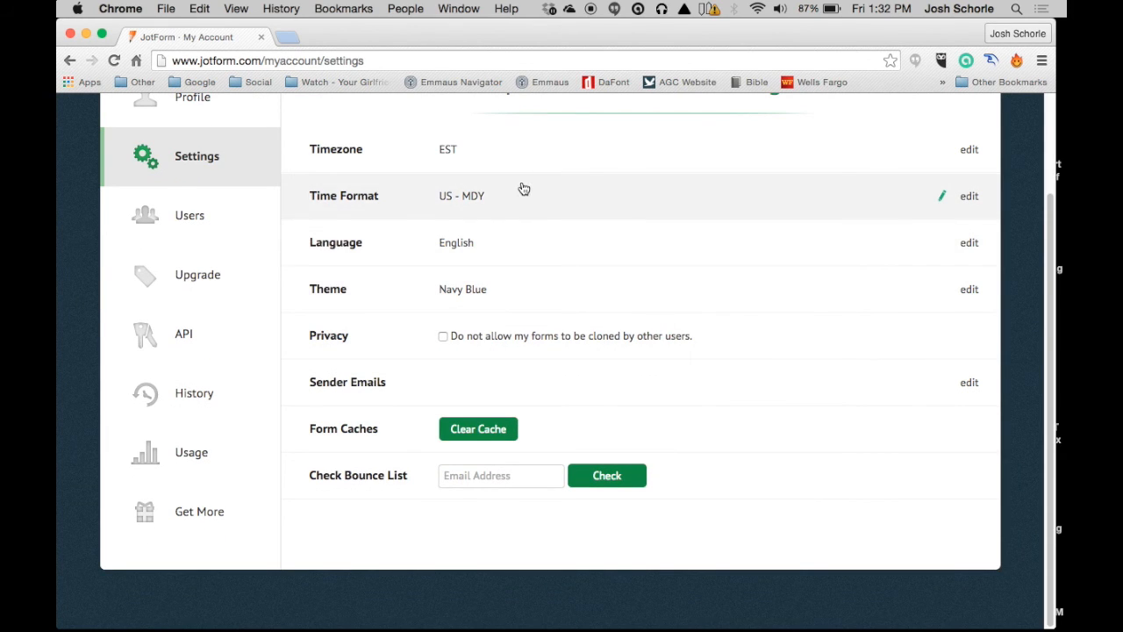
pyautogui.moveTo(519, 282)
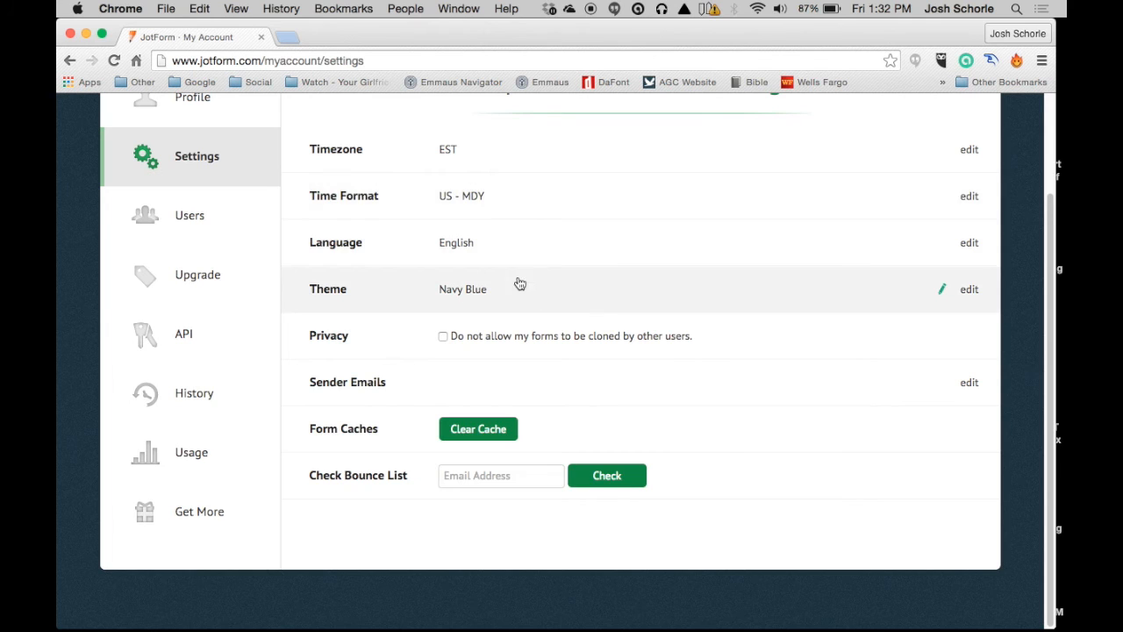
# Step: Browse the account theme gallery and close it, keeping Navy Blue
pyautogui.click(940, 288)
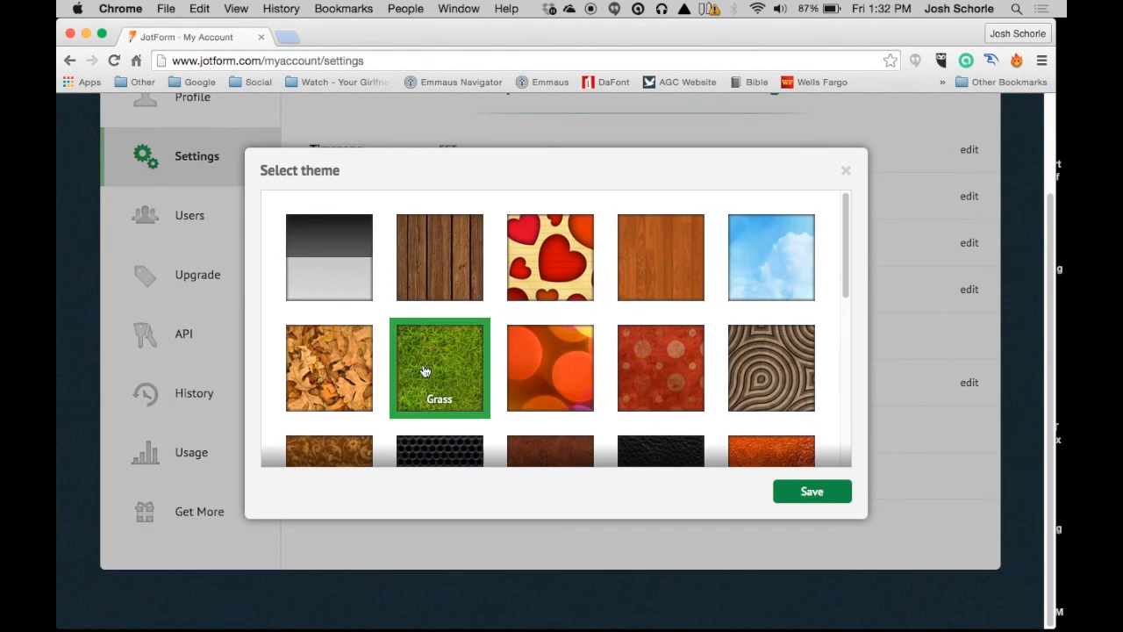
pyautogui.scroll(-3)
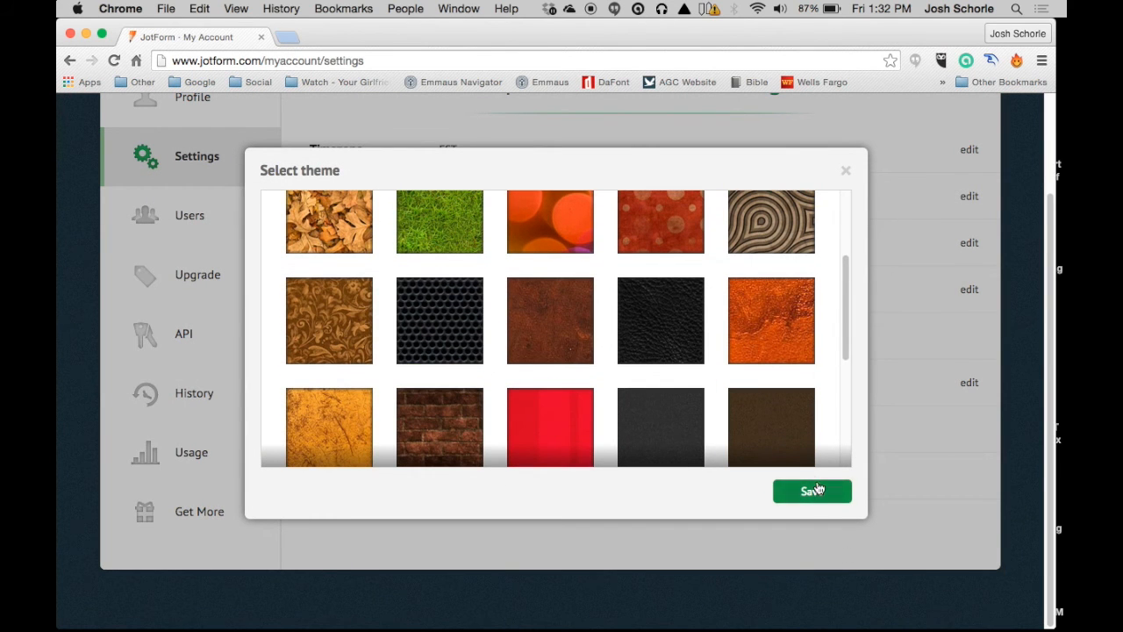
pyautogui.click(811, 492)
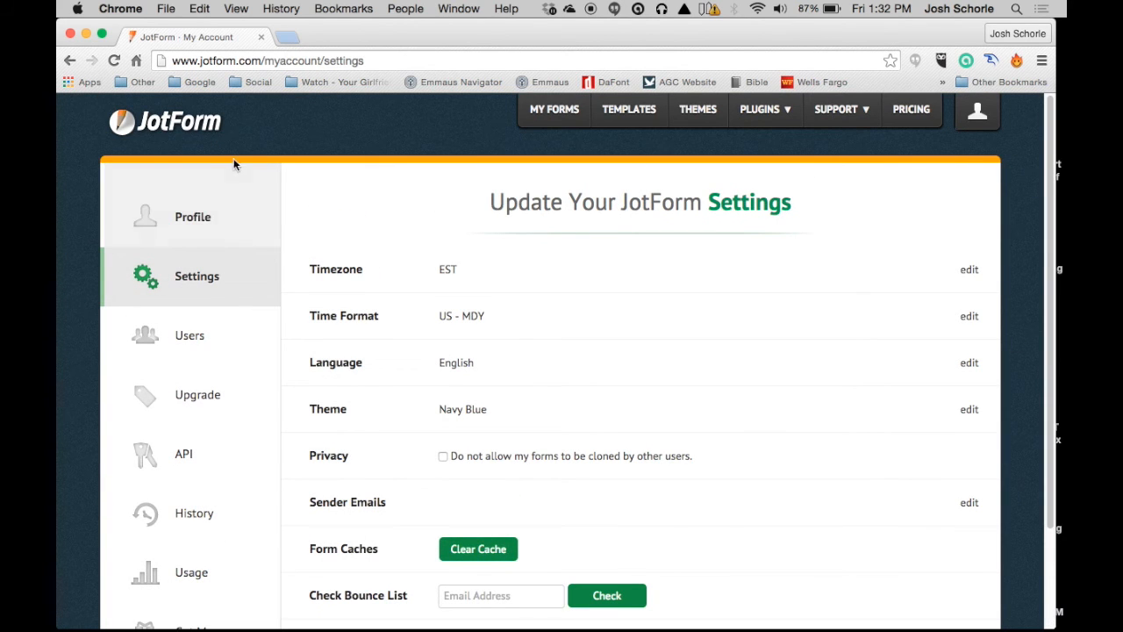
pyautogui.moveTo(319, 119)
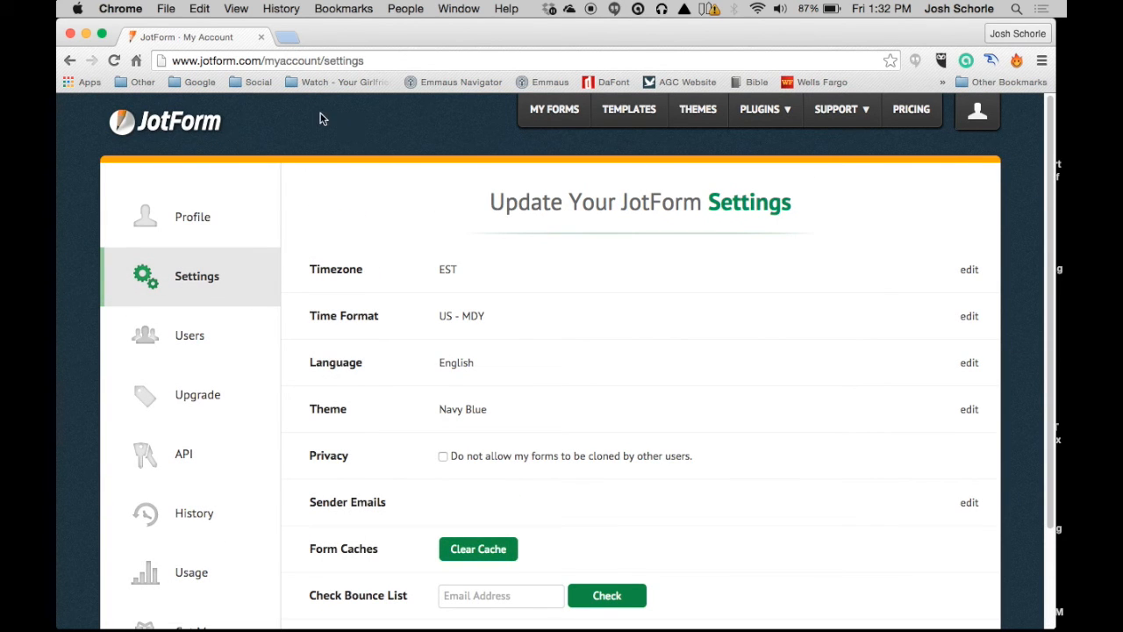
pyautogui.moveTo(244, 217)
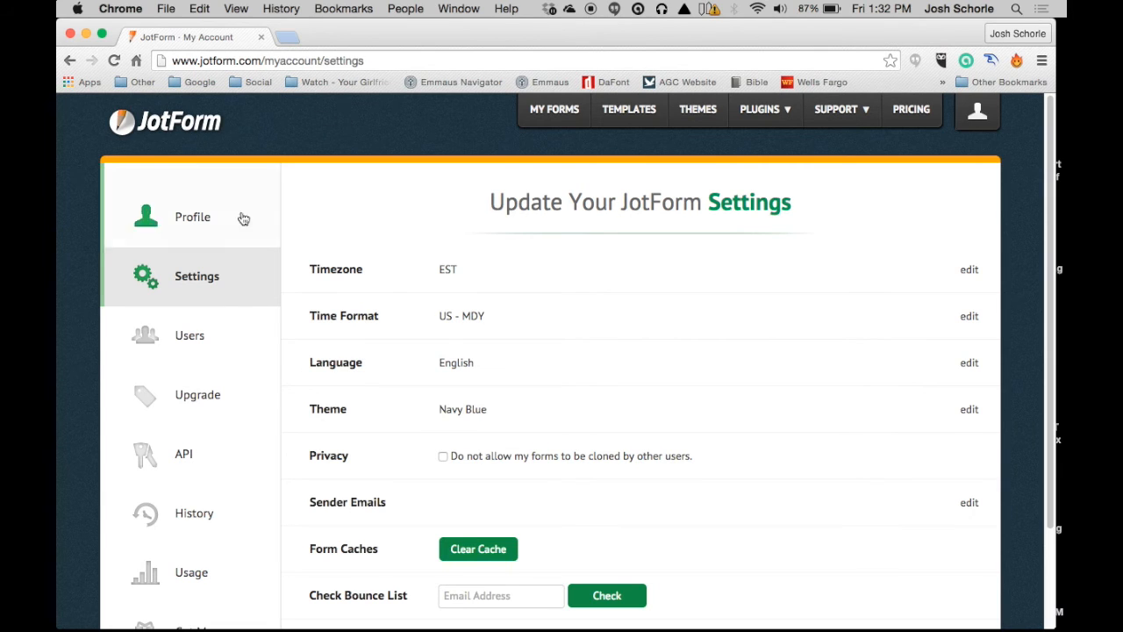
# Step: Show the Users page offering sub account setup for sharing forms and folders
pyautogui.click(190, 335)
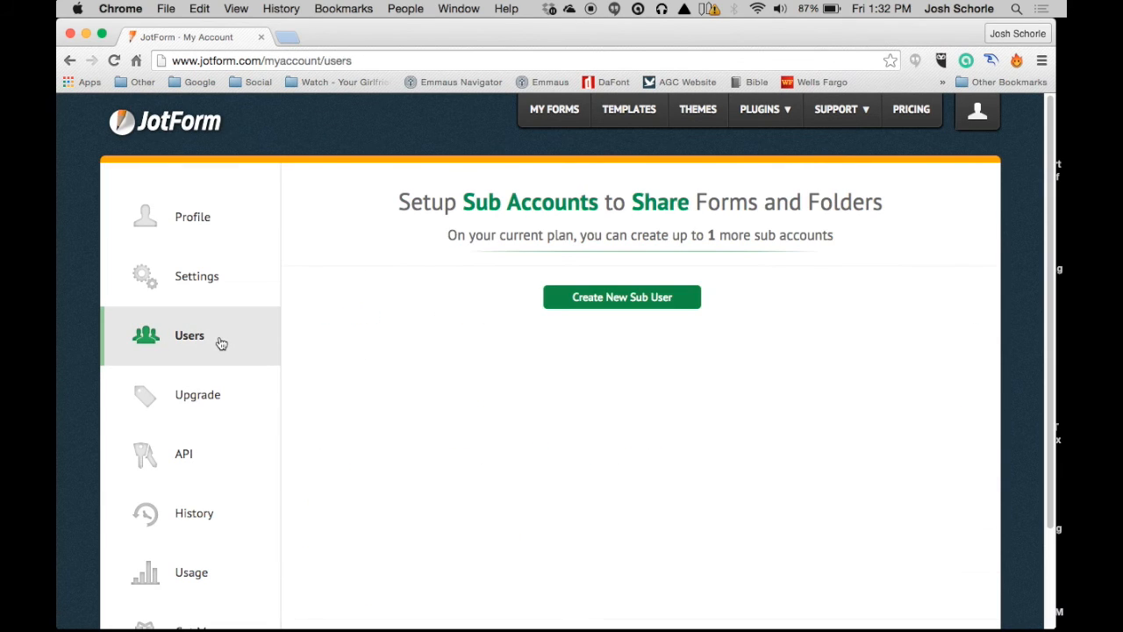
pyautogui.moveTo(653, 260)
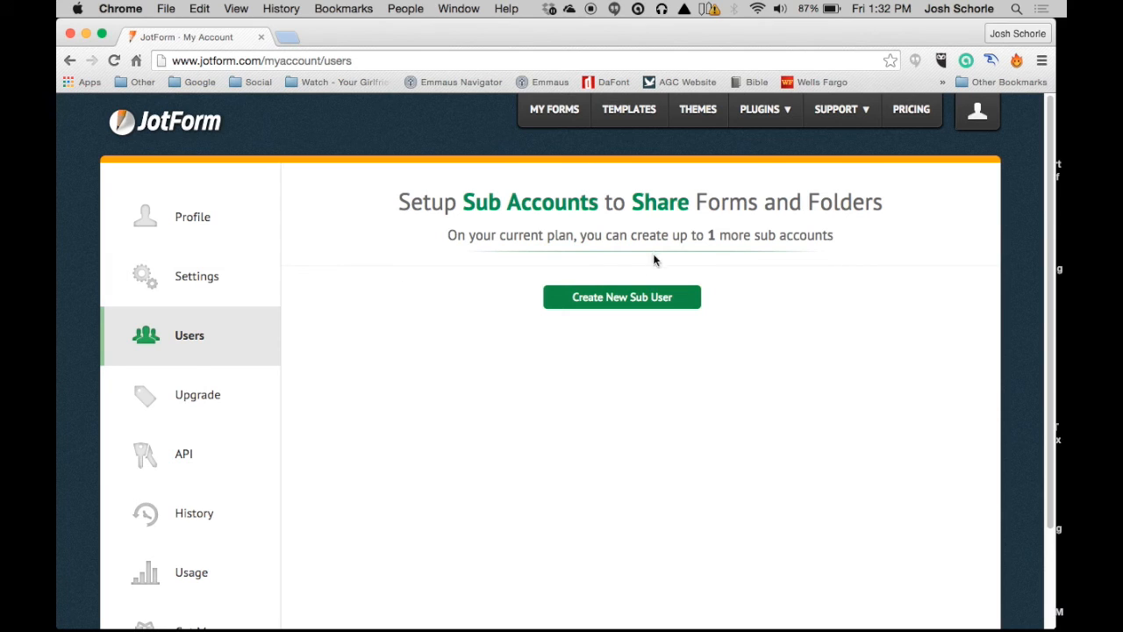
pyautogui.moveTo(656, 266)
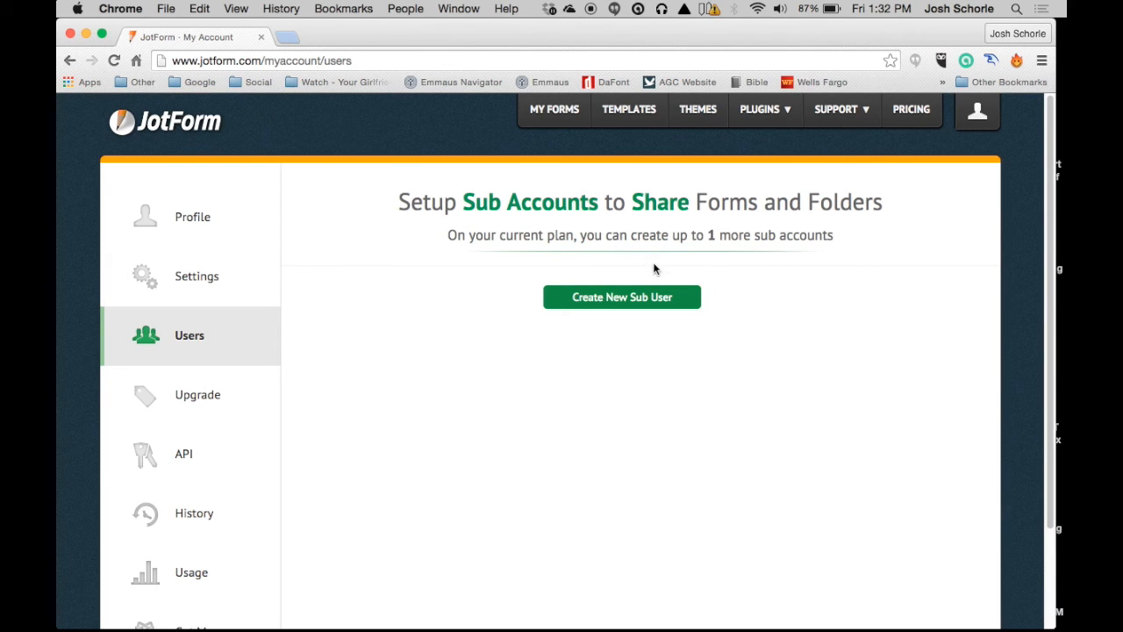
pyautogui.moveTo(796, 269)
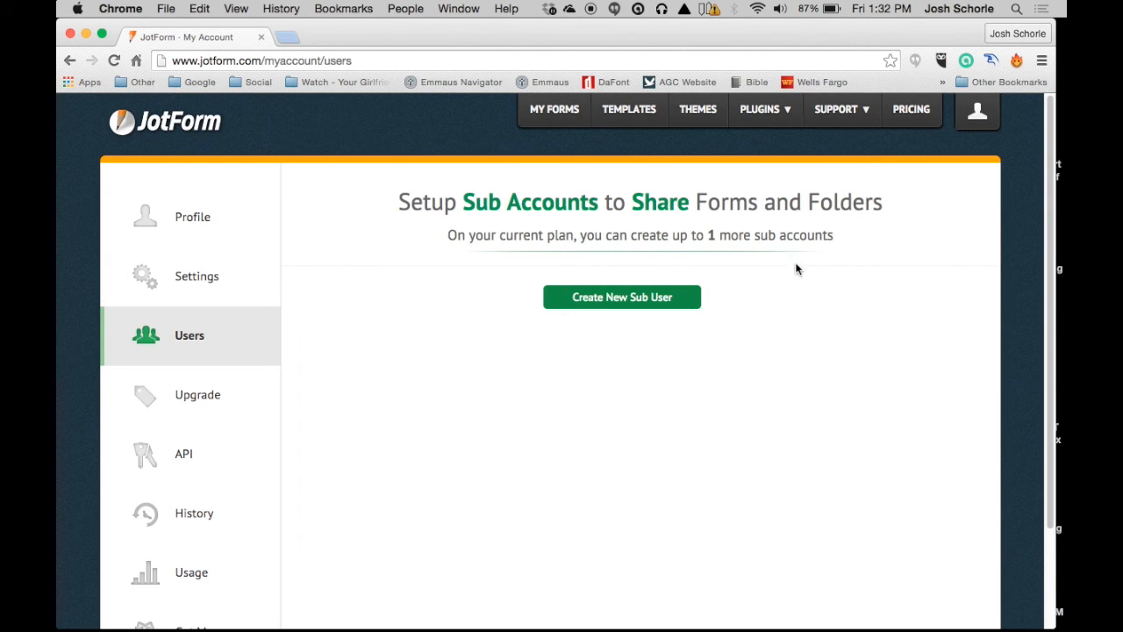
pyautogui.moveTo(431, 330)
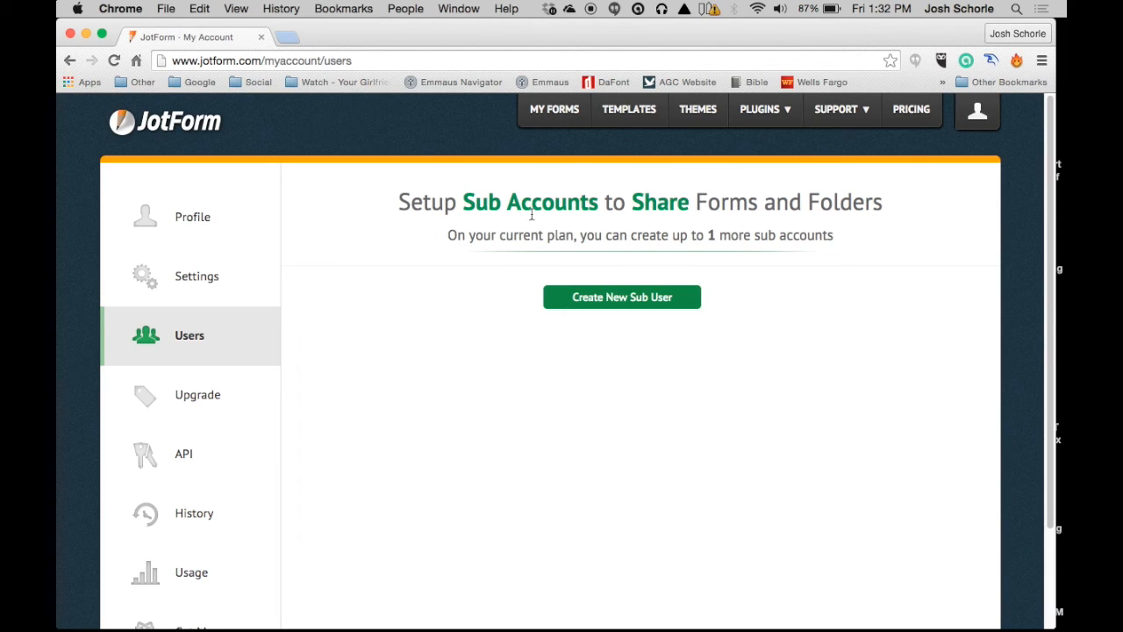
pyautogui.moveTo(735, 231)
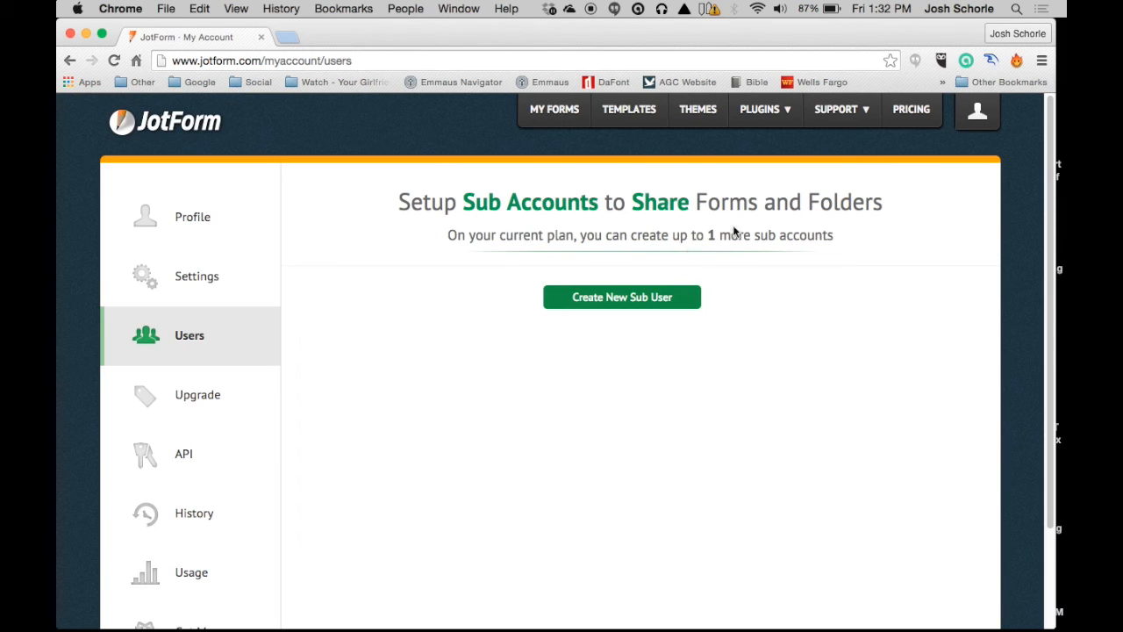
# Step: Show the Upgrade page comparing the free Starter plan with Premium, Economy and Professional
pyautogui.click(197, 393)
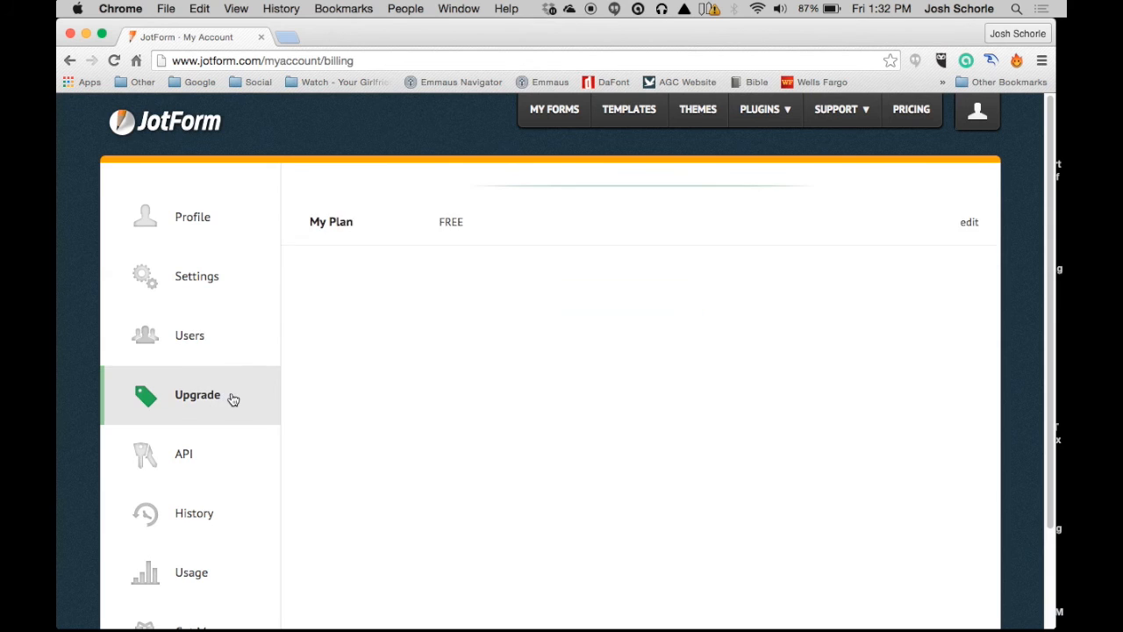
pyautogui.click(968, 221)
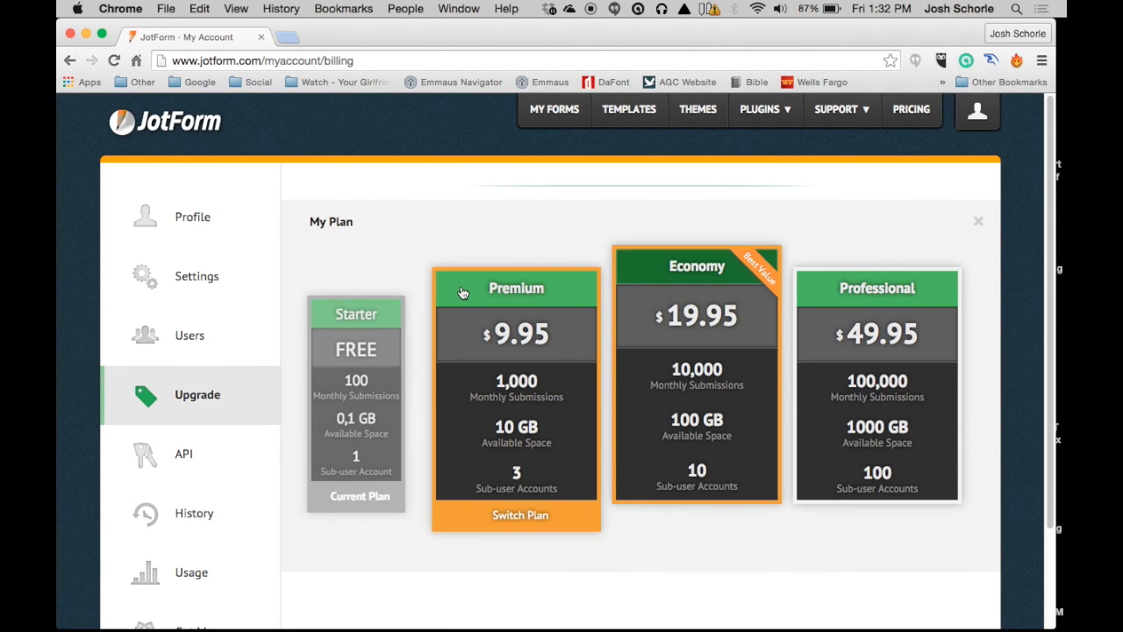
pyautogui.moveTo(523, 351)
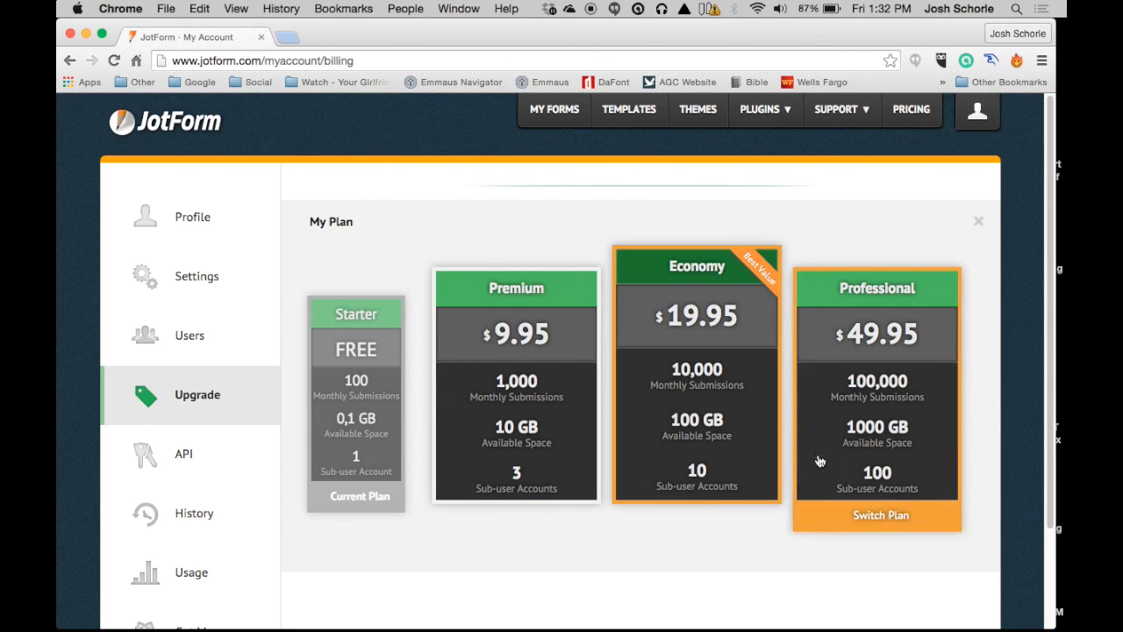
pyautogui.moveTo(368, 277)
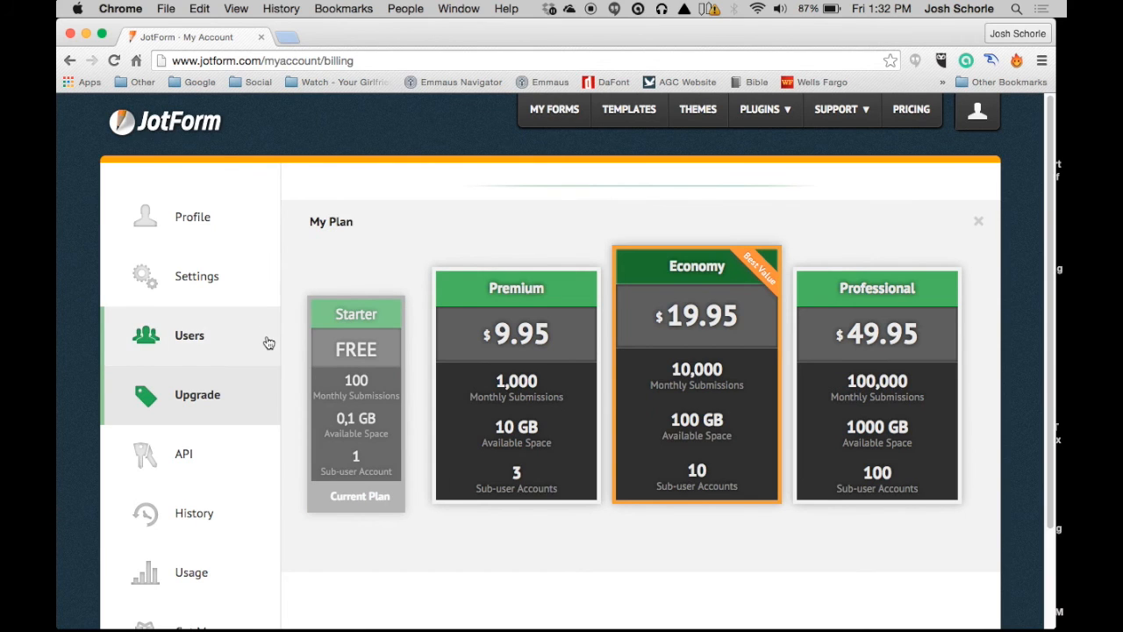
pyautogui.moveTo(183, 460)
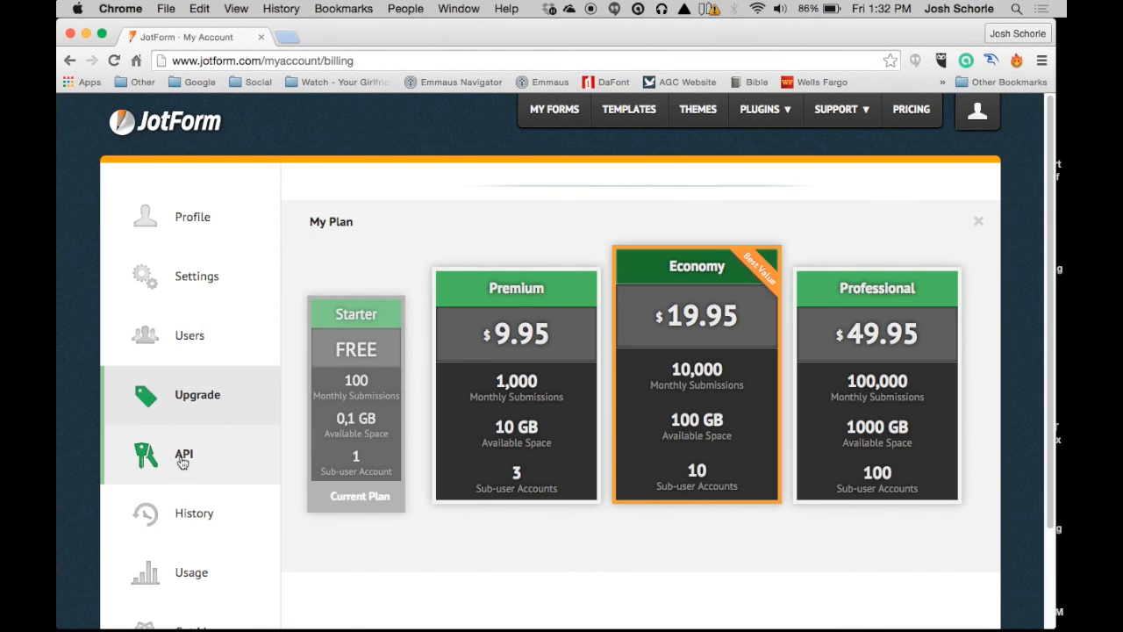
# Step: Look through the account's API keys page and its activity log history
pyautogui.click(184, 453)
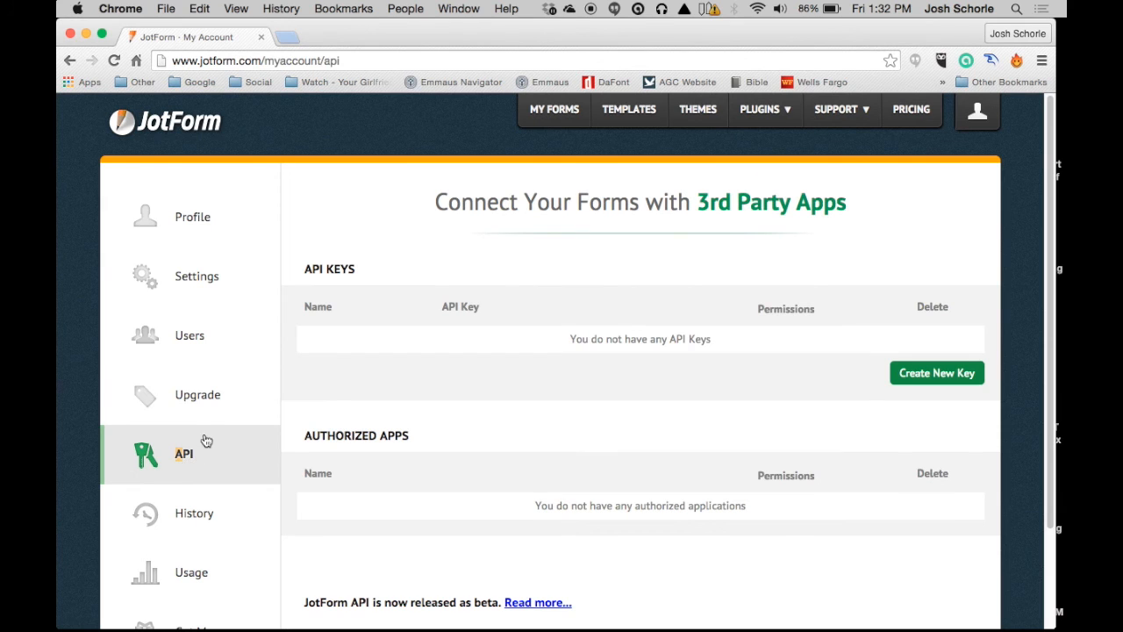
pyautogui.scroll(3)
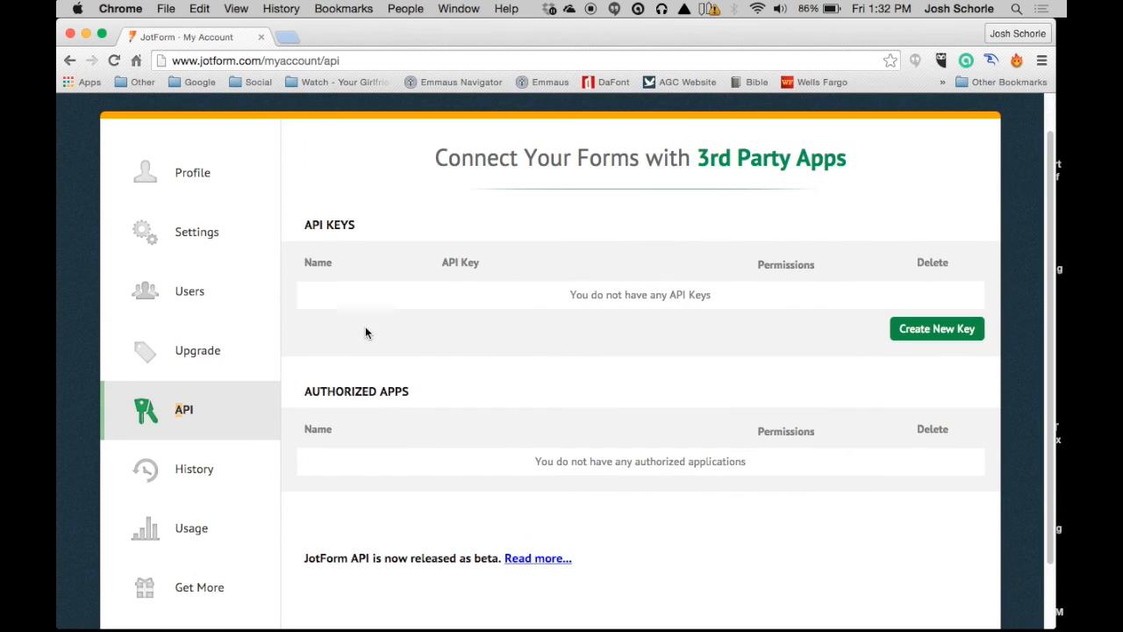
pyautogui.click(193, 468)
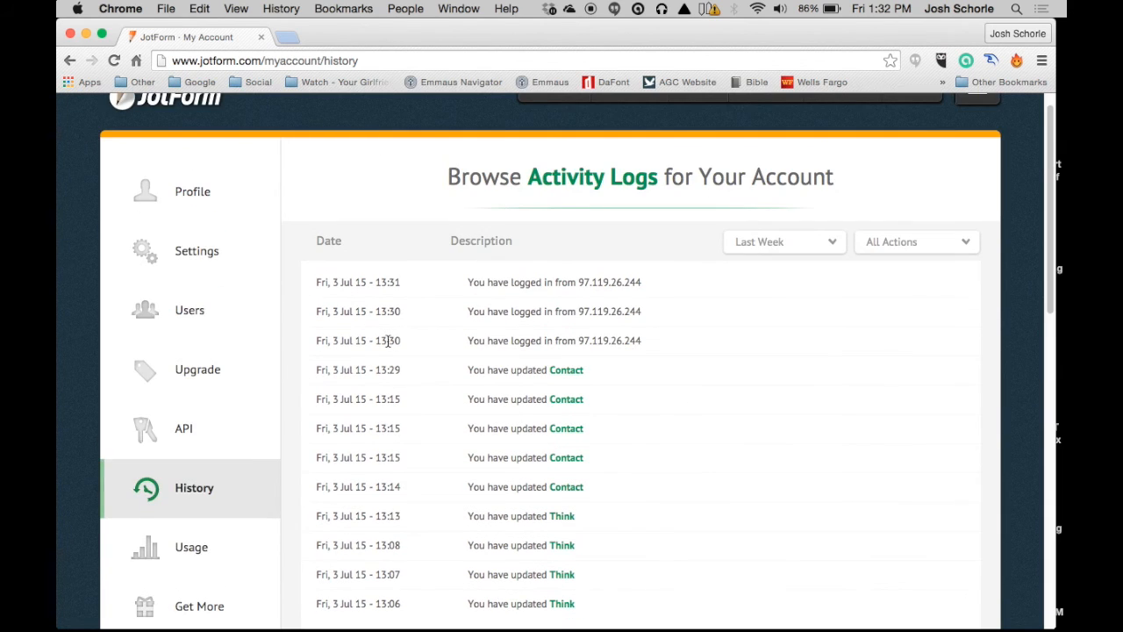
pyautogui.moveTo(358, 512)
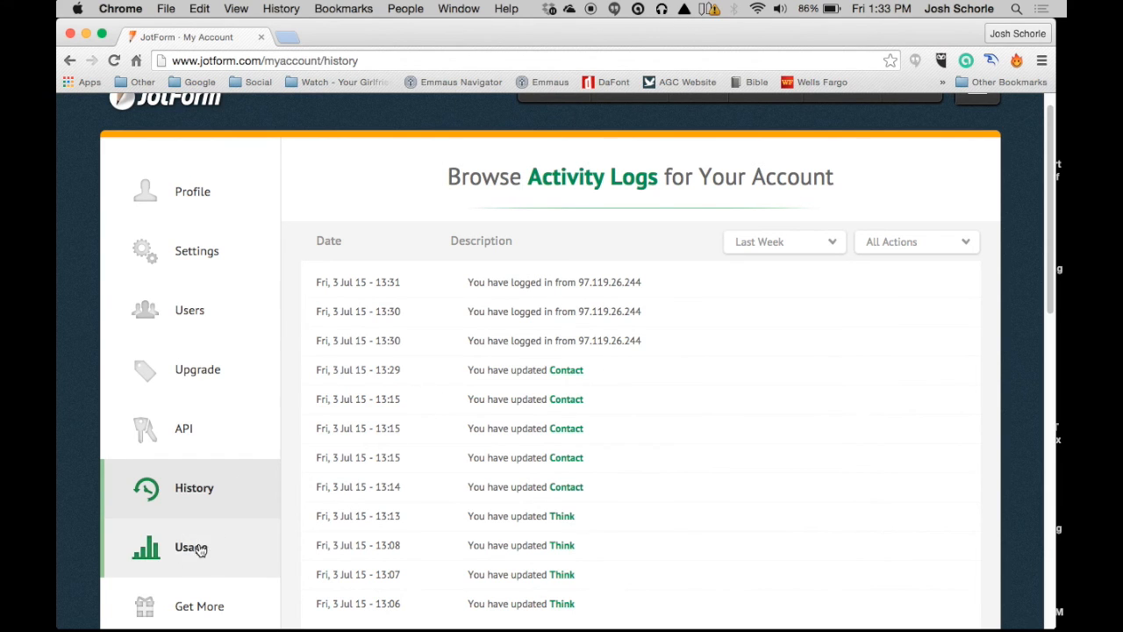
# Step: View monthly usage, then the Get More page for raising the 170 submissions limit
pyautogui.click(189, 548)
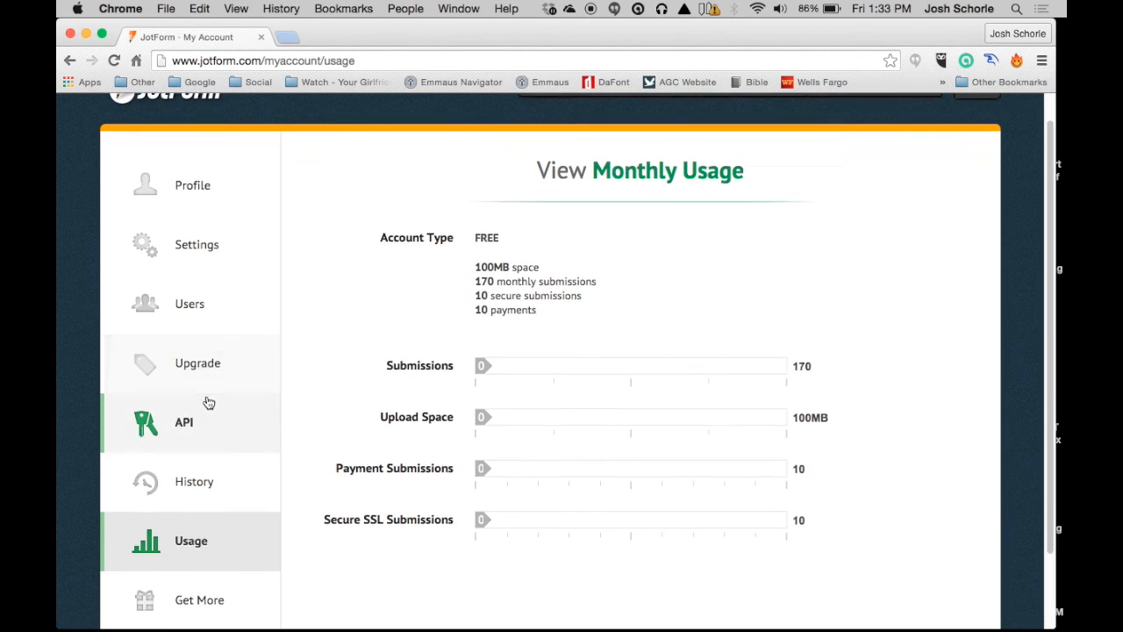
pyautogui.click(200, 600)
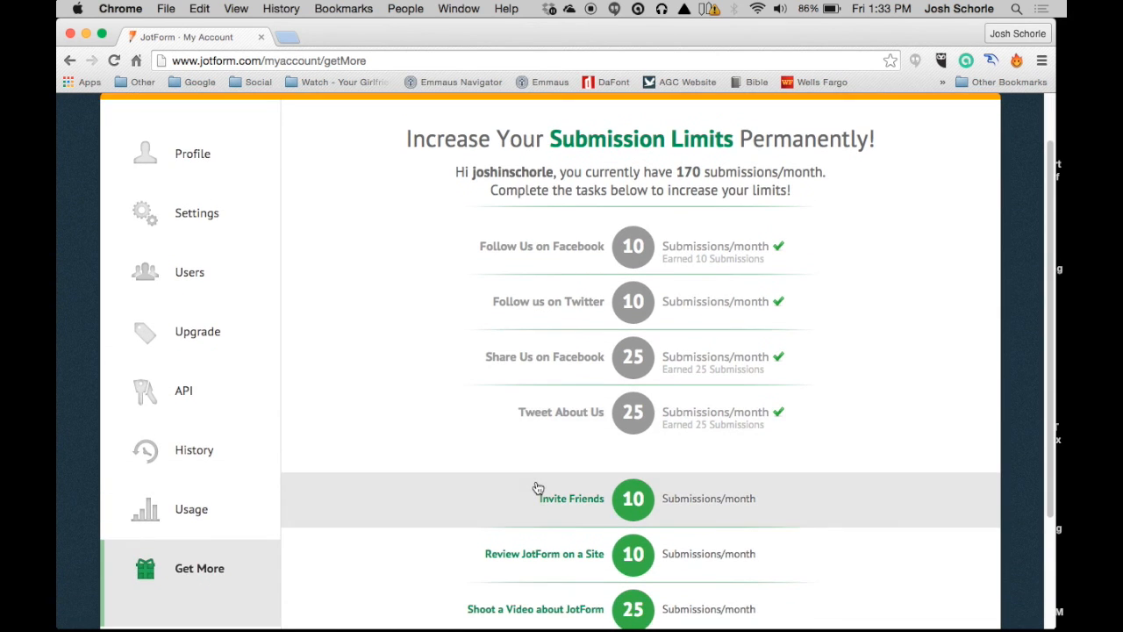
pyautogui.scroll(-3)
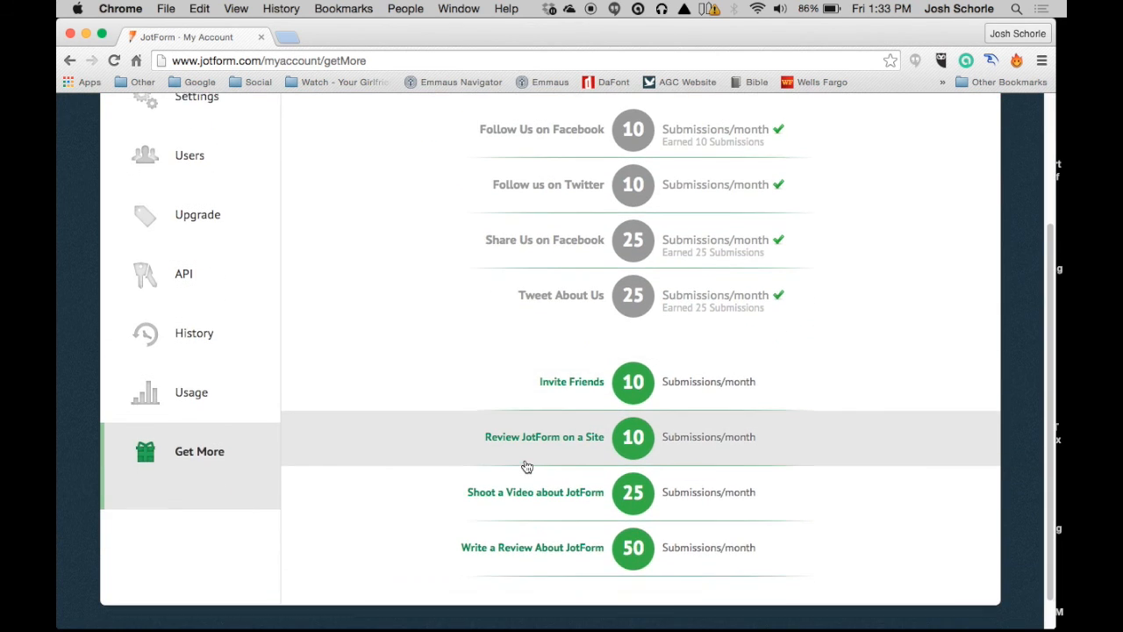
pyautogui.scroll(3)
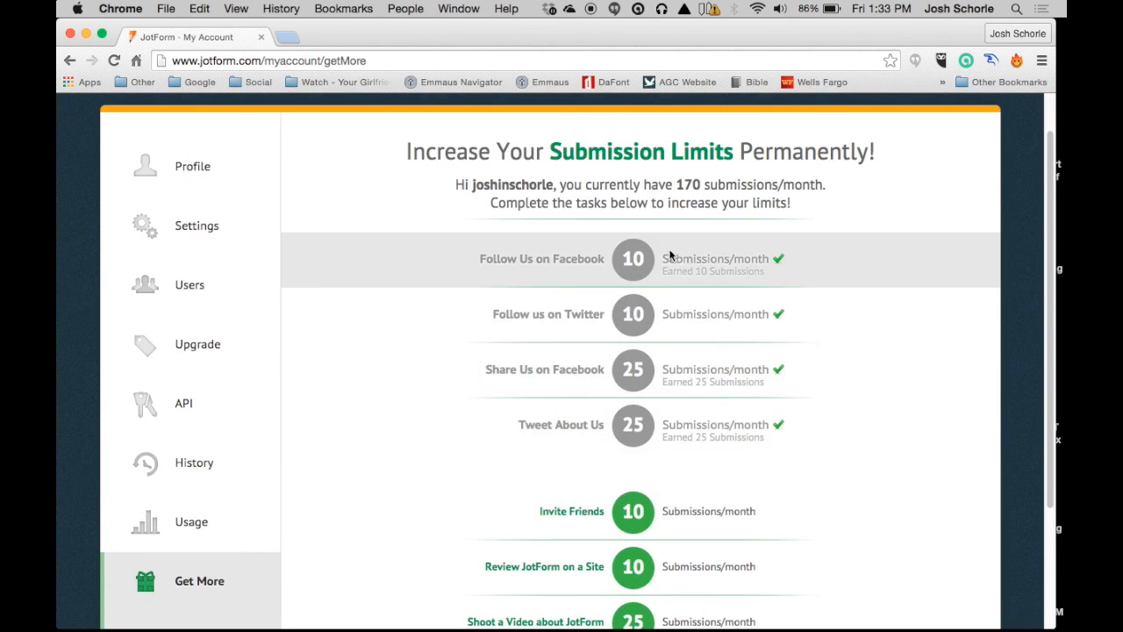
pyautogui.moveTo(628, 225)
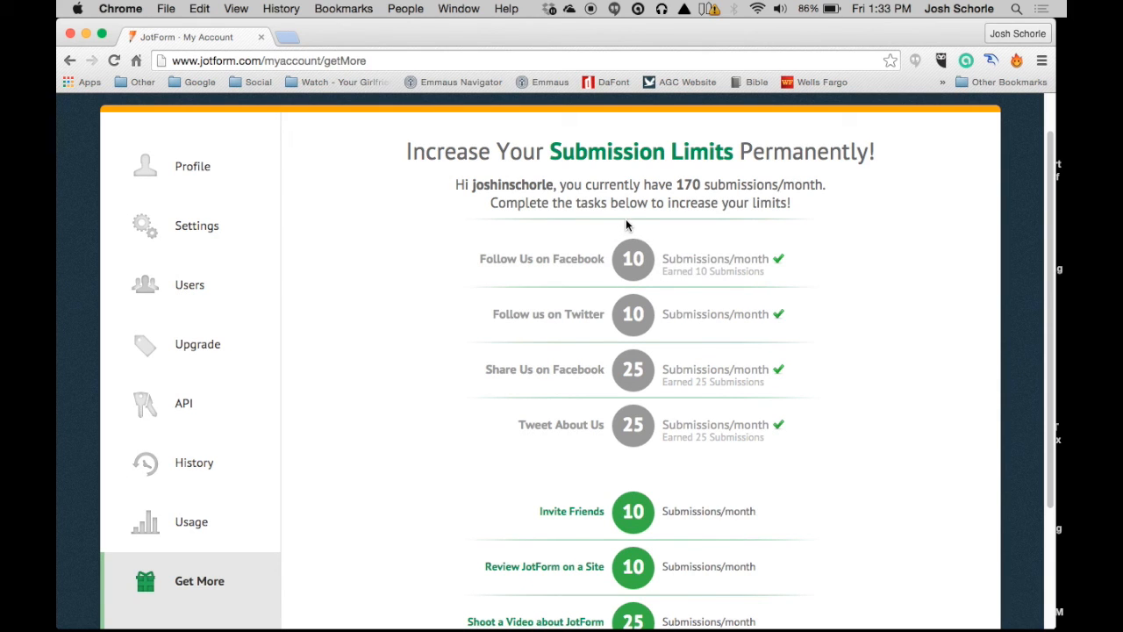
pyautogui.moveTo(595, 446)
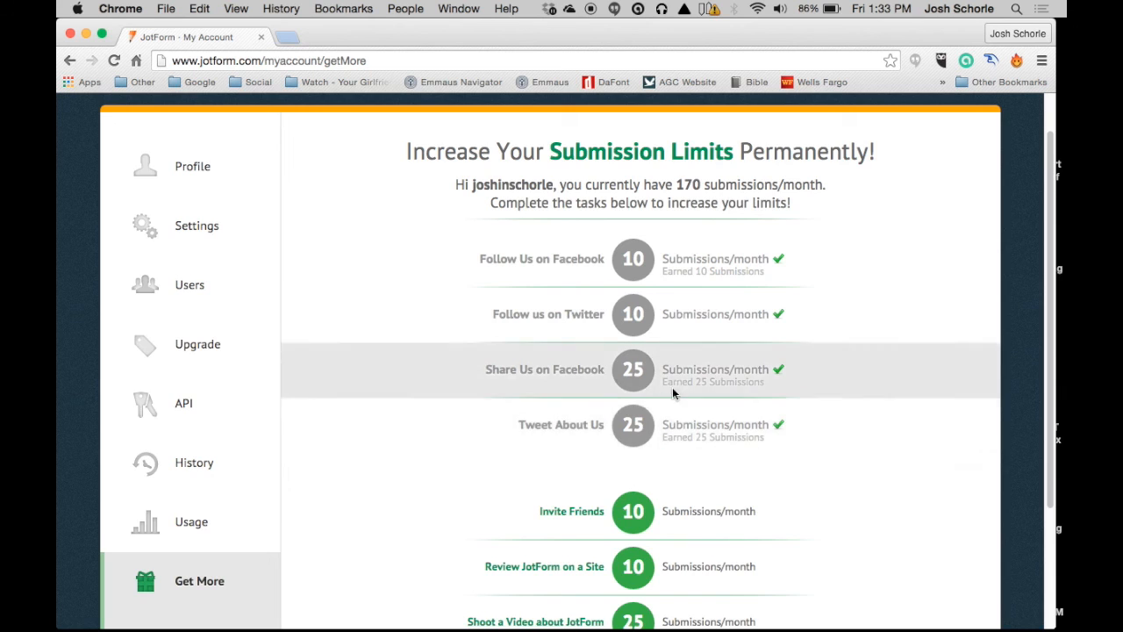
pyautogui.scroll(-3)
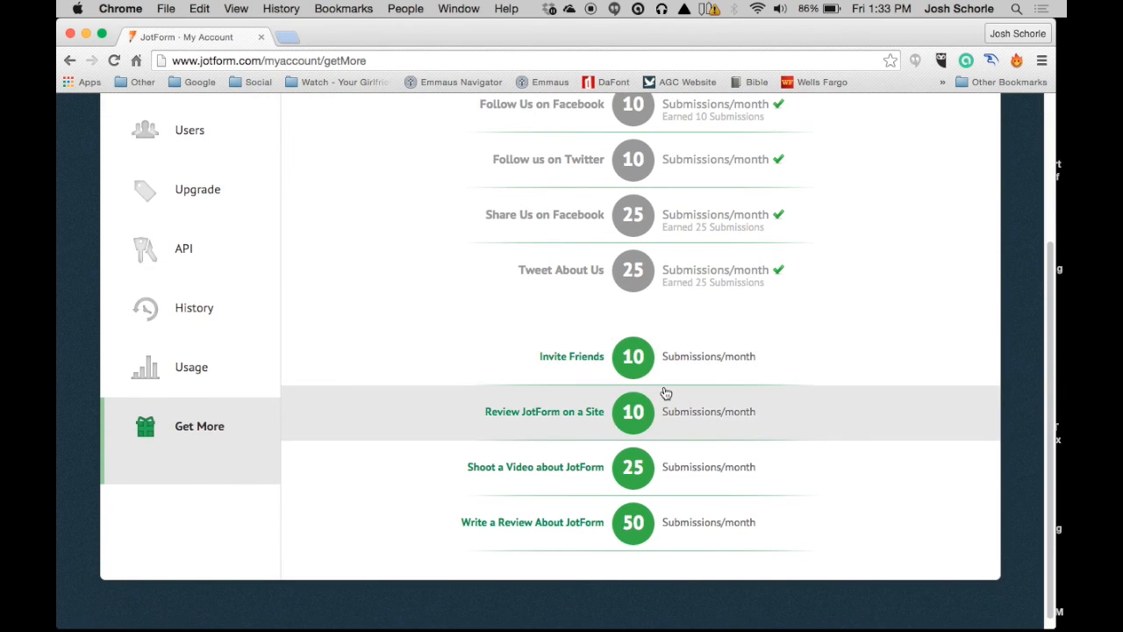
pyautogui.scroll(3)
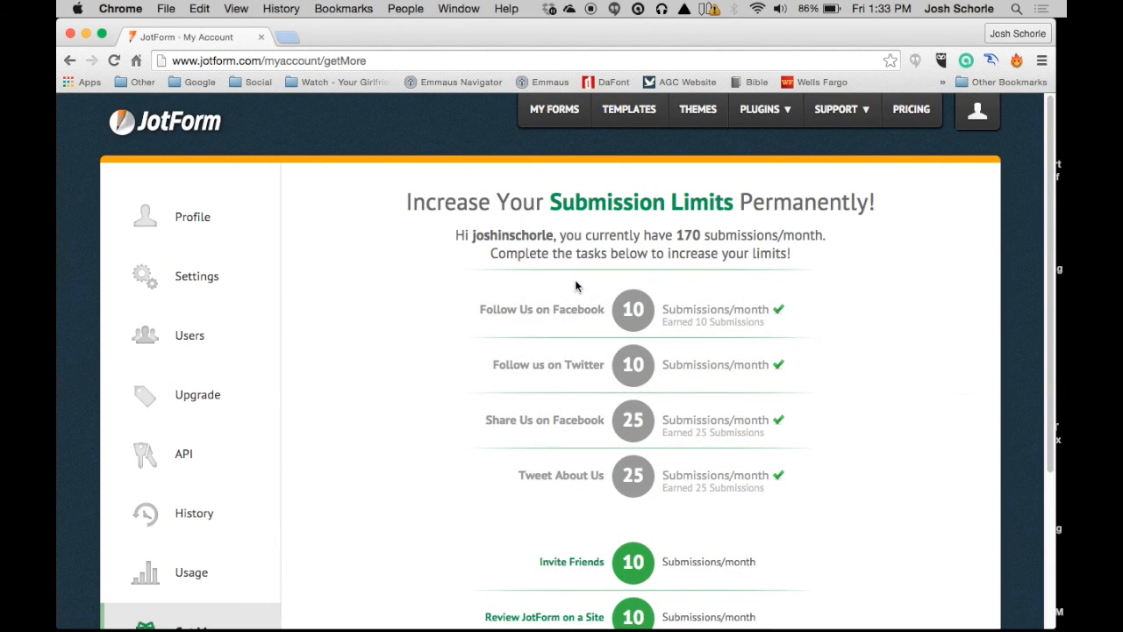
pyautogui.moveTo(547, 308)
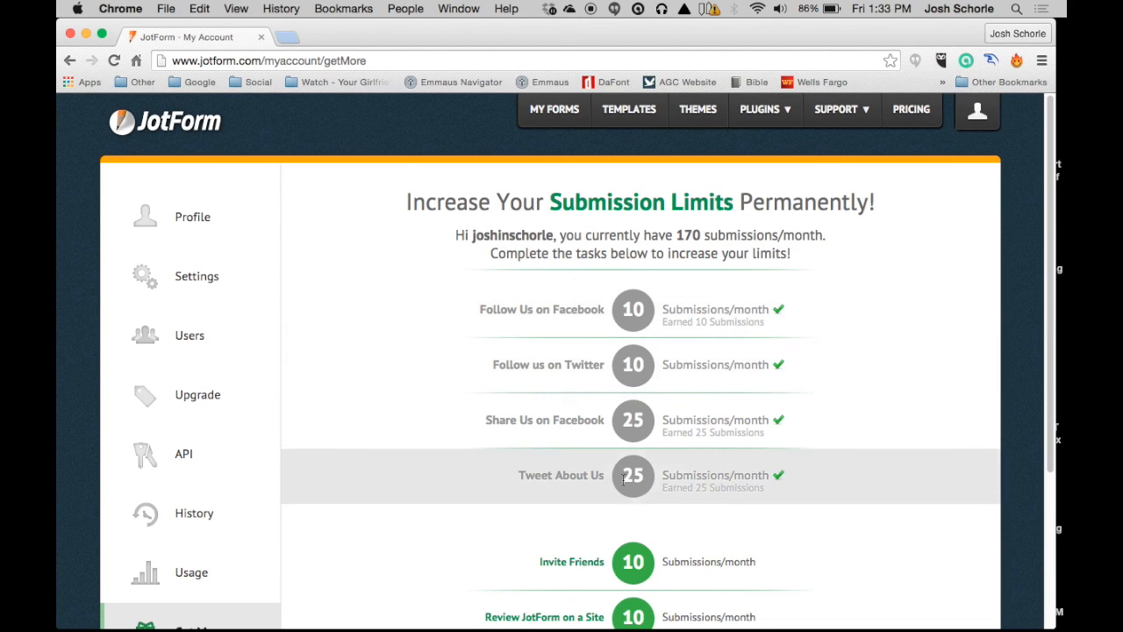
pyautogui.moveTo(740, 430)
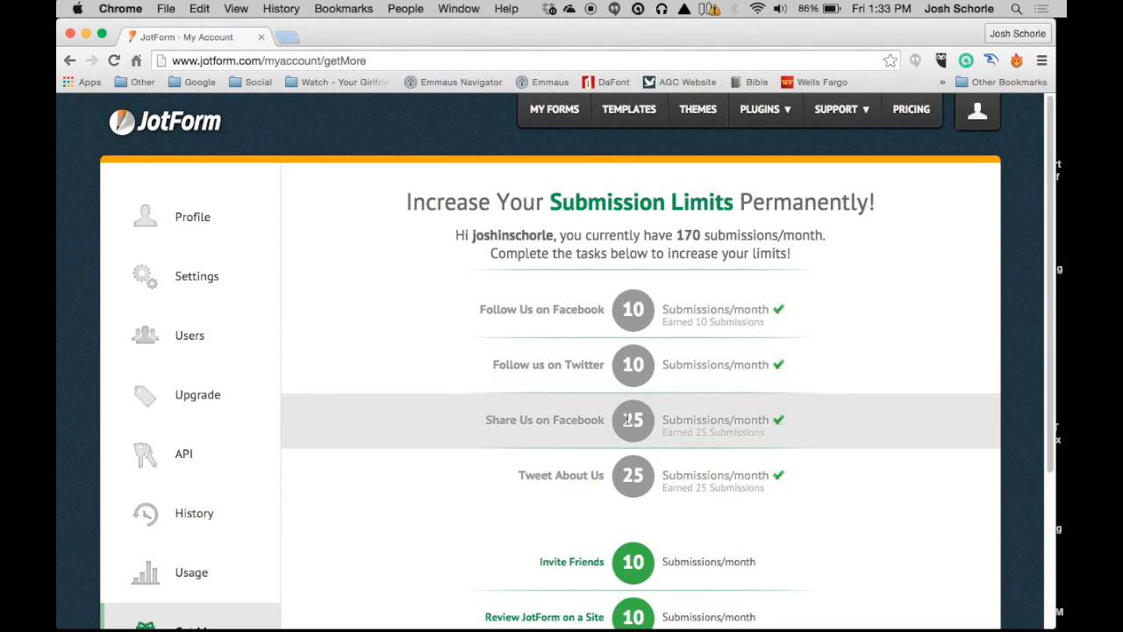
pyautogui.moveTo(603, 459)
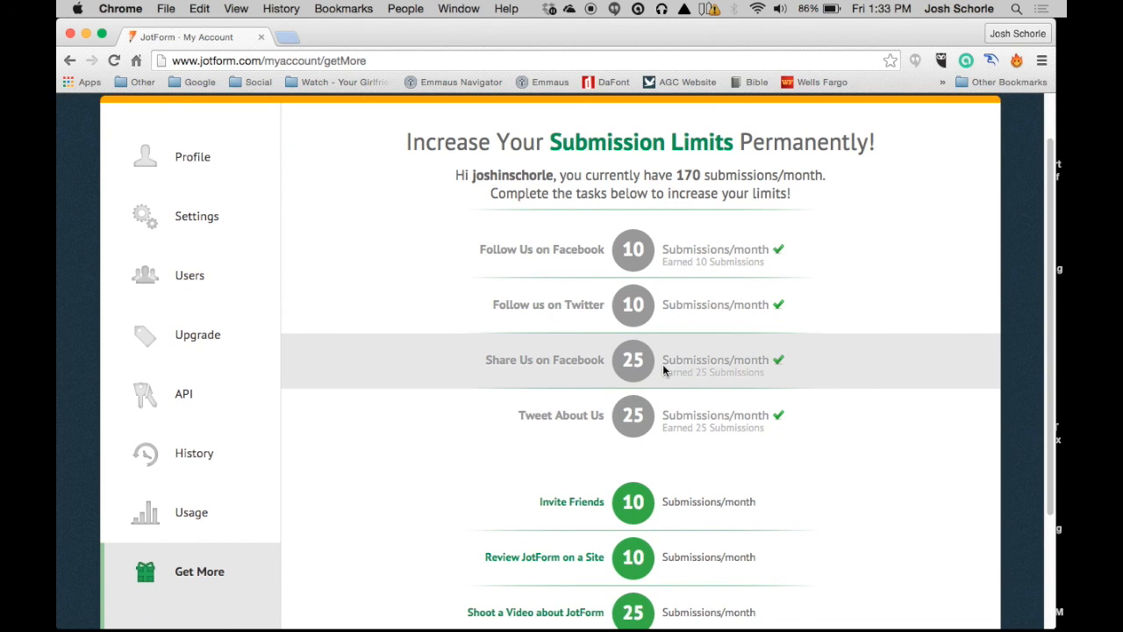
pyautogui.scroll(-3)
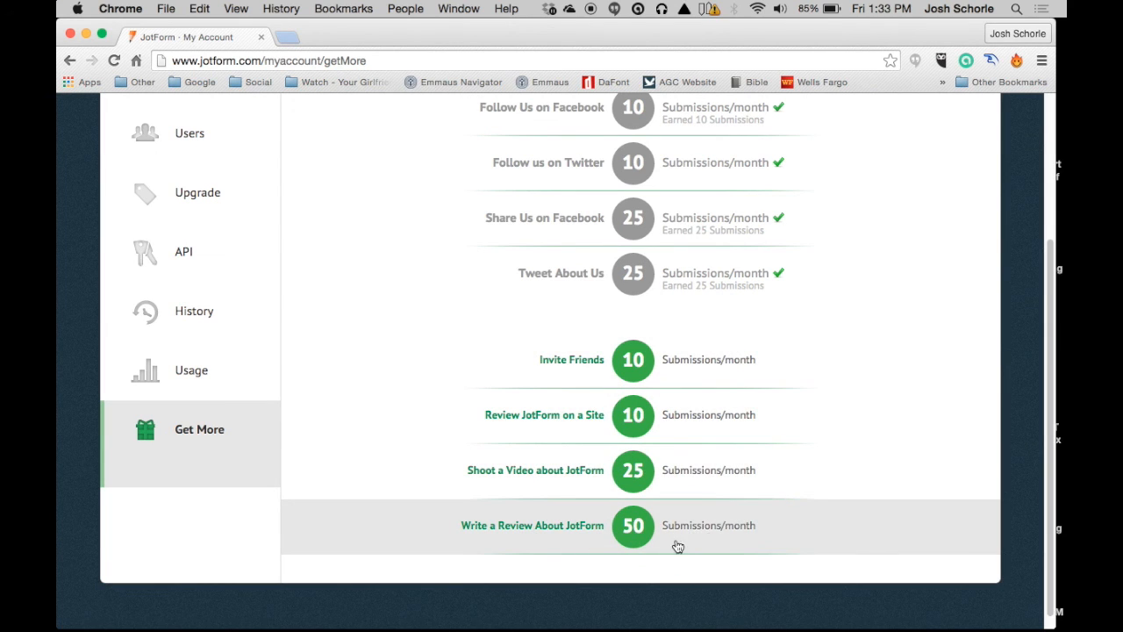
pyautogui.moveTo(660, 533)
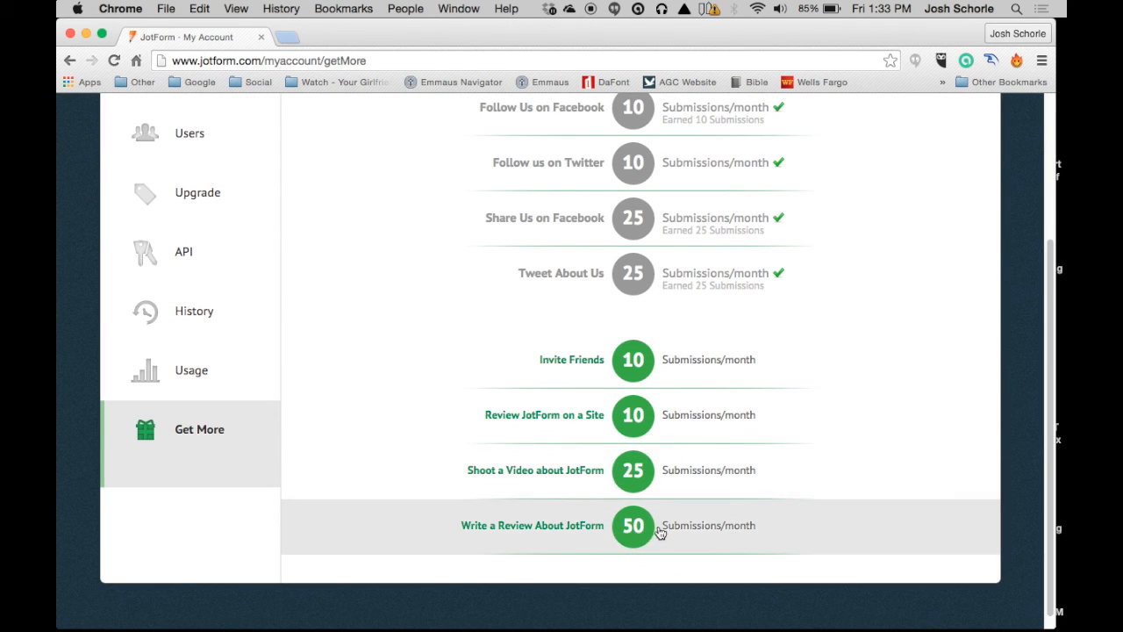
pyautogui.scroll(3)
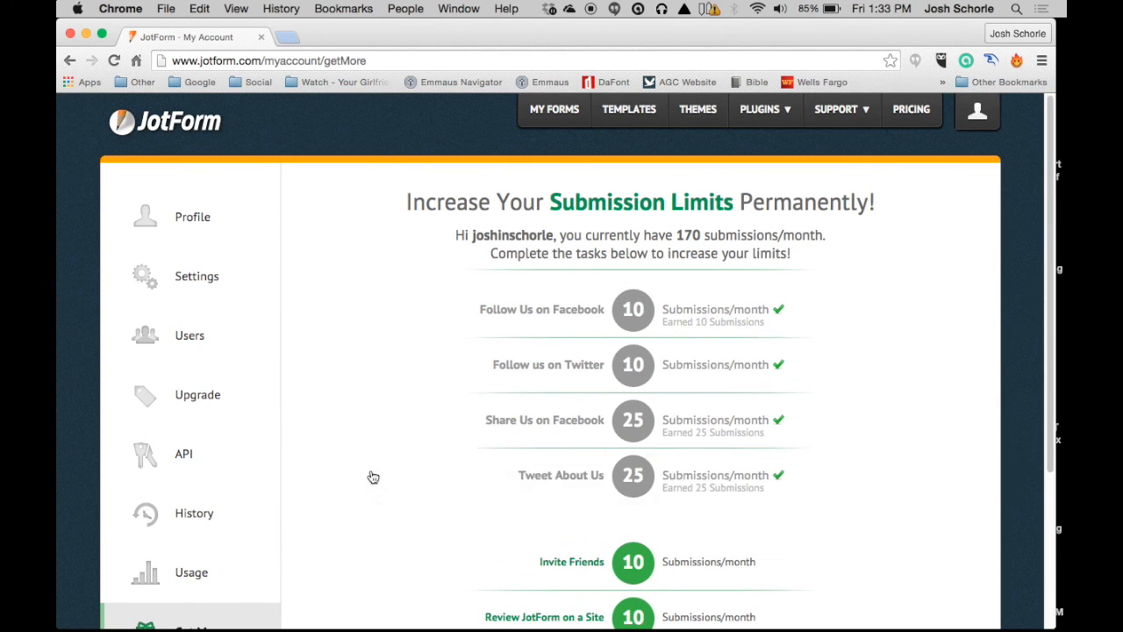
pyautogui.moveTo(463, 175)
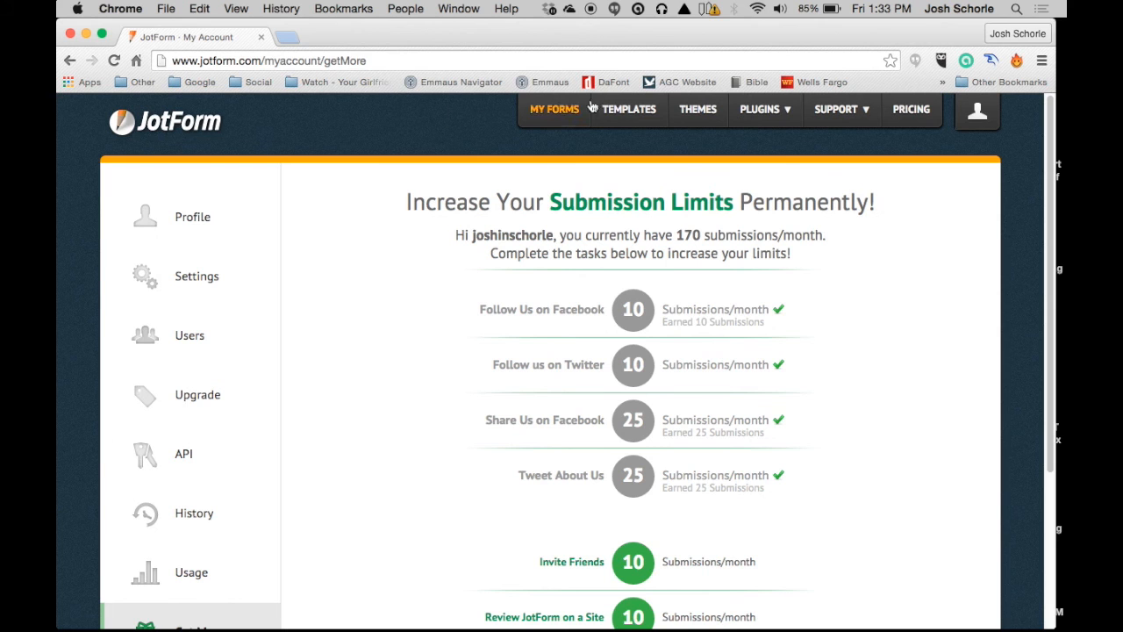
# Step: Leave the account pages via the builder and land on the empty My Forms list
pyautogui.click(976, 110)
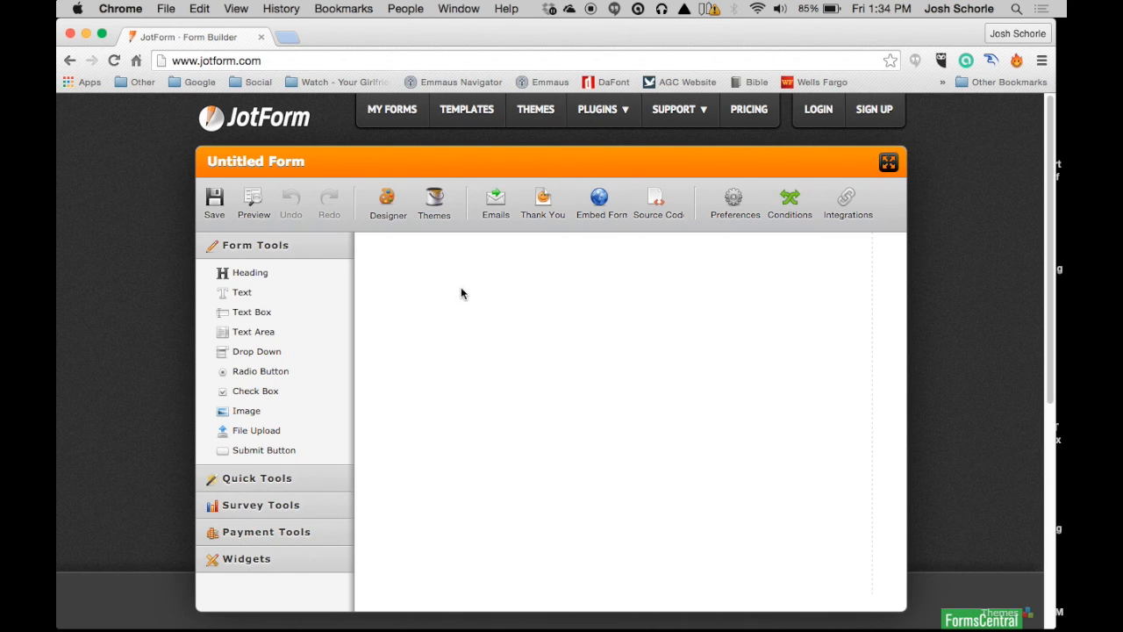
pyautogui.moveTo(414, 133)
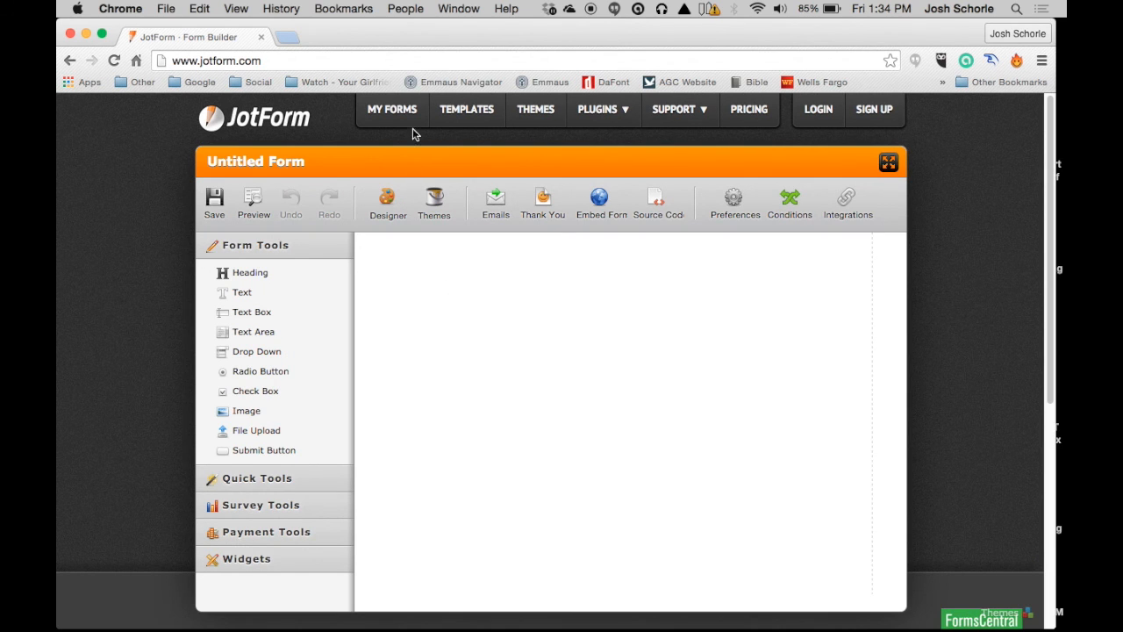
pyautogui.click(391, 108)
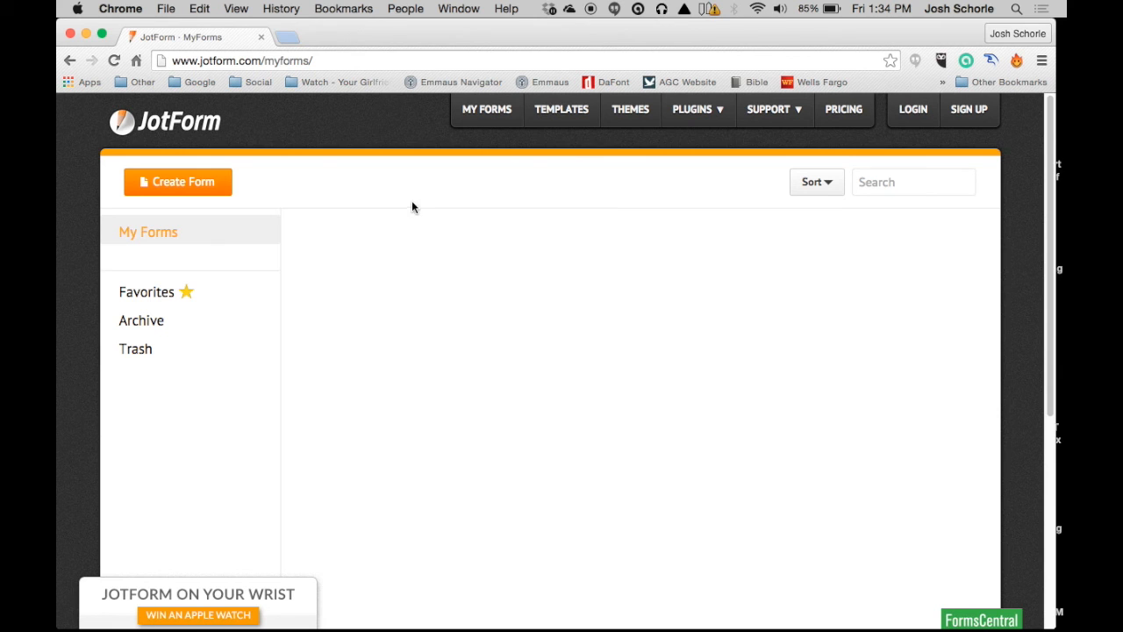
pyautogui.moveTo(421, 183)
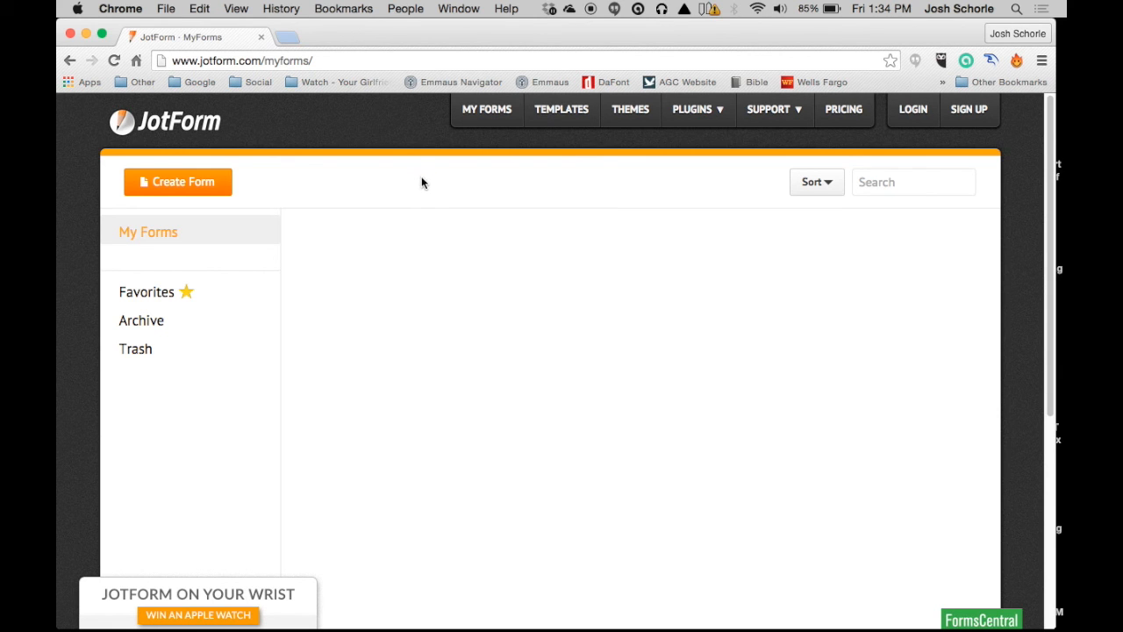